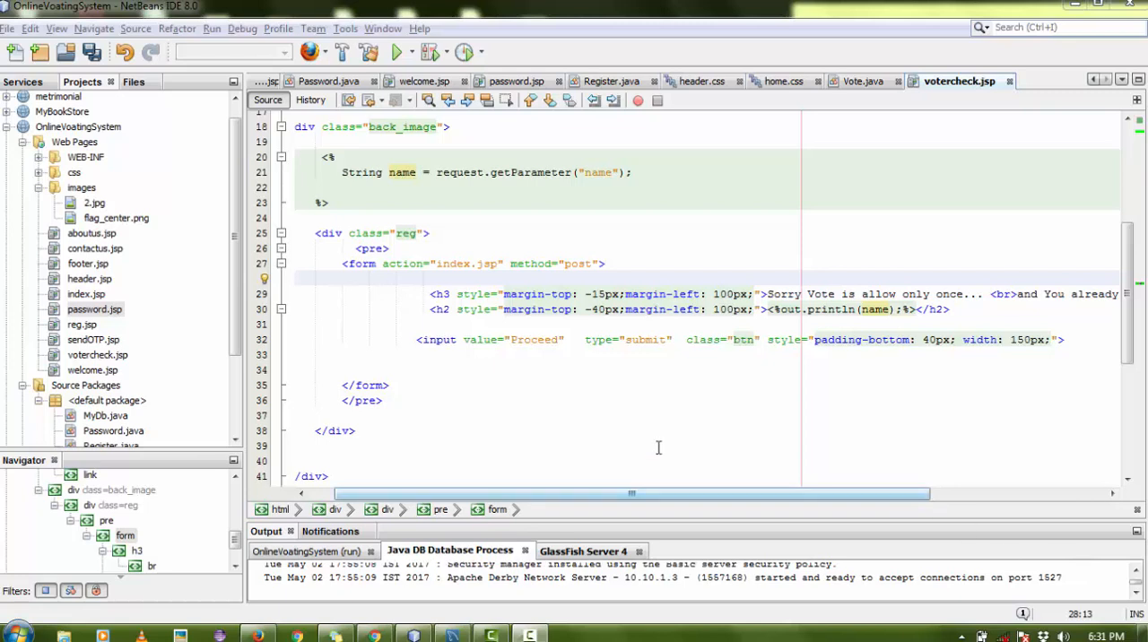
Delete the blank line above </form> in votercheck.jsp and save to trigger redeployment
{"action": "left_click", "coordinate": [94, 310]}
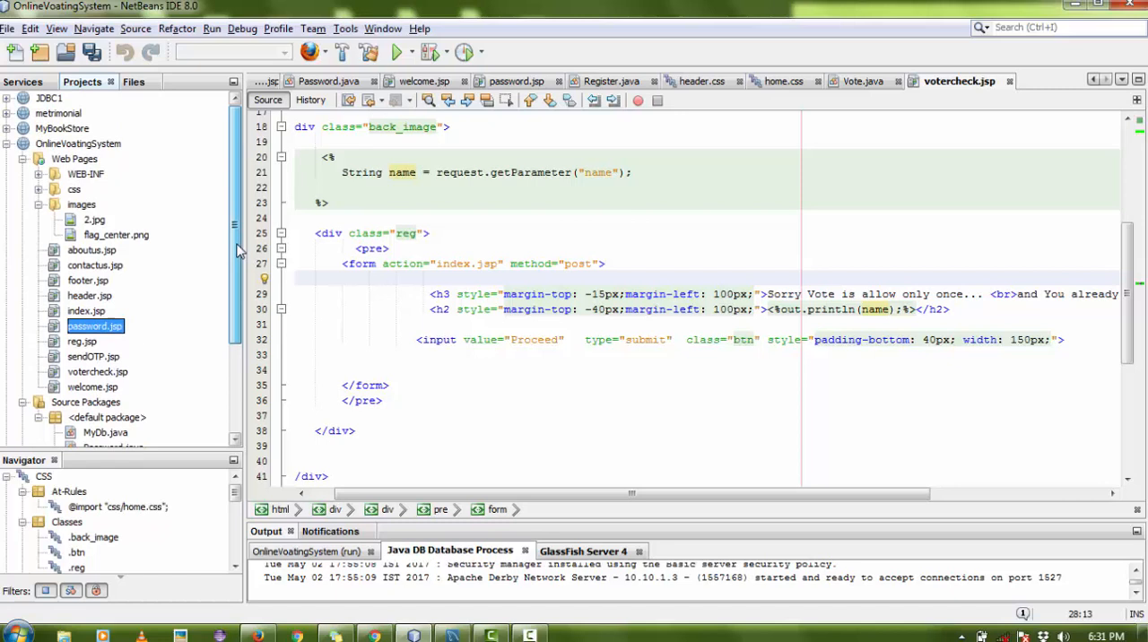
{"action": "mouse_move", "coordinate": [242, 211]}
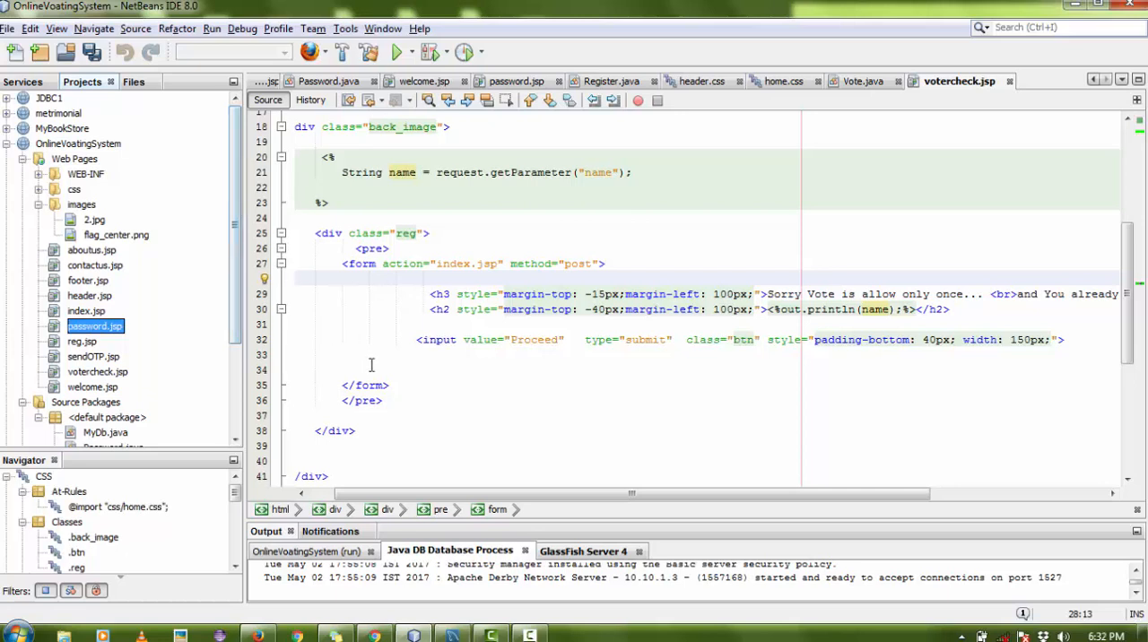
{"action": "left_click", "coordinate": [343, 358]}
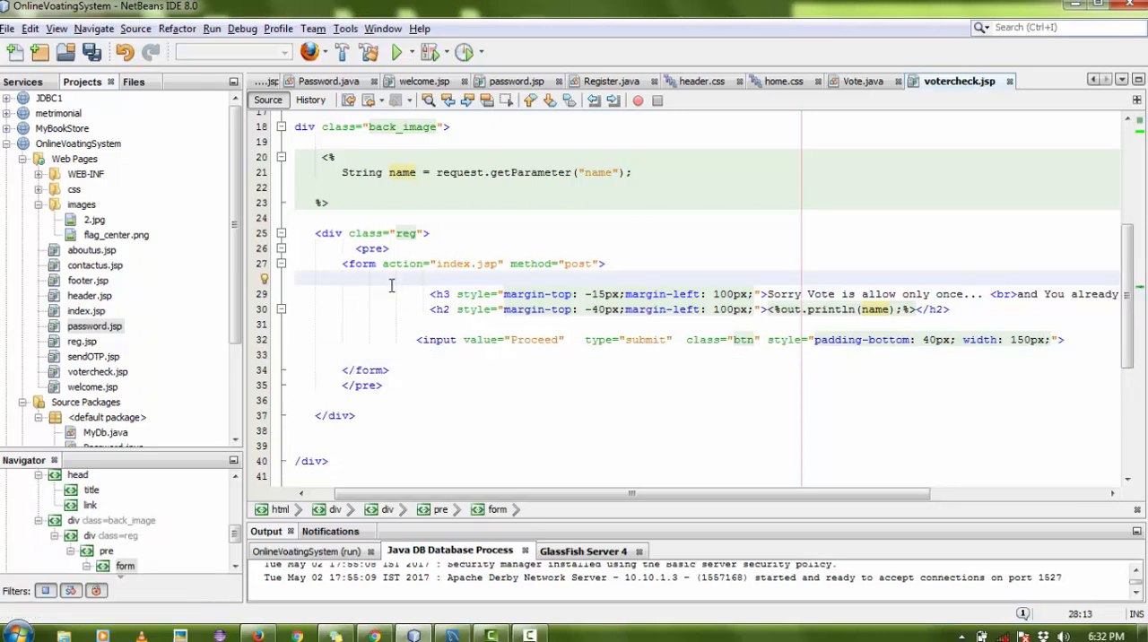
{"action": "key", "text": "ctrl+s"}
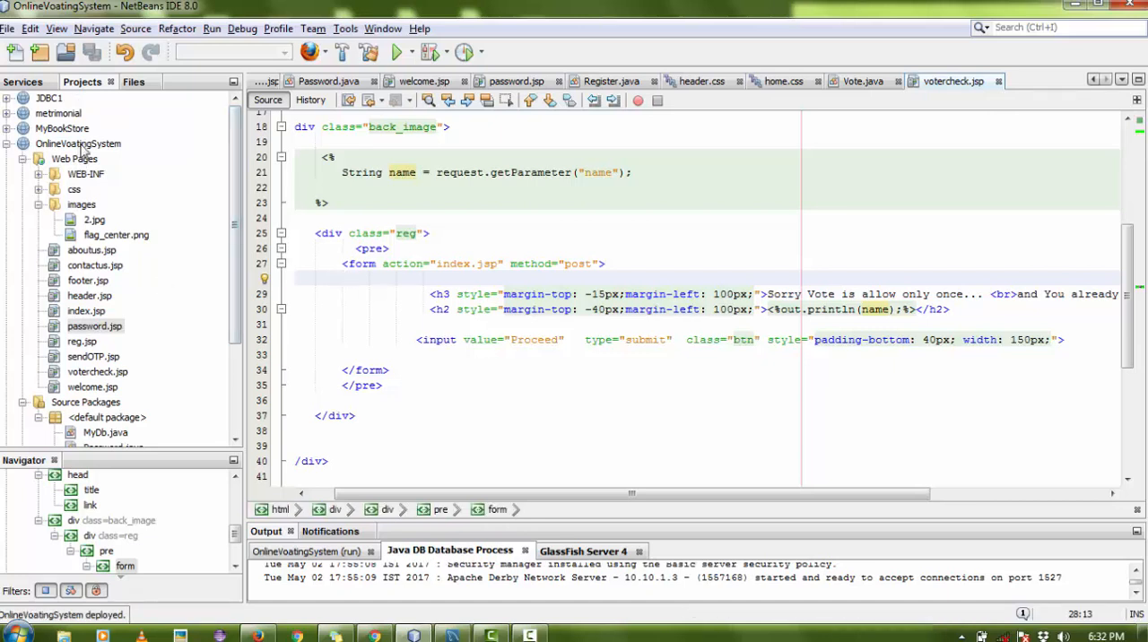
Run the OnlineVoatingSystem project from its context menu in the Projects pane
{"action": "right_click", "coordinate": [78, 144]}
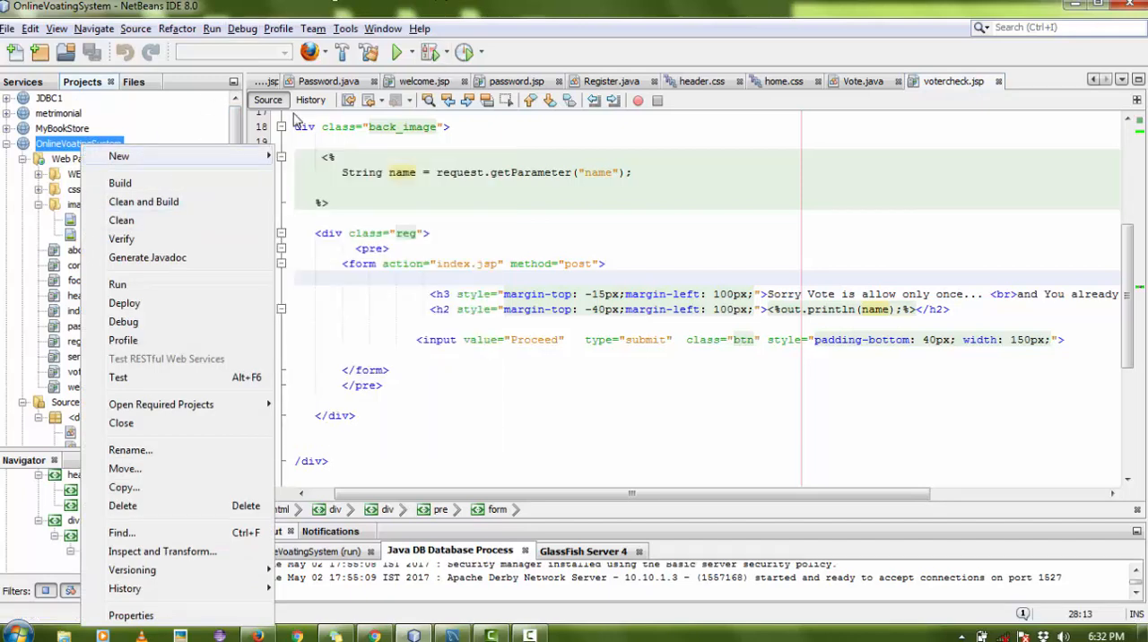
{"action": "mouse_move", "coordinate": [126, 270]}
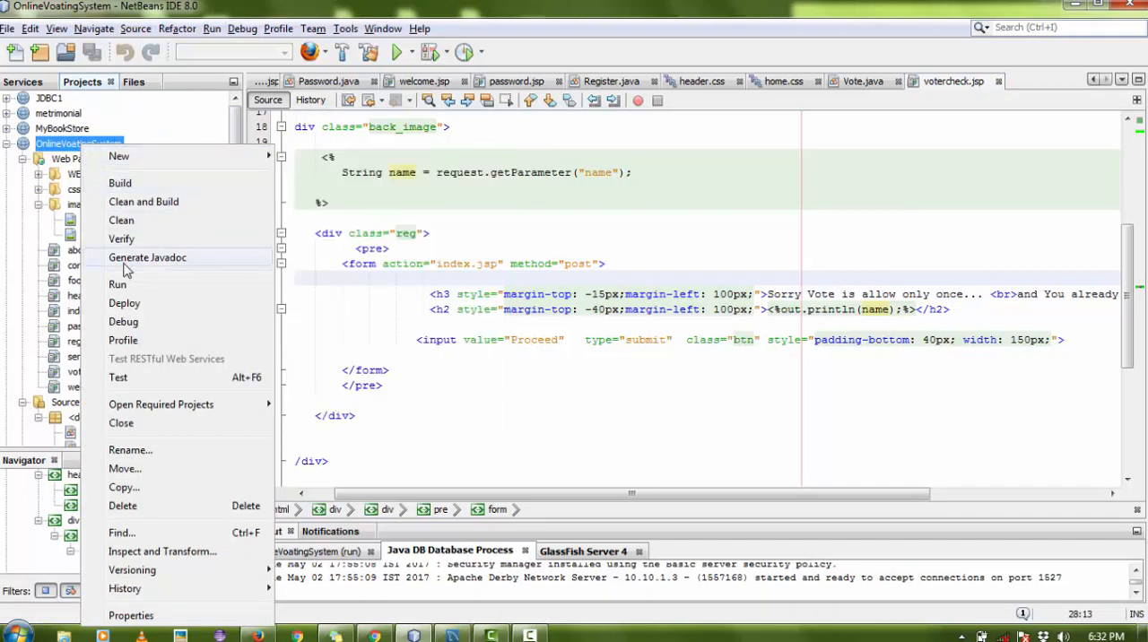
{"action": "mouse_move", "coordinate": [124, 487]}
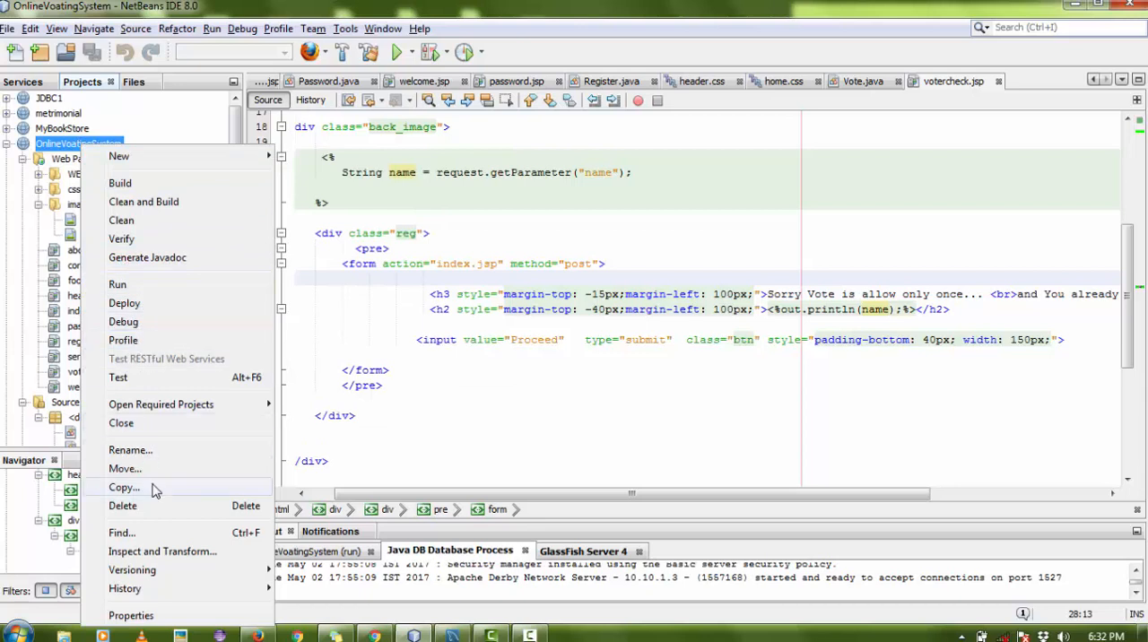
{"action": "mouse_move", "coordinate": [182, 285]}
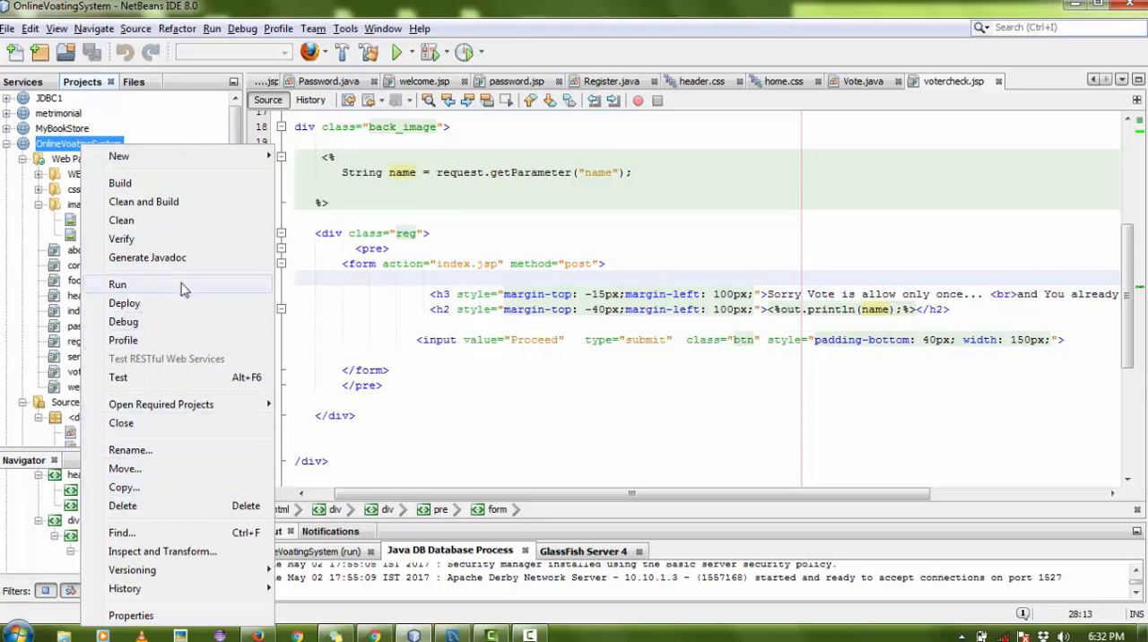
{"action": "left_click", "coordinate": [118, 285]}
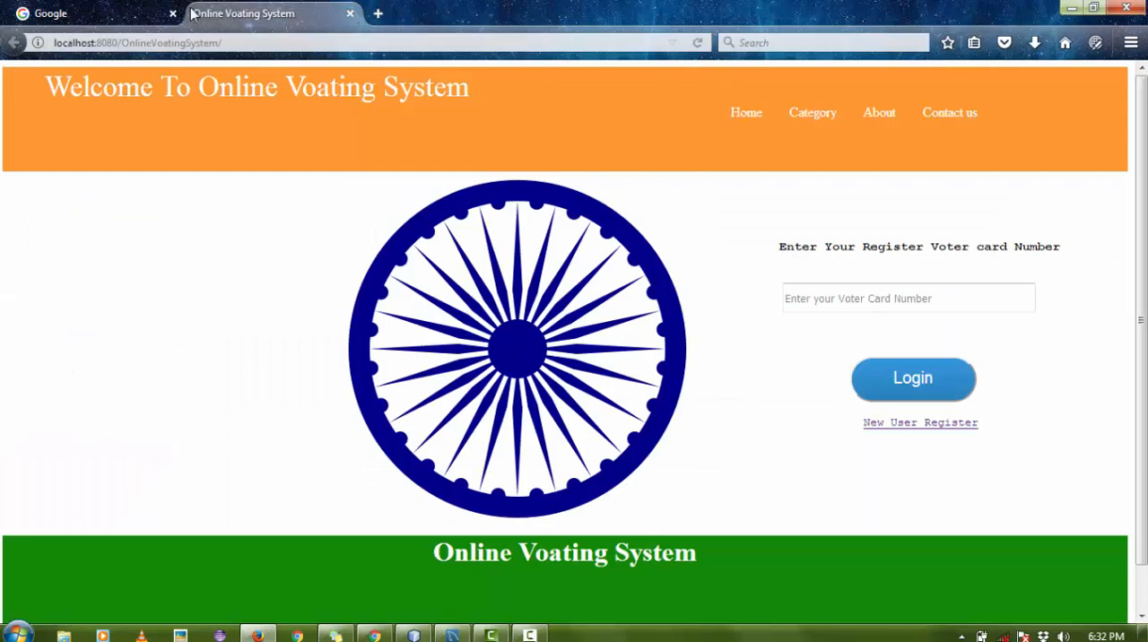
Close the Google tab, leaving the Online Voating System voter card login page
{"action": "left_click", "coordinate": [173, 13]}
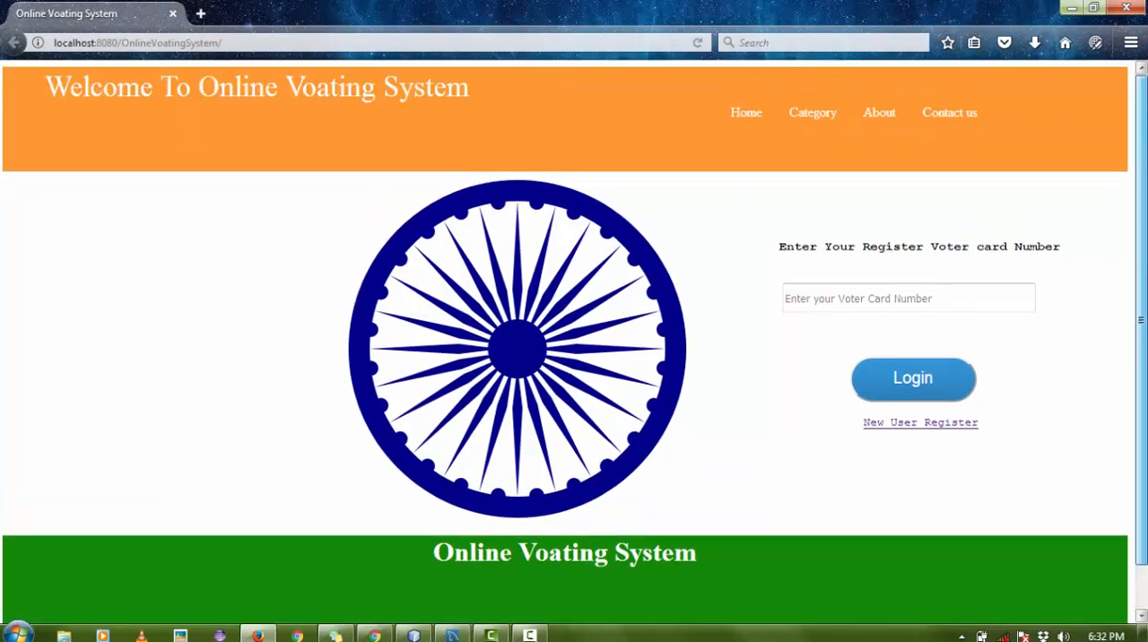
{"action": "mouse_move", "coordinate": [978, 201]}
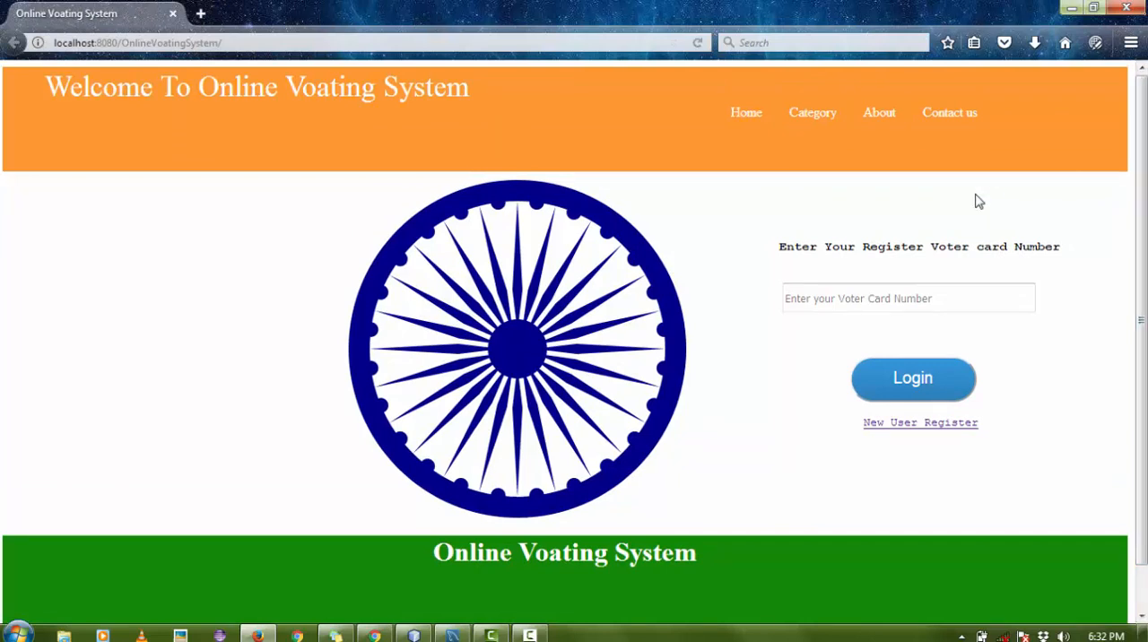
{"action": "mouse_move", "coordinate": [799, 211]}
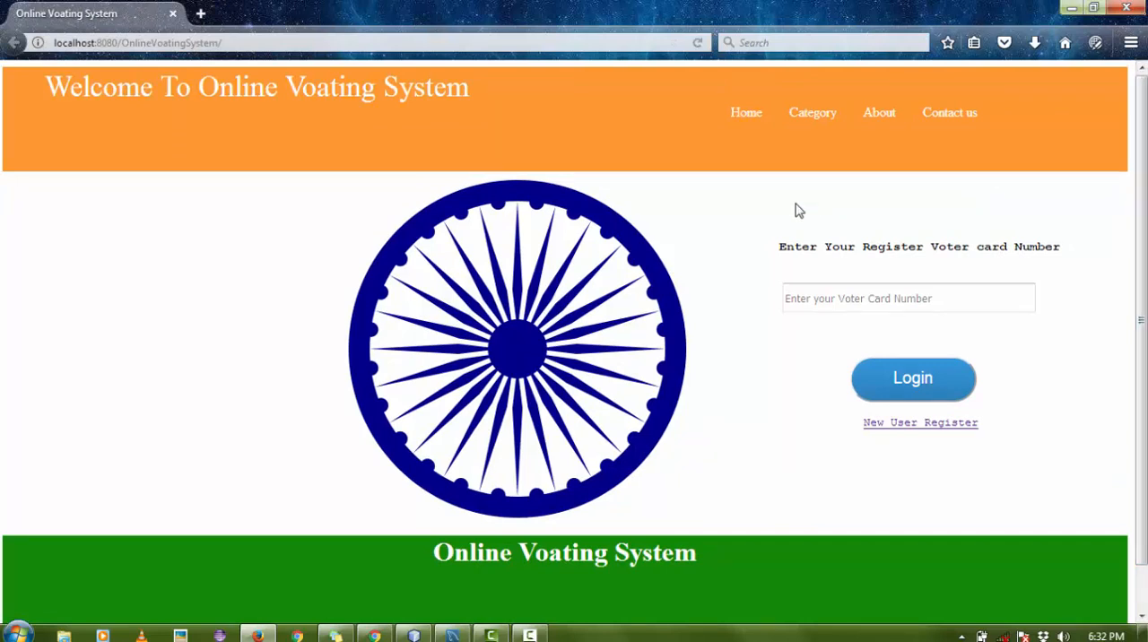
{"action": "mouse_move", "coordinate": [725, 187]}
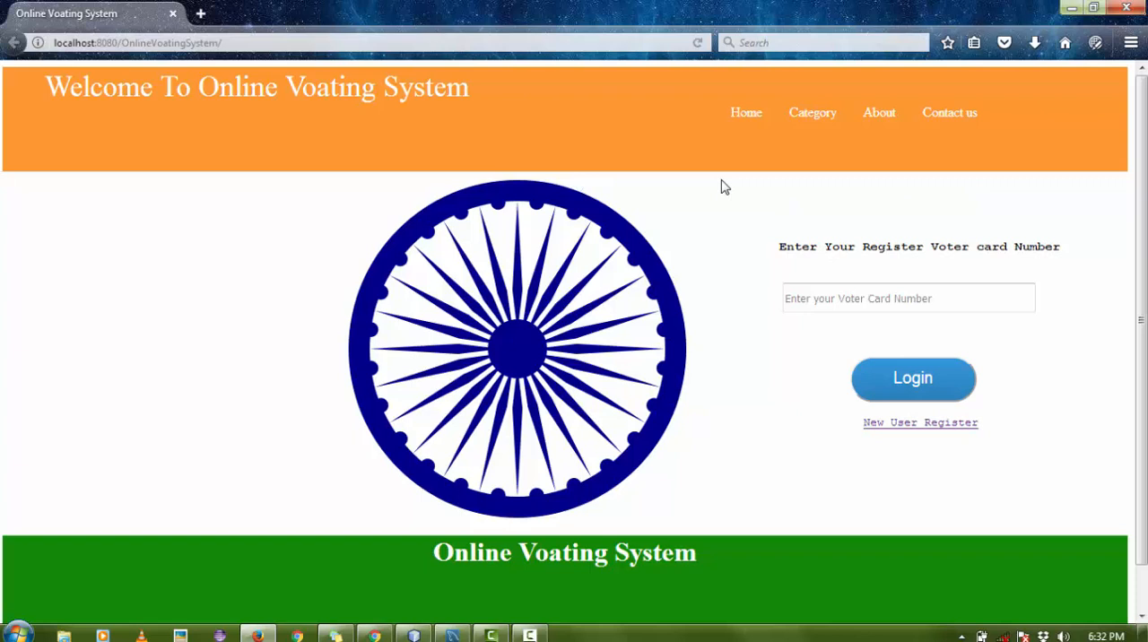
{"action": "left_click", "coordinate": [907, 297]}
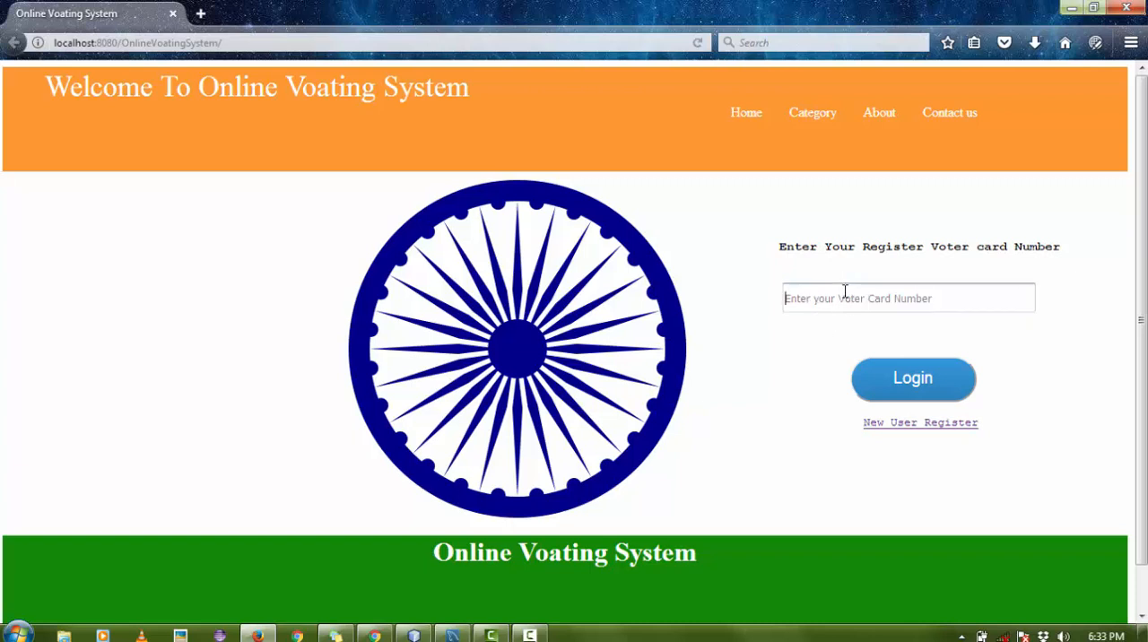
Log in with voter card 123xyz, get the vote-only-once rejection, and return to login
{"action": "left_click", "coordinate": [907, 298]}
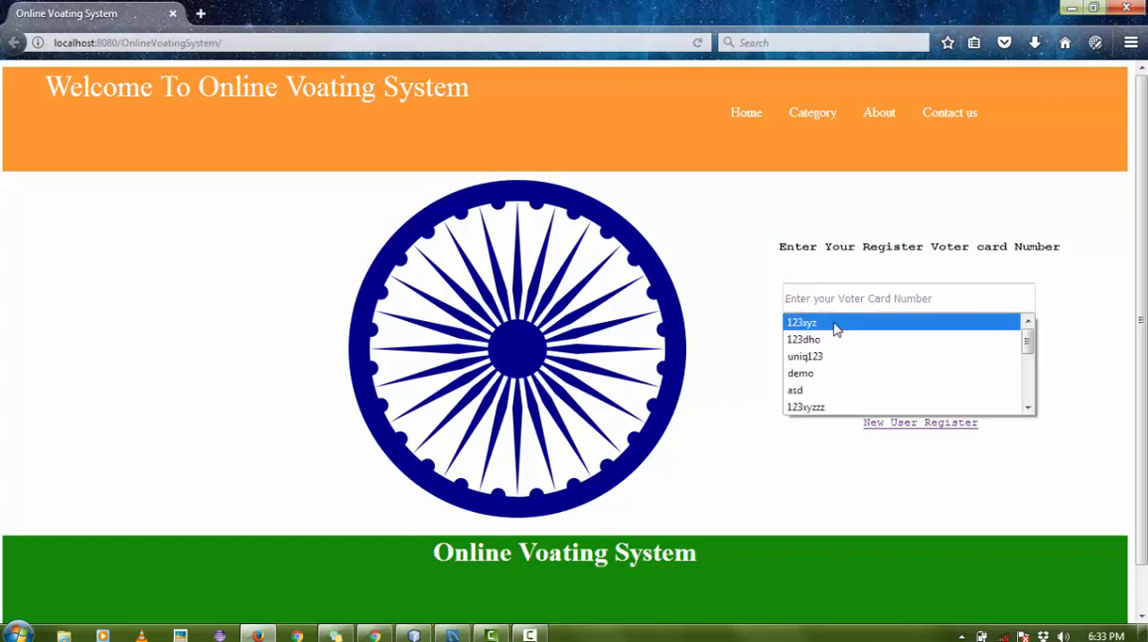
{"action": "left_click", "coordinate": [801, 322]}
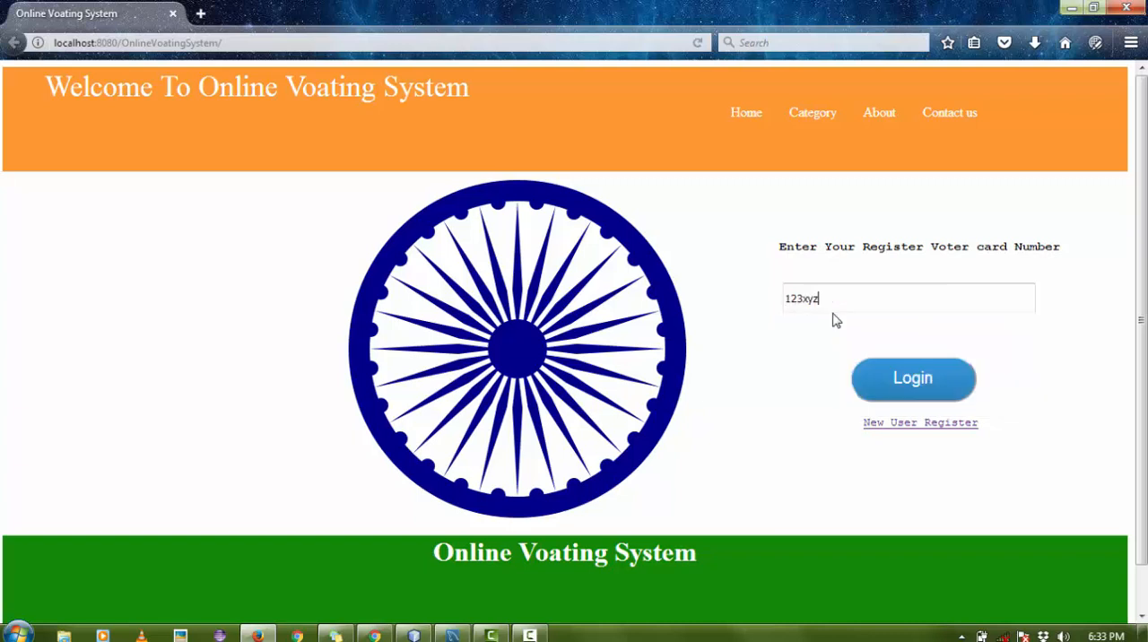
{"action": "mouse_move", "coordinate": [913, 378]}
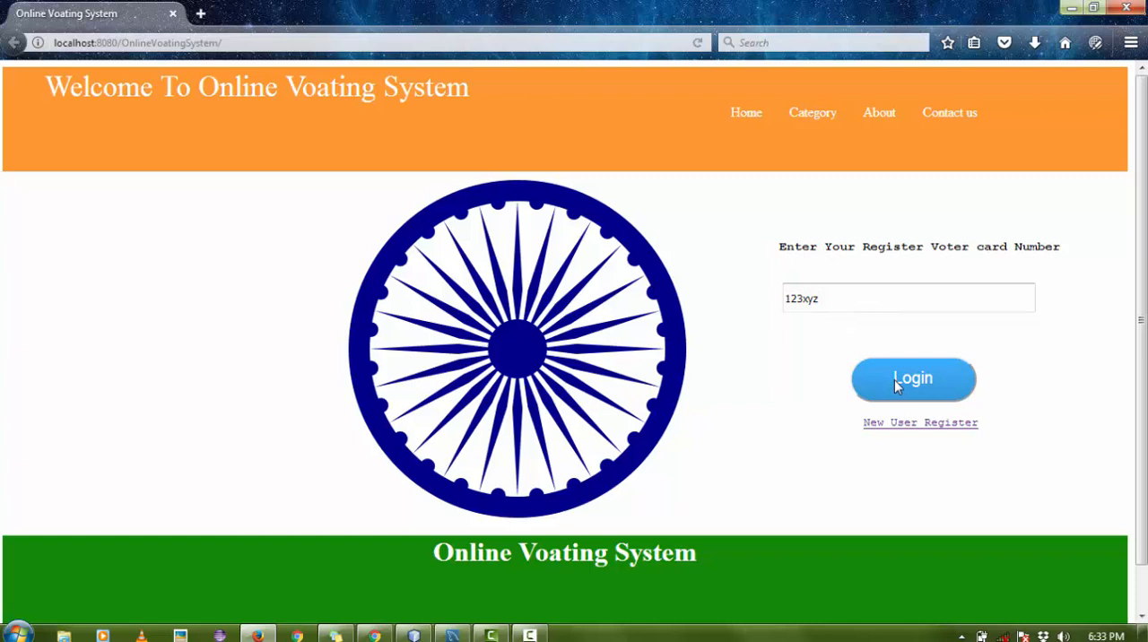
{"action": "left_click", "coordinate": [912, 378]}
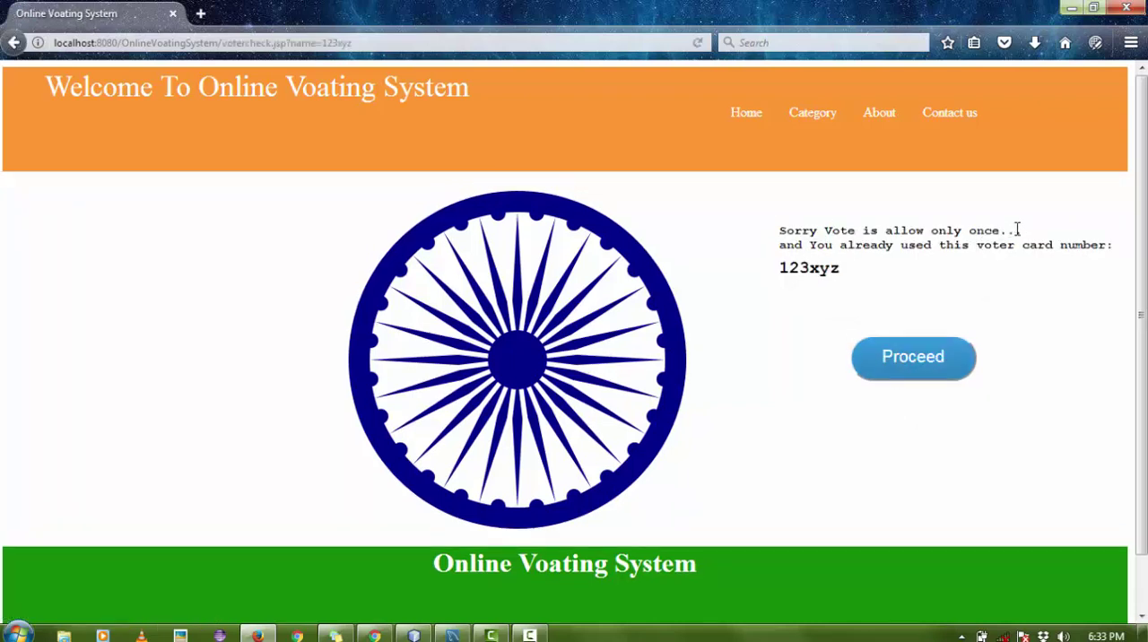
{"action": "mouse_move", "coordinate": [400, 168]}
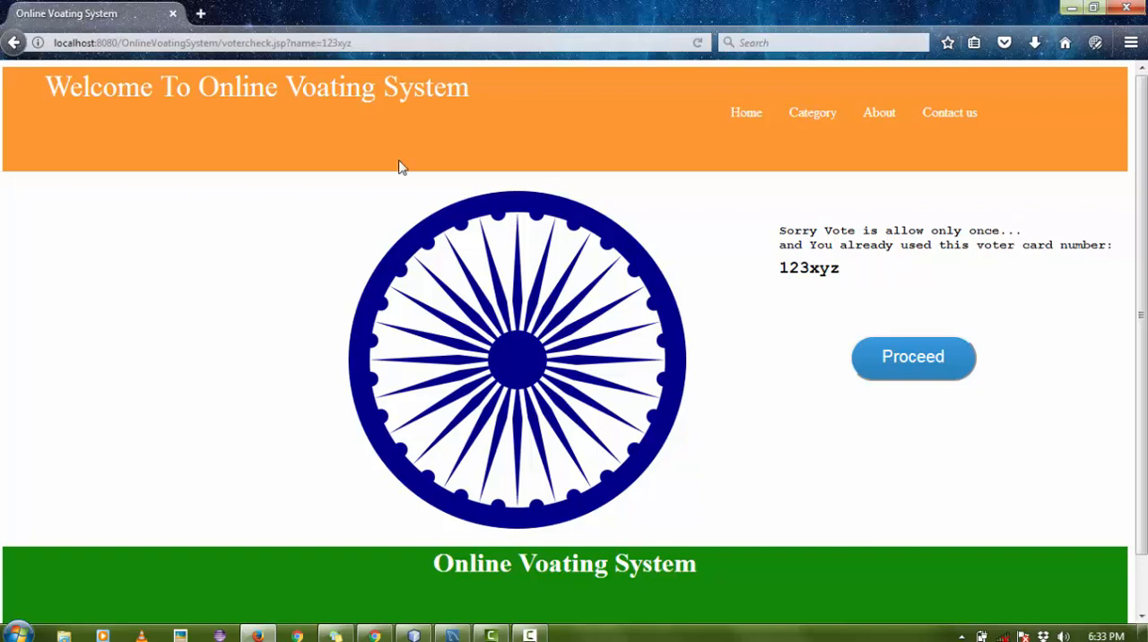
{"action": "left_click", "coordinate": [912, 356]}
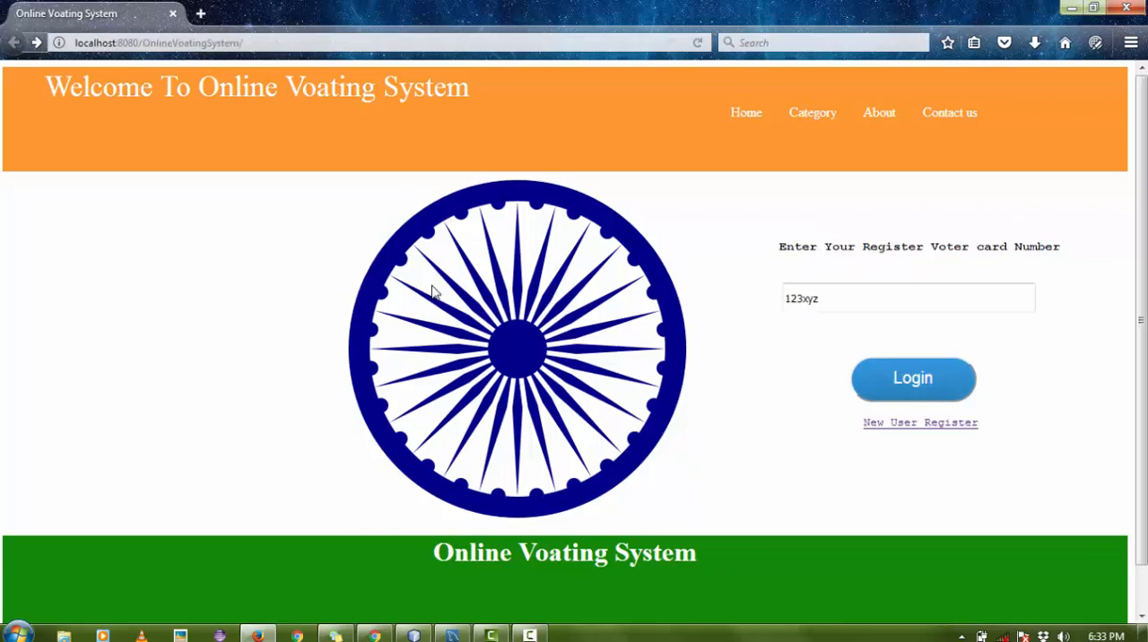
{"action": "double_click", "coordinate": [806, 299]}
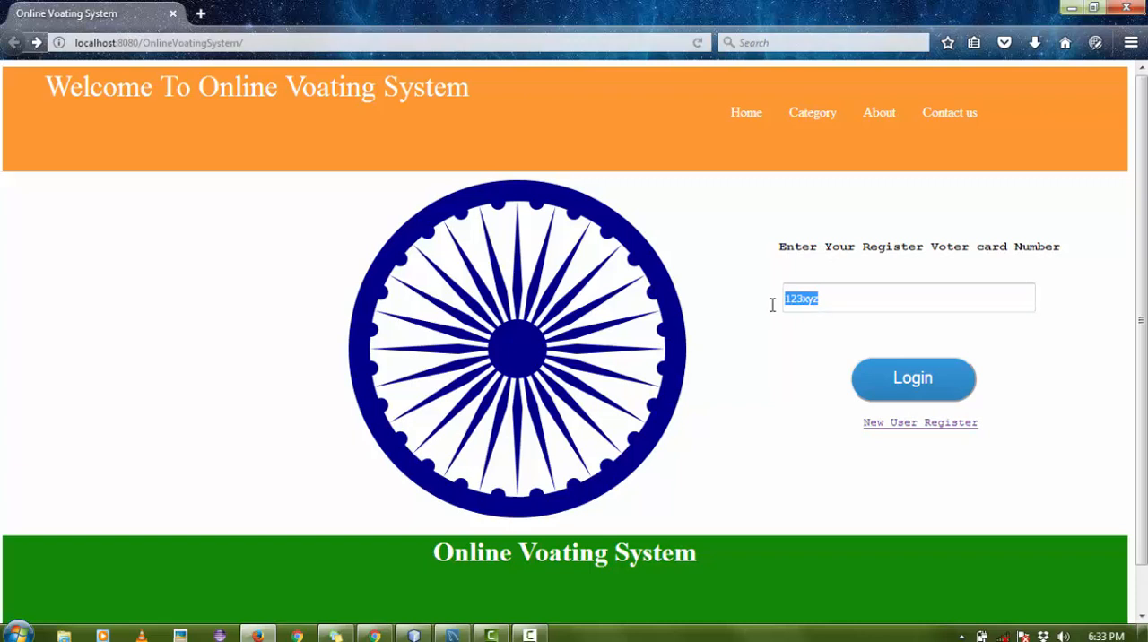
{"action": "mouse_move", "coordinate": [853, 419]}
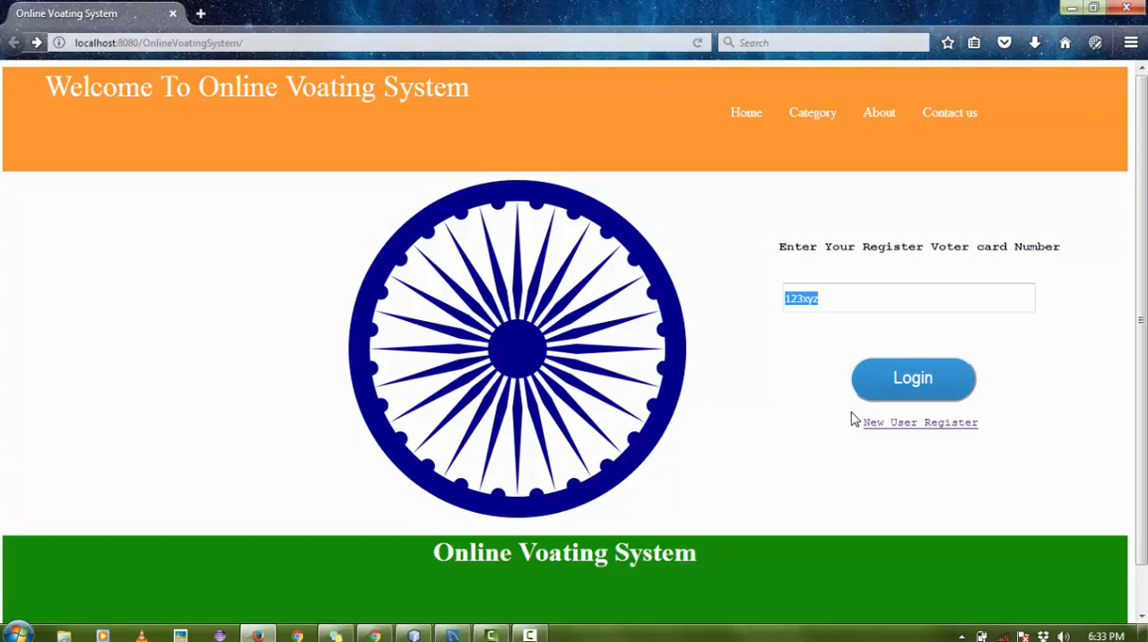
Open the new-user registration form and enter Demo, demo1, xyz and birth date 01/01/1993
{"action": "left_click", "coordinate": [919, 422]}
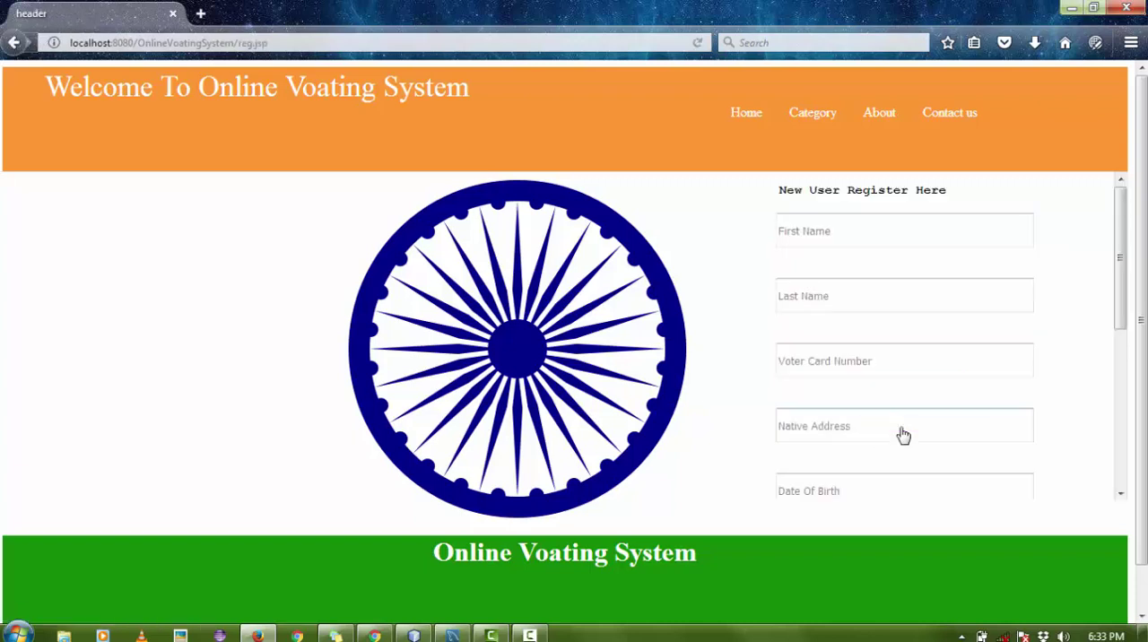
{"action": "scroll", "scroll_direction": "down", "scroll_amount": 3}
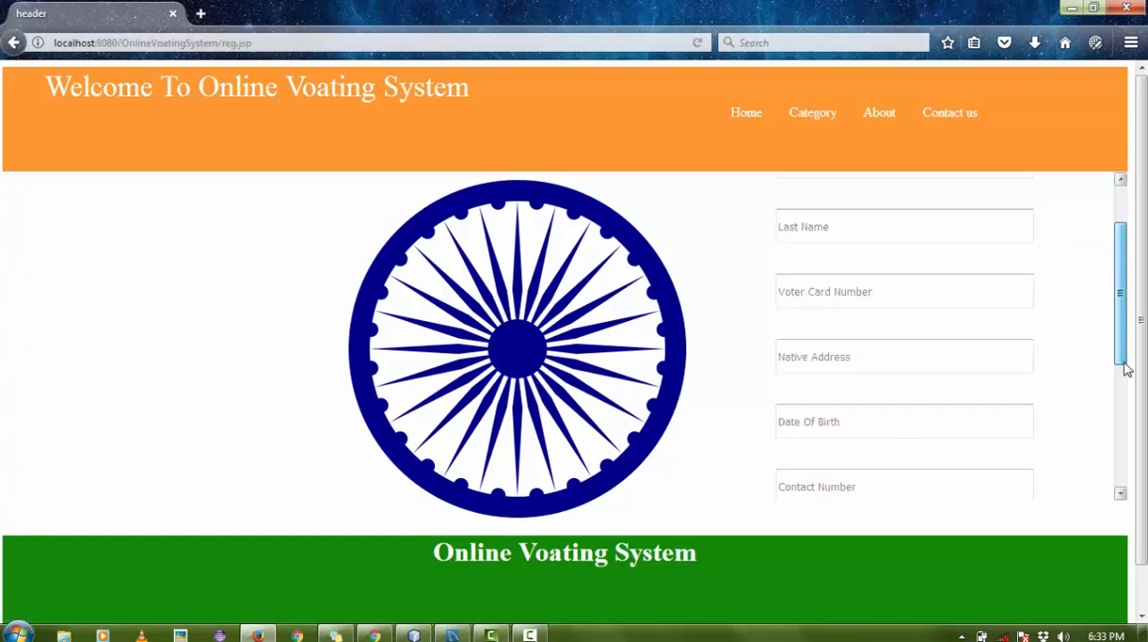
{"action": "scroll", "scroll_direction": "up", "scroll_amount": 3}
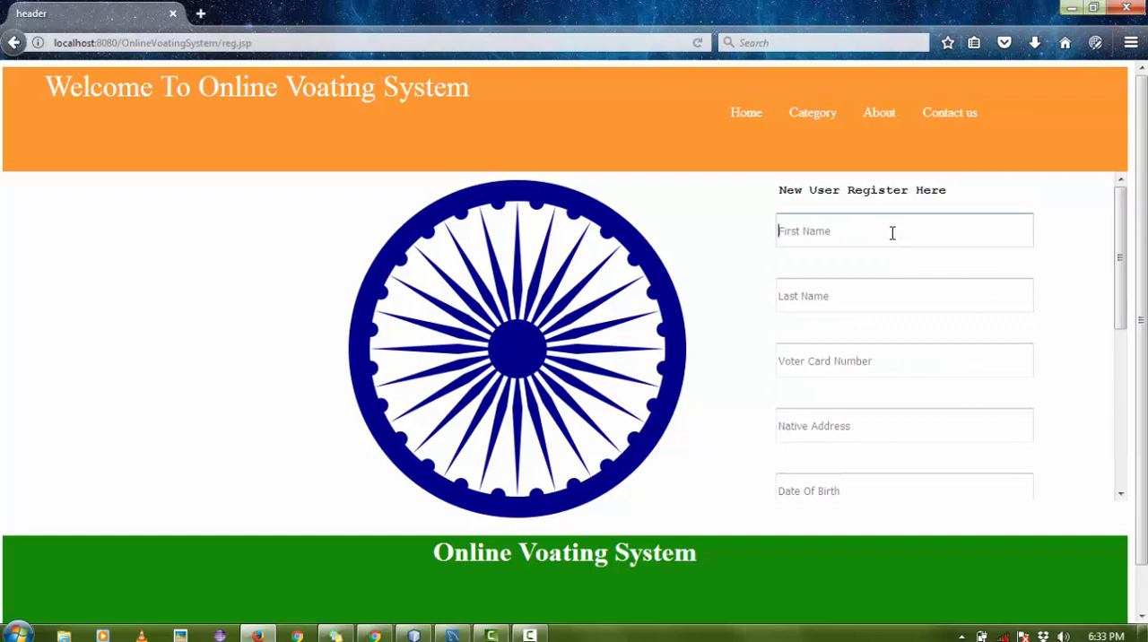
{"action": "type", "text": "Demo1"}
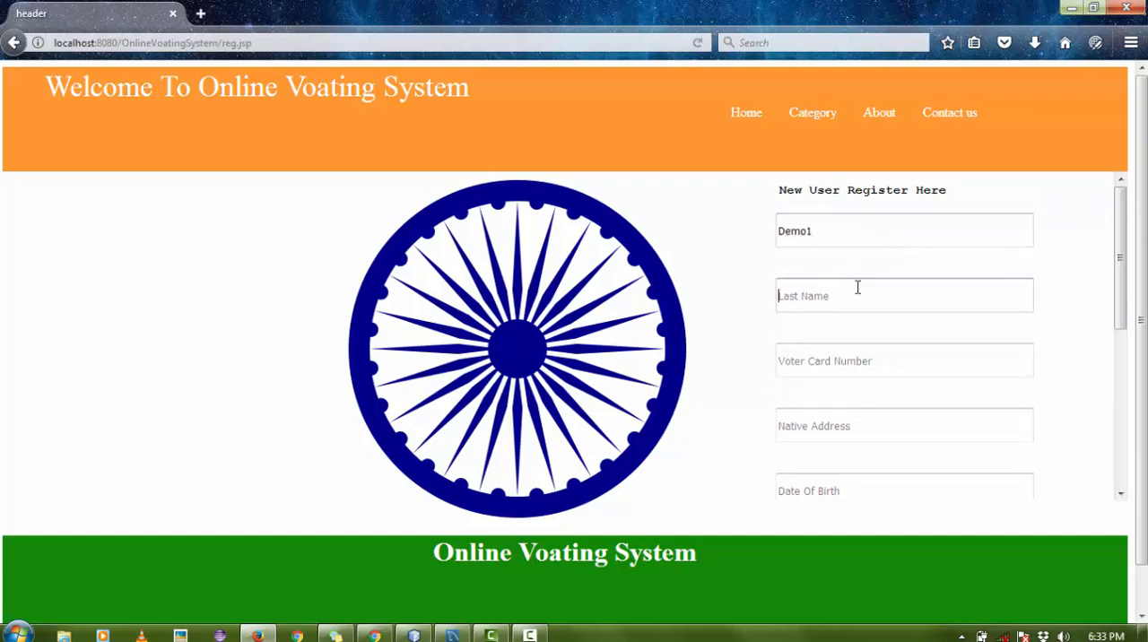
{"action": "type", "text": "demo1"}
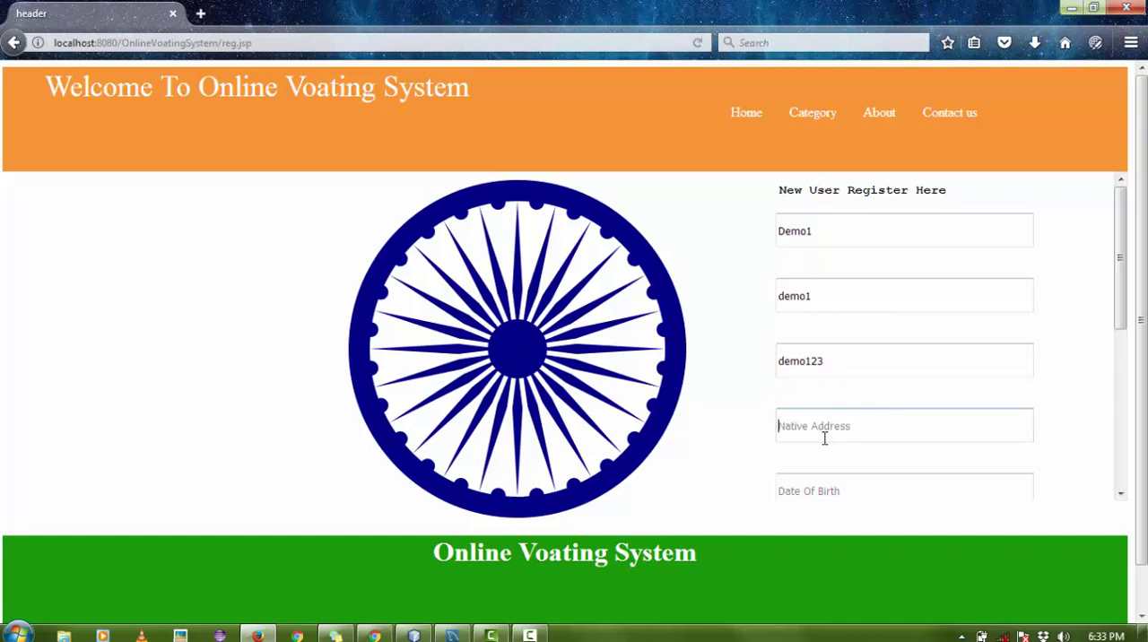
{"action": "type", "text": "xyz"}
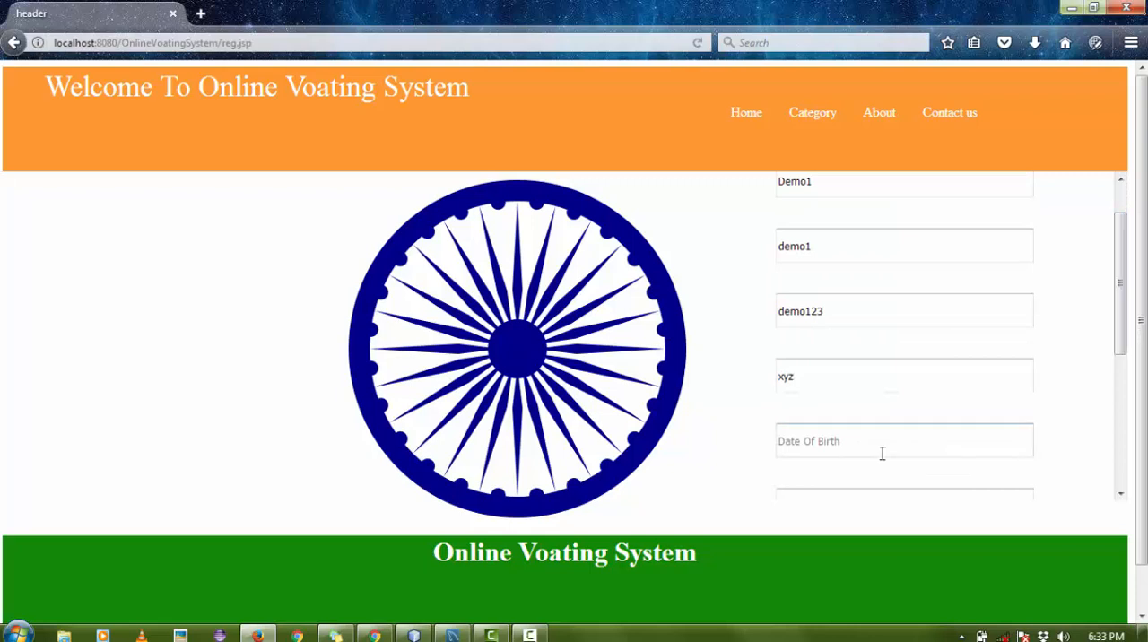
{"action": "type", "text": "01/01"}
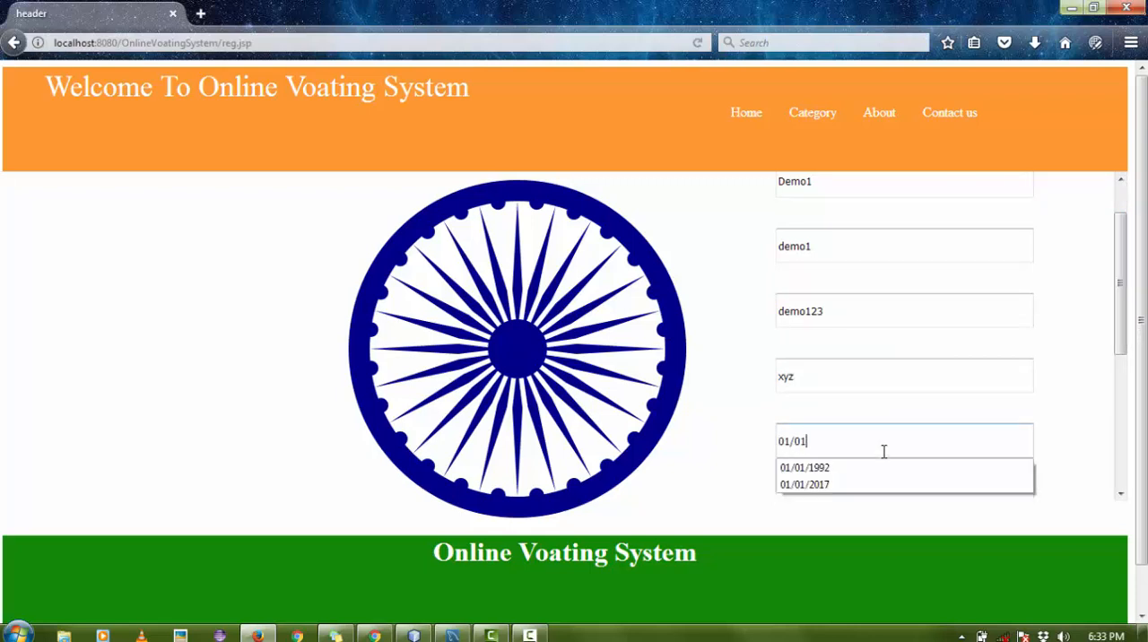
{"action": "type", "text": "/1993"}
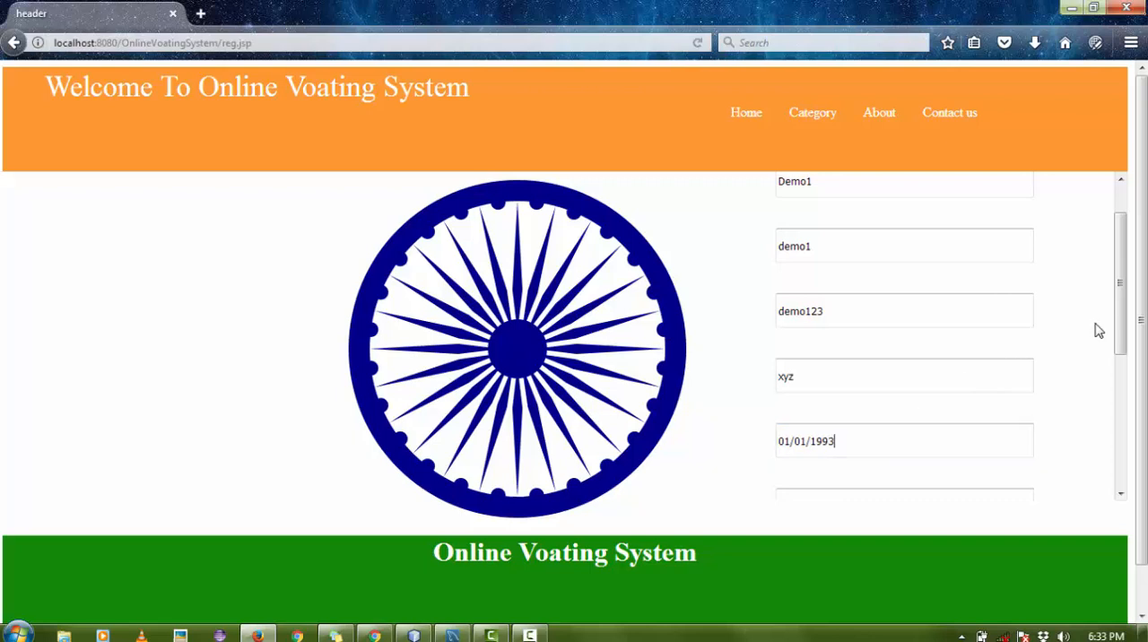
{"action": "scroll", "scroll_direction": "down", "scroll_amount": 3}
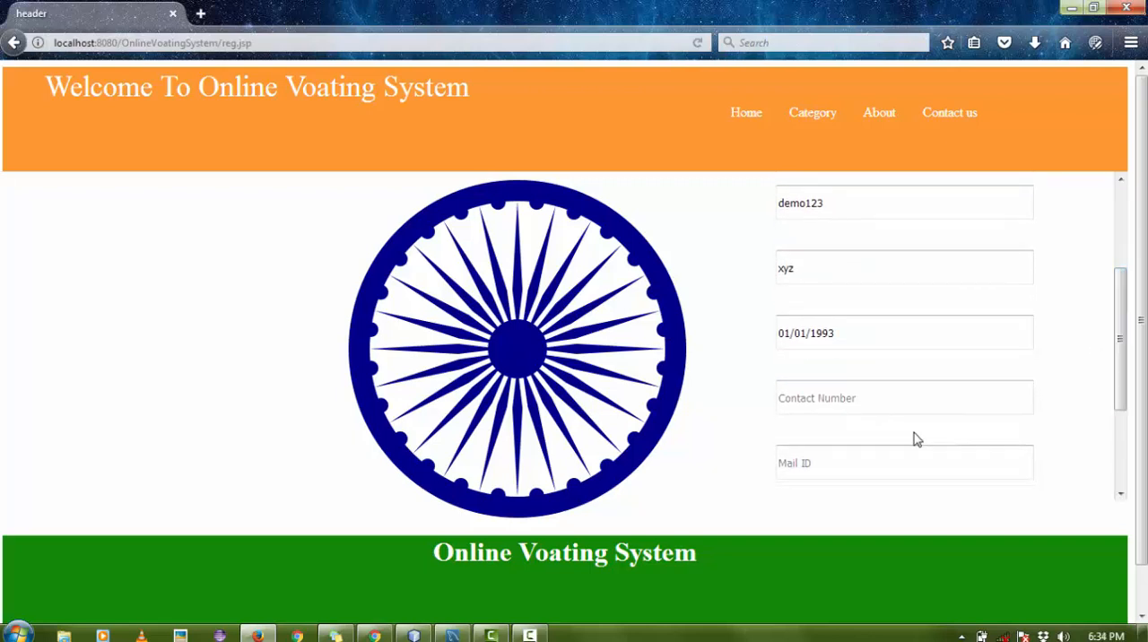
{"action": "left_click", "coordinate": [904, 398]}
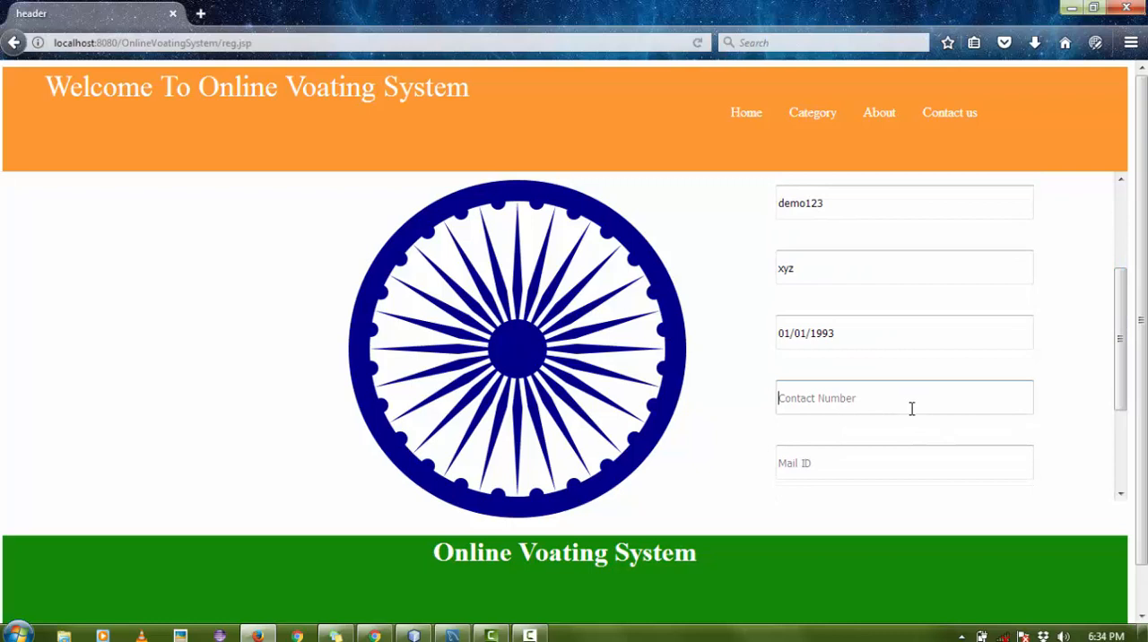
{"action": "type", "text": "1234567890"}
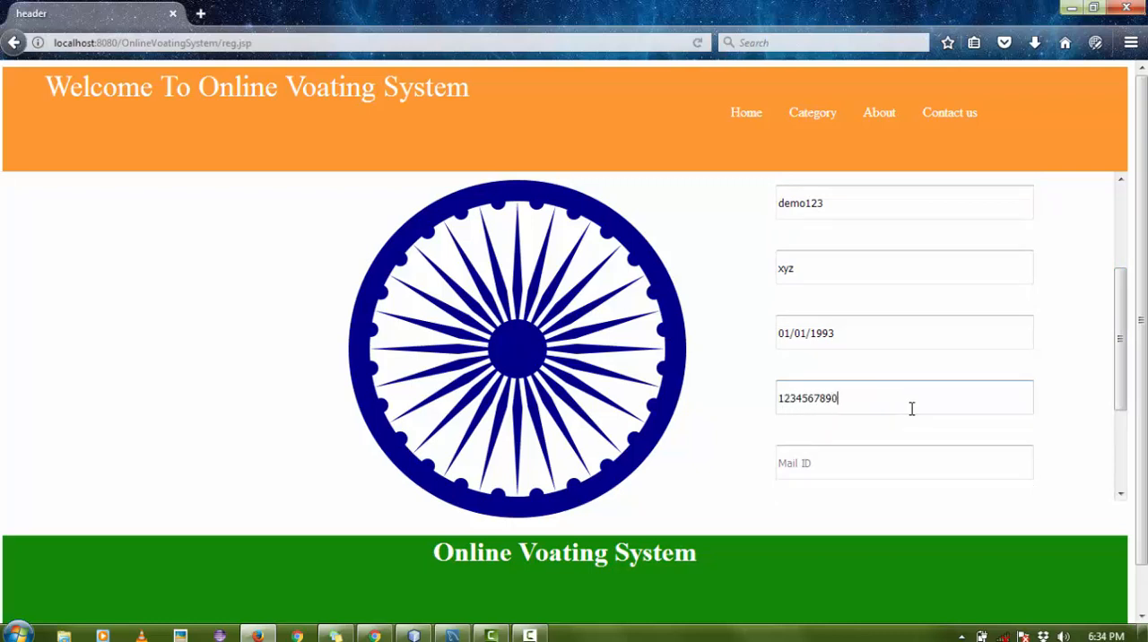
{"action": "left_click", "coordinate": [904, 463]}
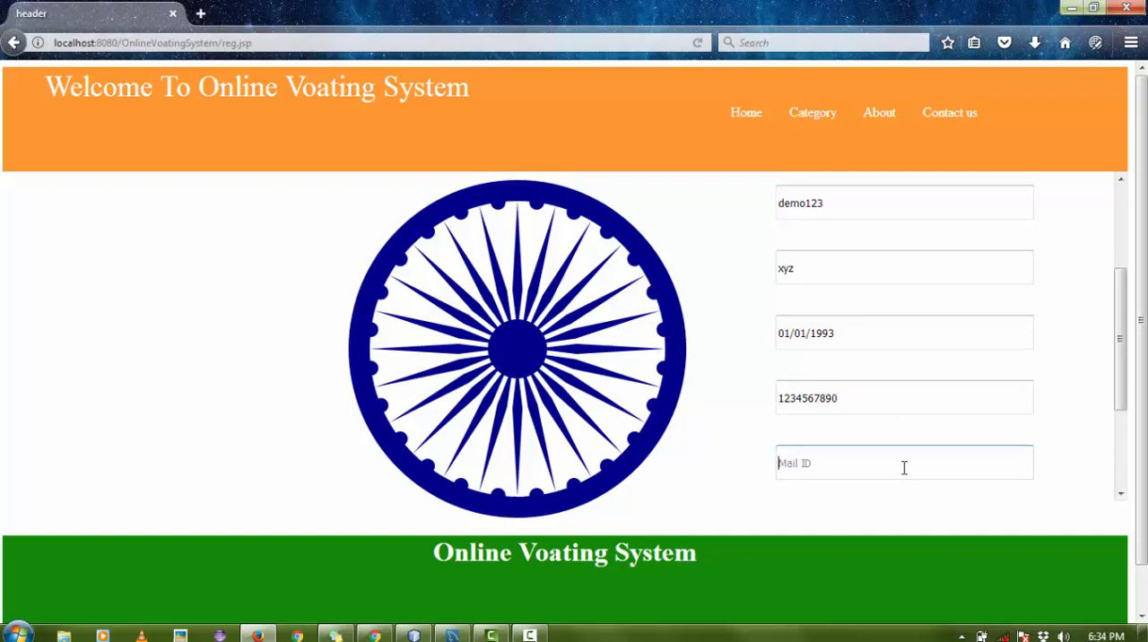
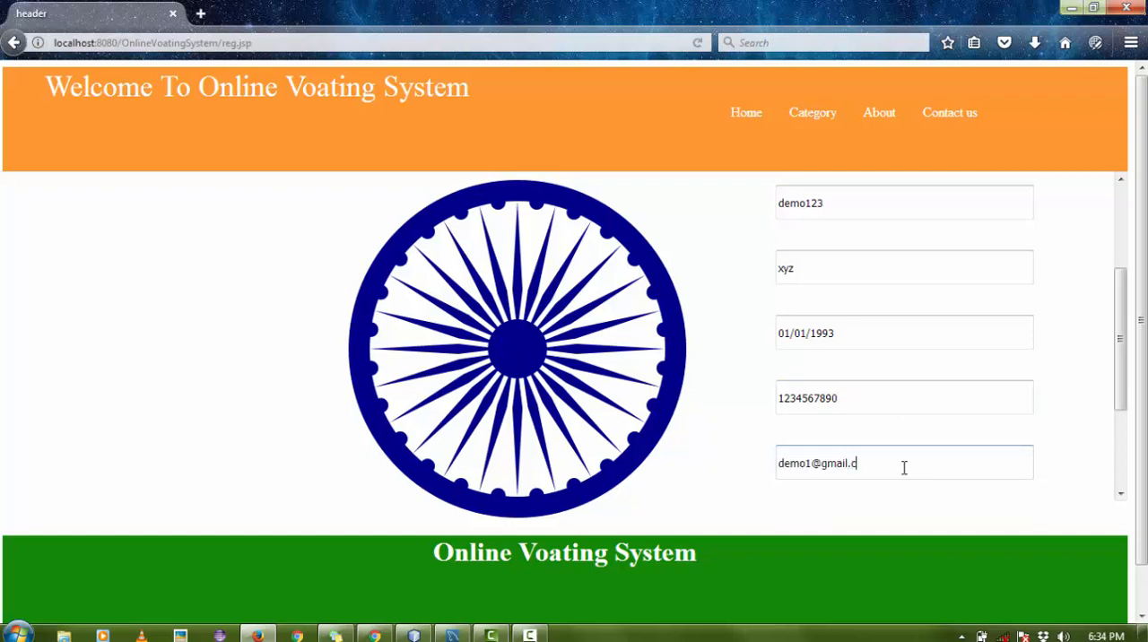
{"action": "scroll", "scroll_direction": "down", "scroll_amount": 3}
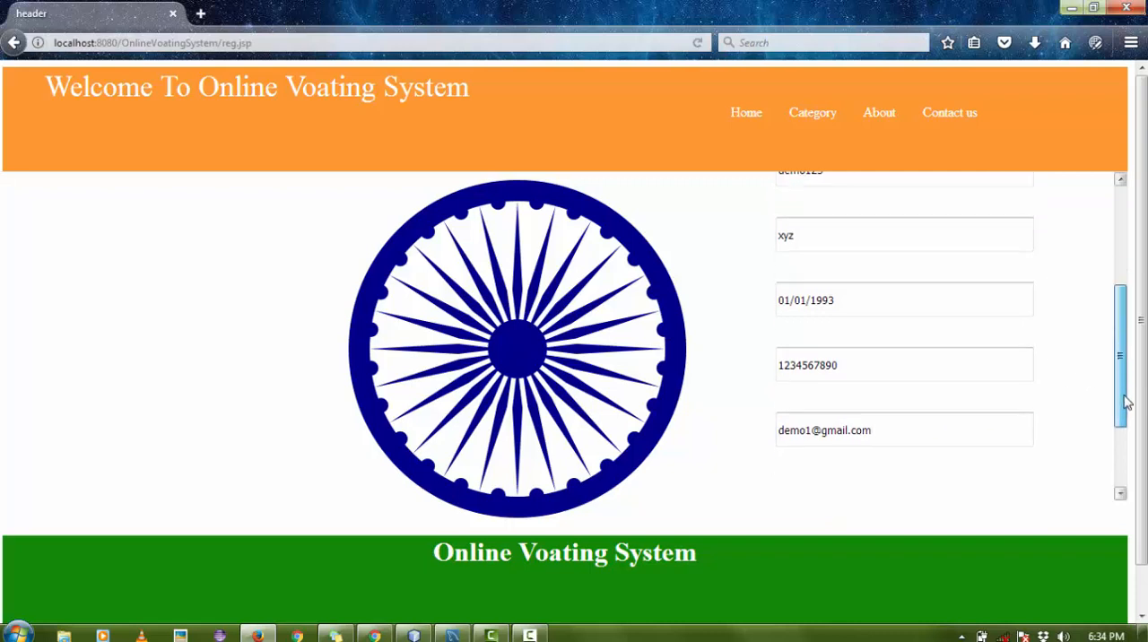
{"action": "scroll", "scroll_direction": "down", "scroll_amount": 3}
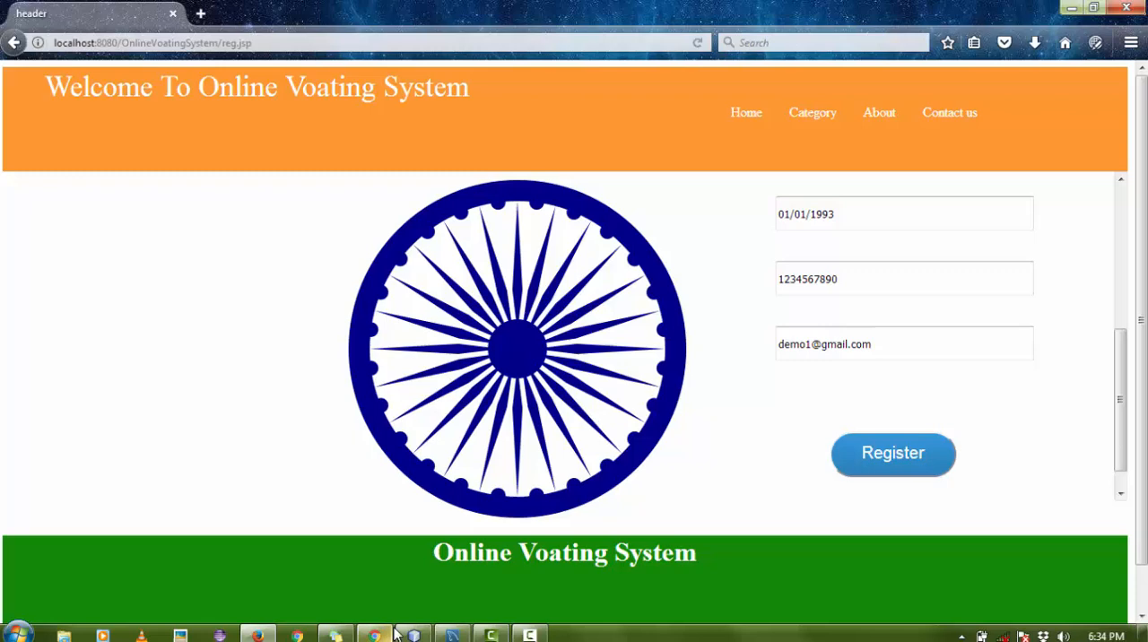
{"action": "mouse_move", "coordinate": [451, 634]}
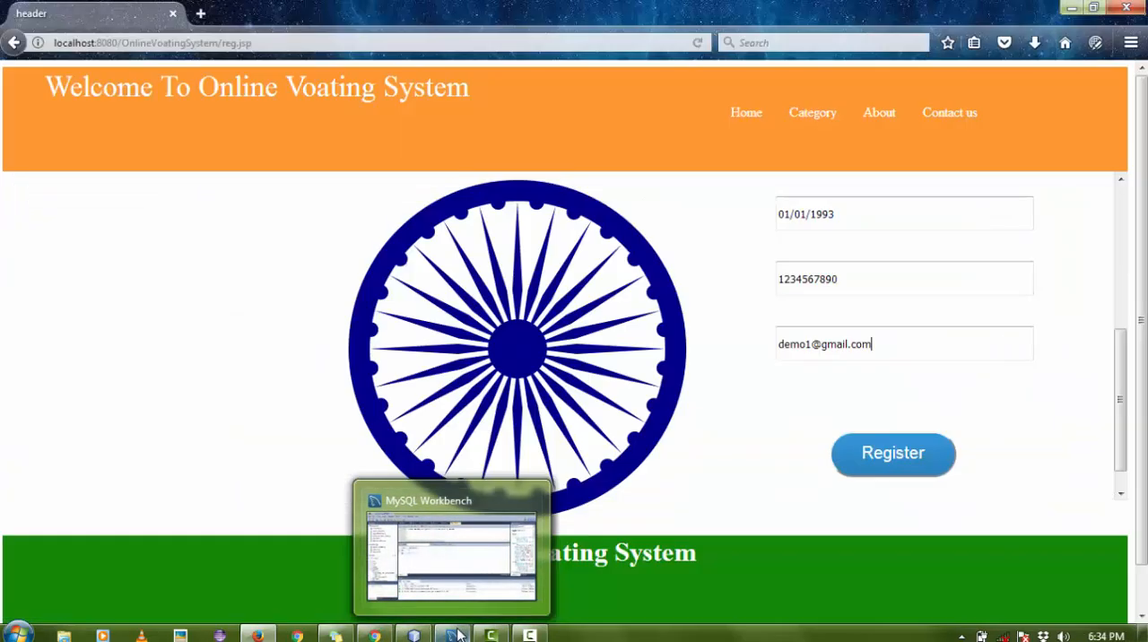
Execute select * from voter_register; in a new MySQL Workbench SQL tab, showing one record
{"action": "left_click", "coordinate": [451, 547]}
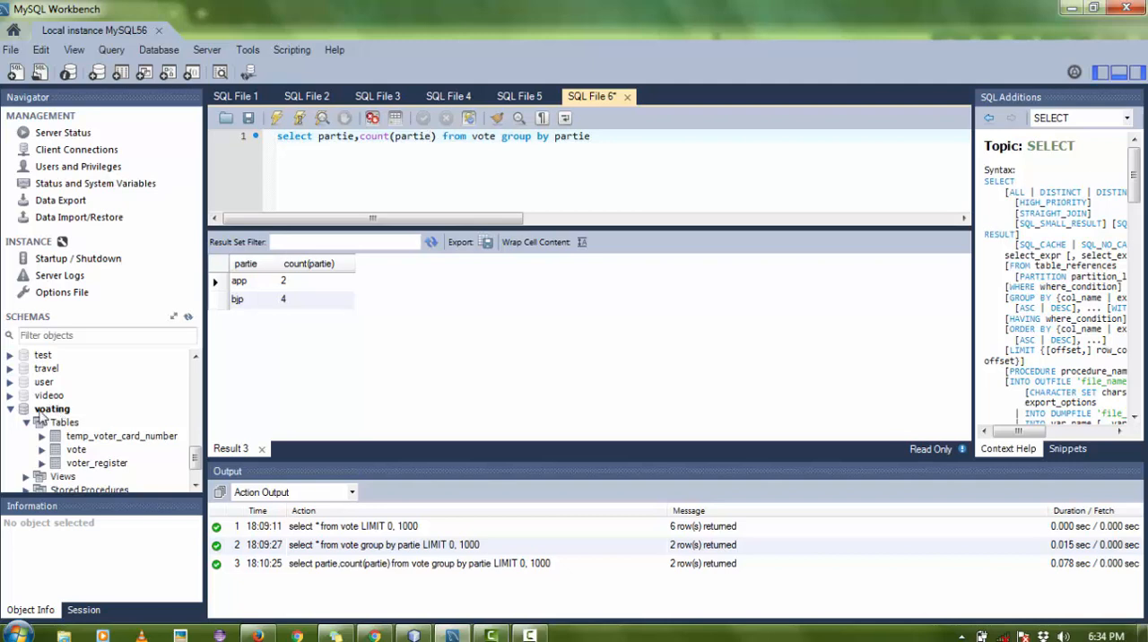
{"action": "left_click", "coordinate": [97, 463]}
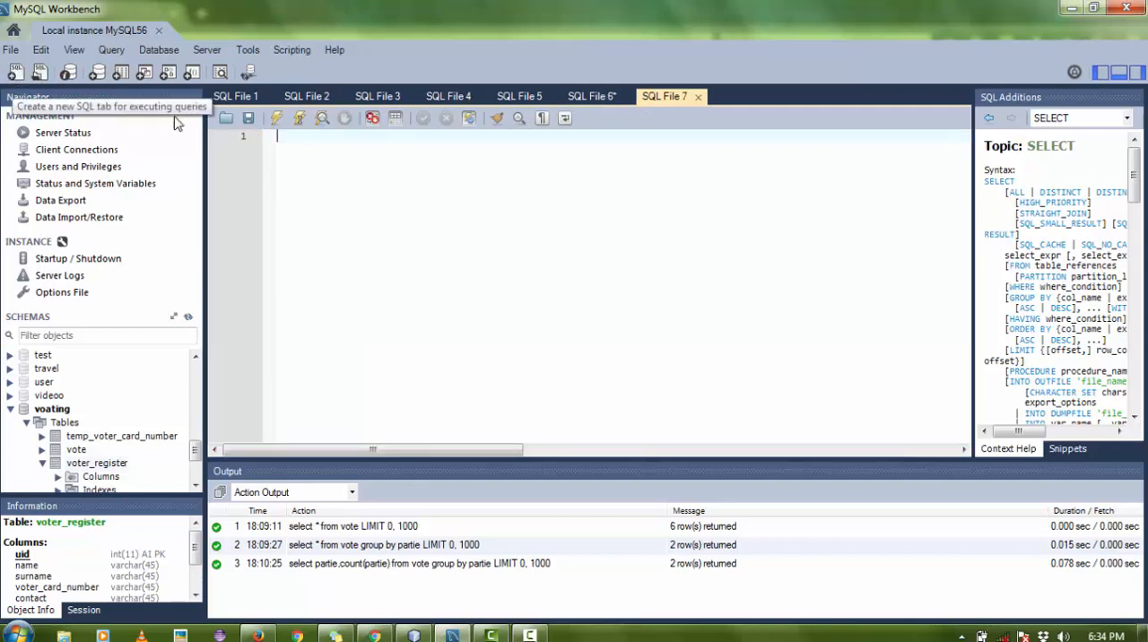
{"action": "type", "text": "select * from"}
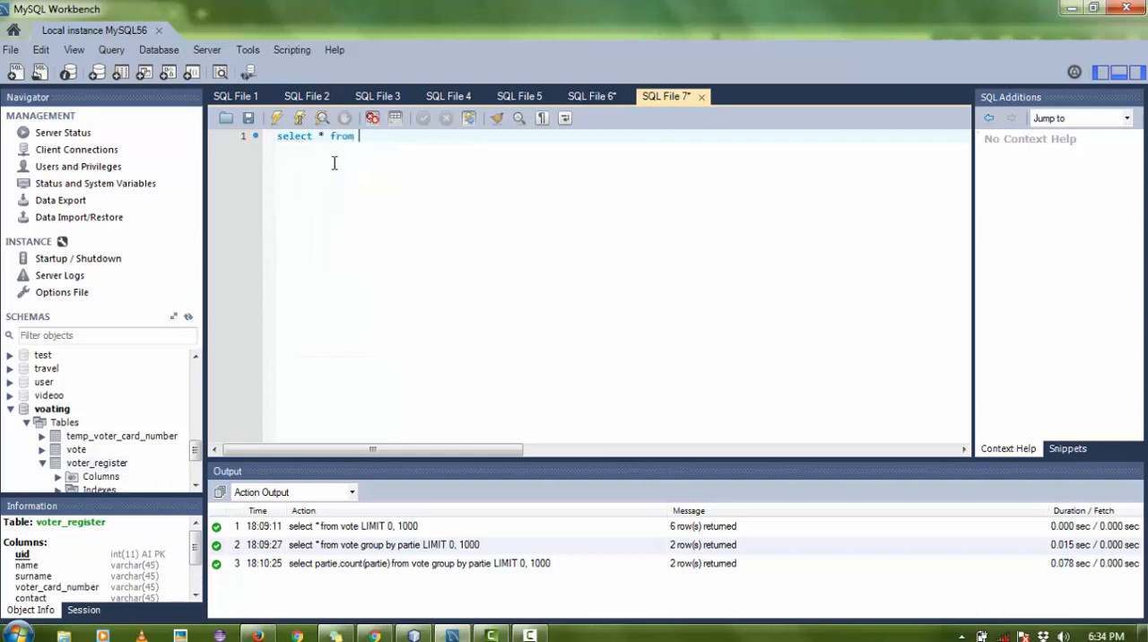
{"action": "type", "text": "voter_register"}
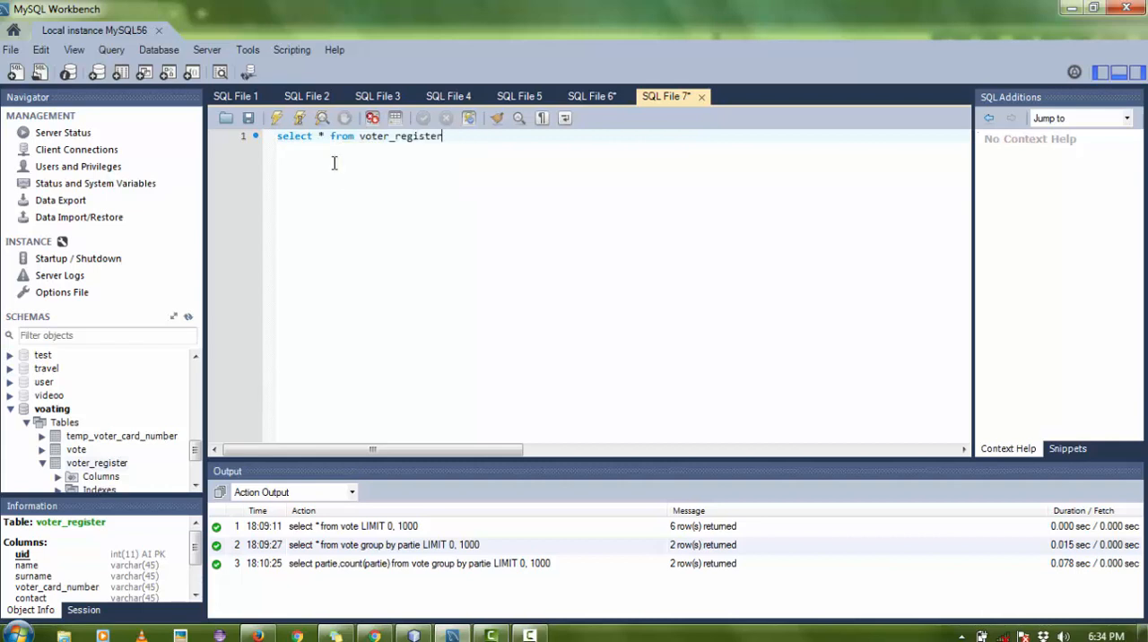
{"action": "left_click", "coordinate": [277, 118]}
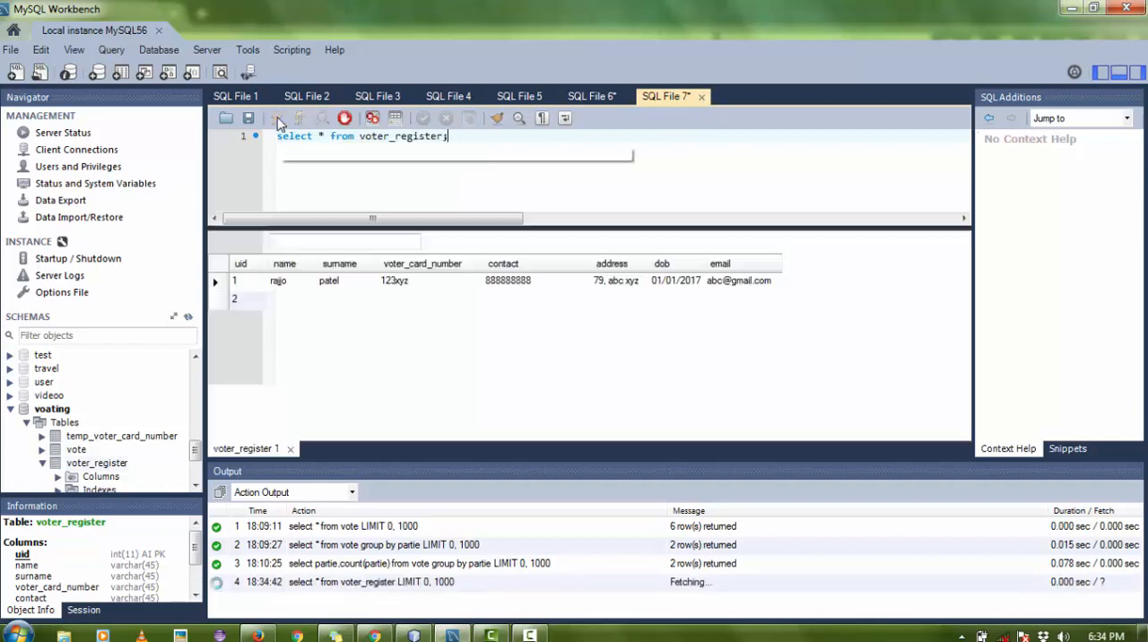
{"action": "left_click", "coordinate": [277, 117]}
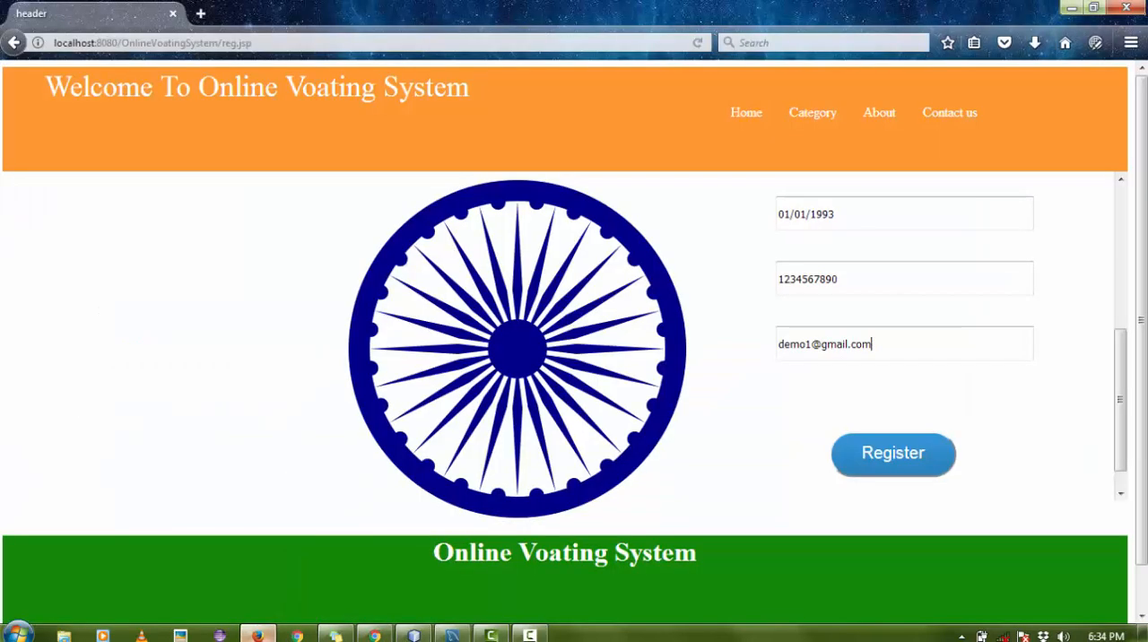
{"action": "mouse_move", "coordinate": [1100, 386]}
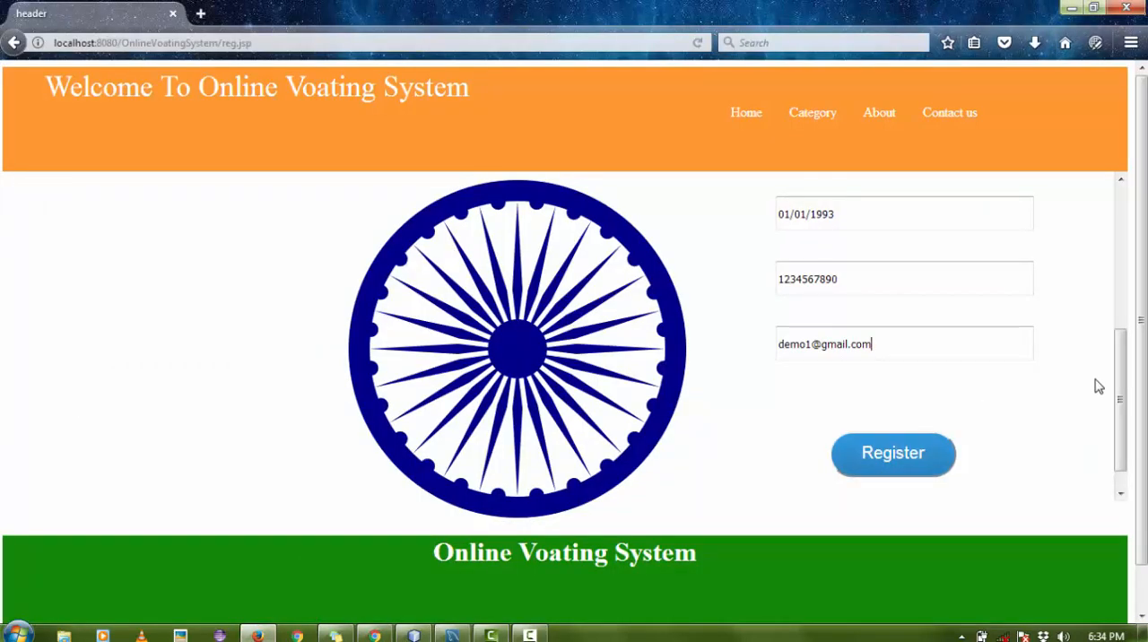
Submit the registration form to reach the login page, then switch to MySQL Workbench
{"action": "scroll", "scroll_direction": "up", "scroll_amount": 3}
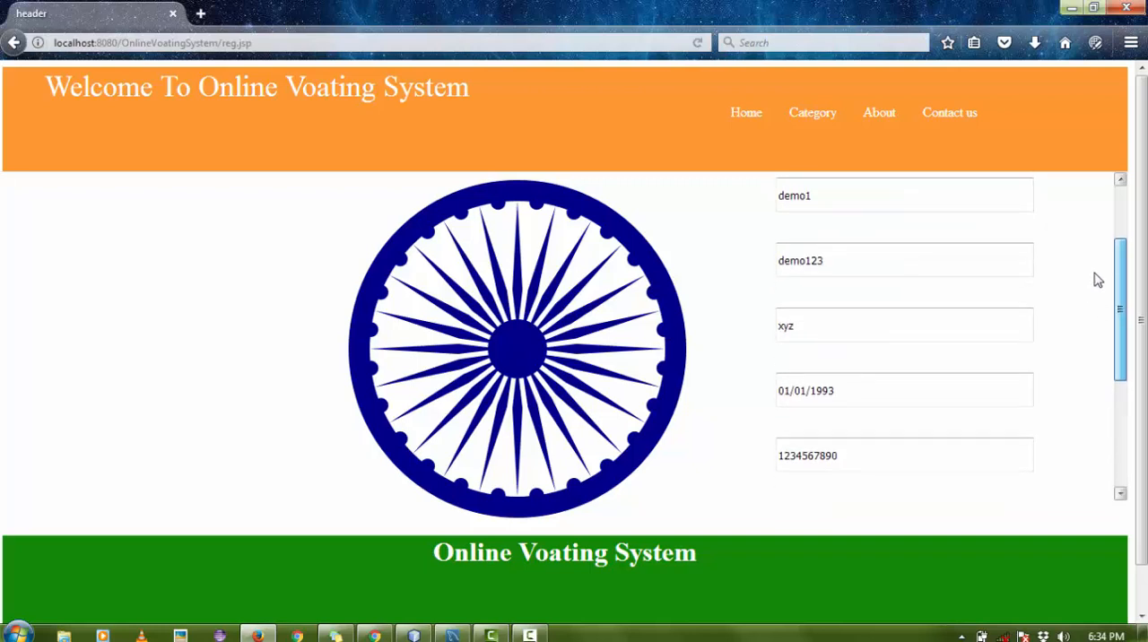
{"action": "scroll", "scroll_direction": "down", "scroll_amount": 3}
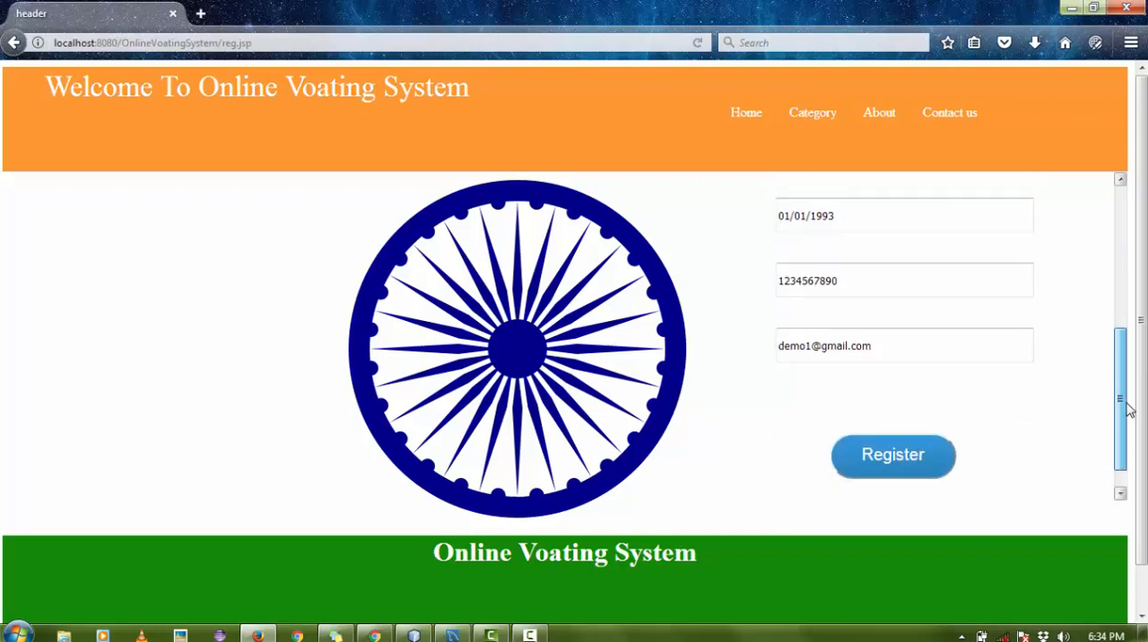
{"action": "left_click", "coordinate": [892, 454]}
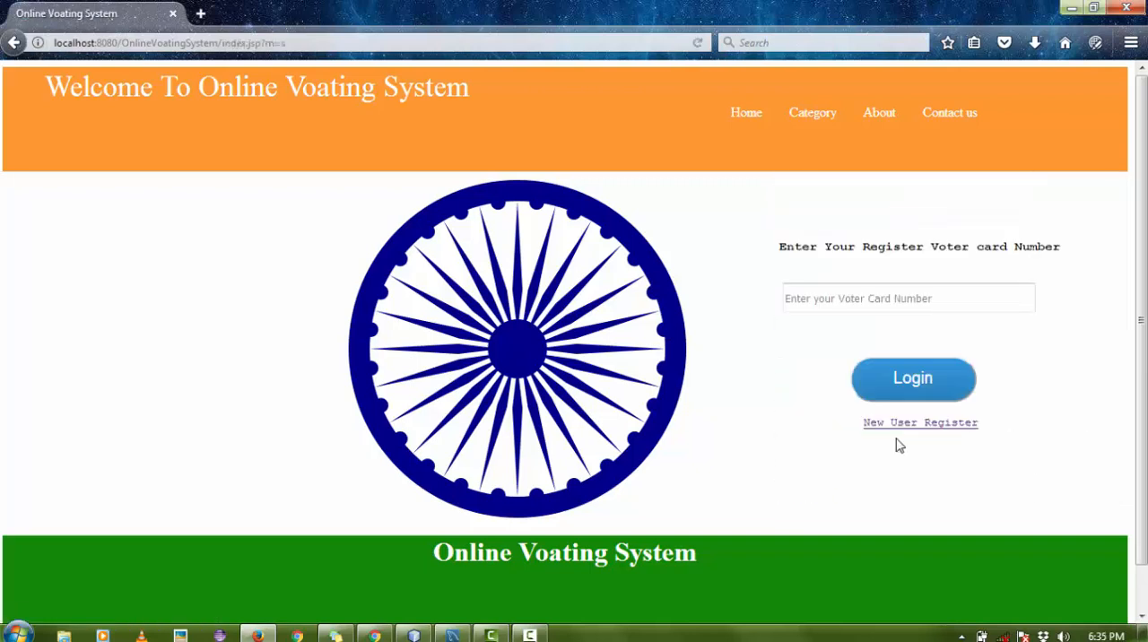
{"action": "left_click", "coordinate": [489, 635]}
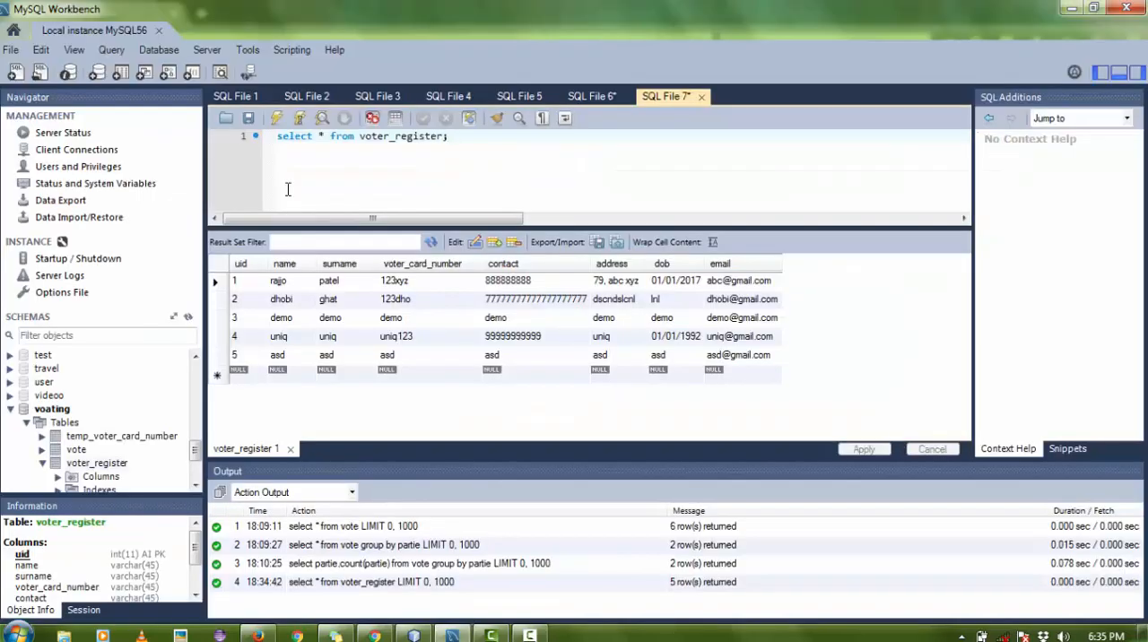
Rerun the voter_register query and select the new Demo1 voter's card number demo123
{"action": "left_click", "coordinate": [277, 117]}
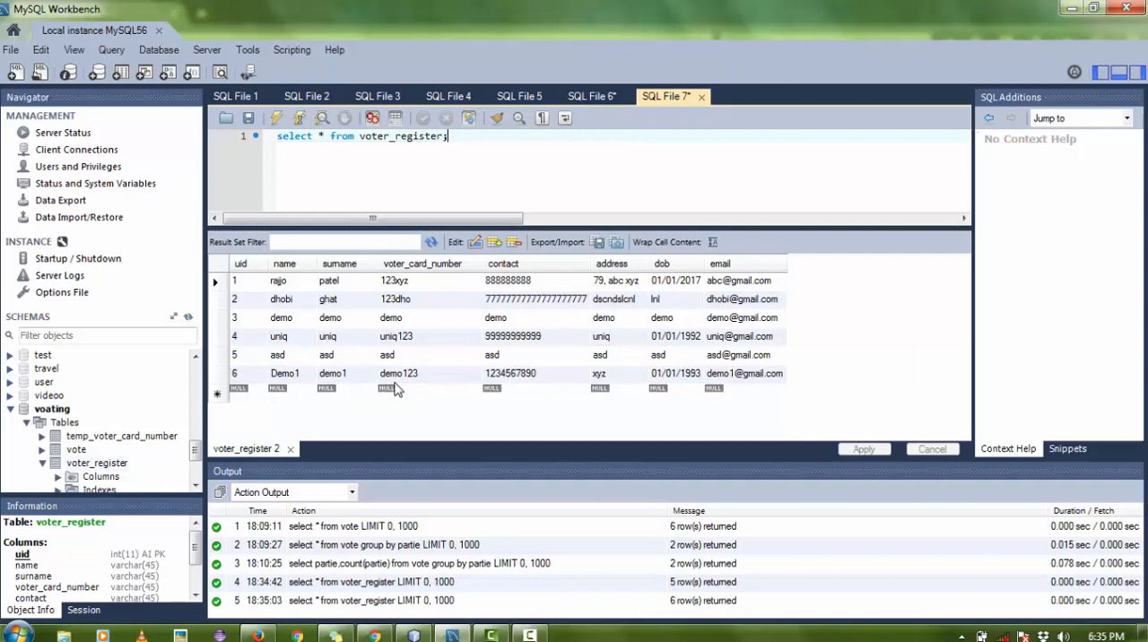
{"action": "mouse_move", "coordinate": [764, 395]}
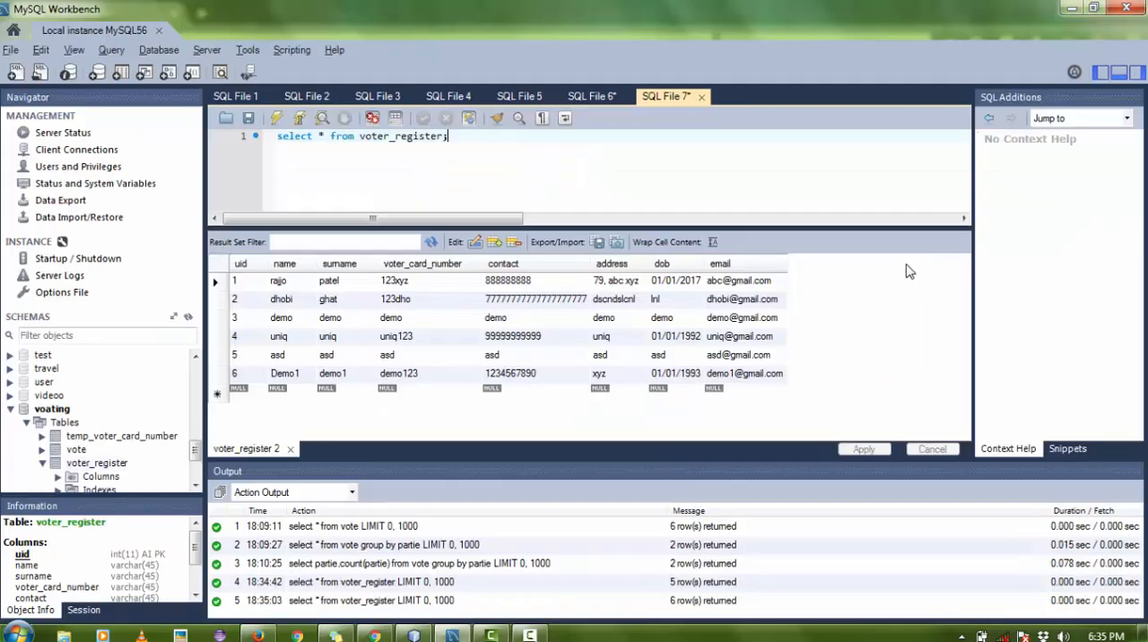
{"action": "double_click", "coordinate": [398, 373]}
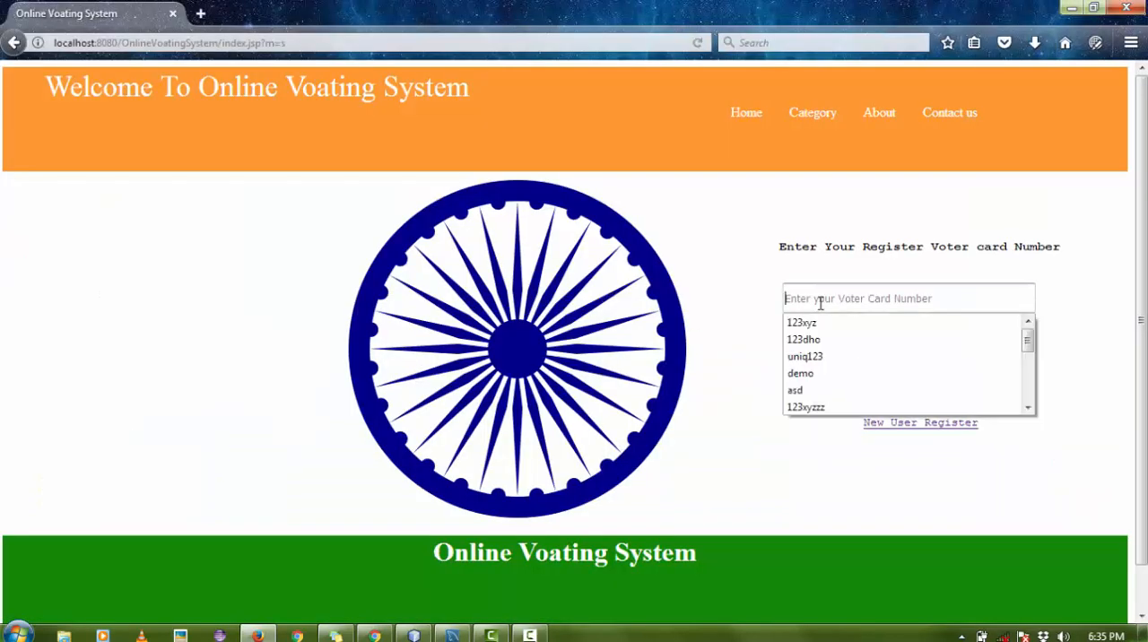
Enter voter card number demo123 on the login page and submit it
{"action": "left_click", "coordinate": [912, 377]}
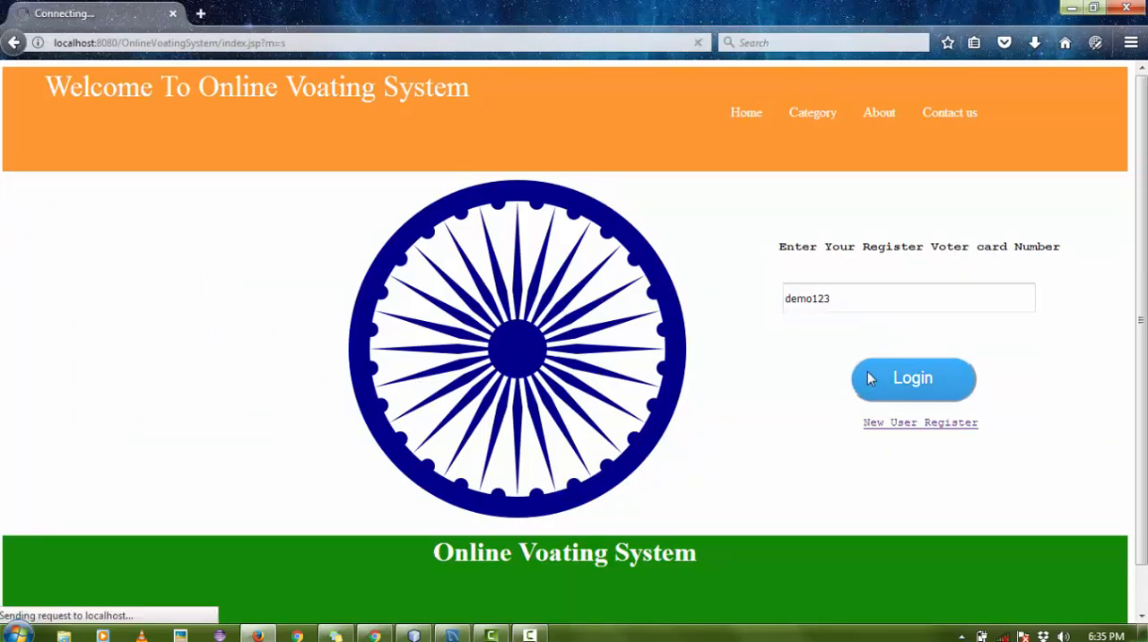
{"action": "left_click", "coordinate": [913, 377]}
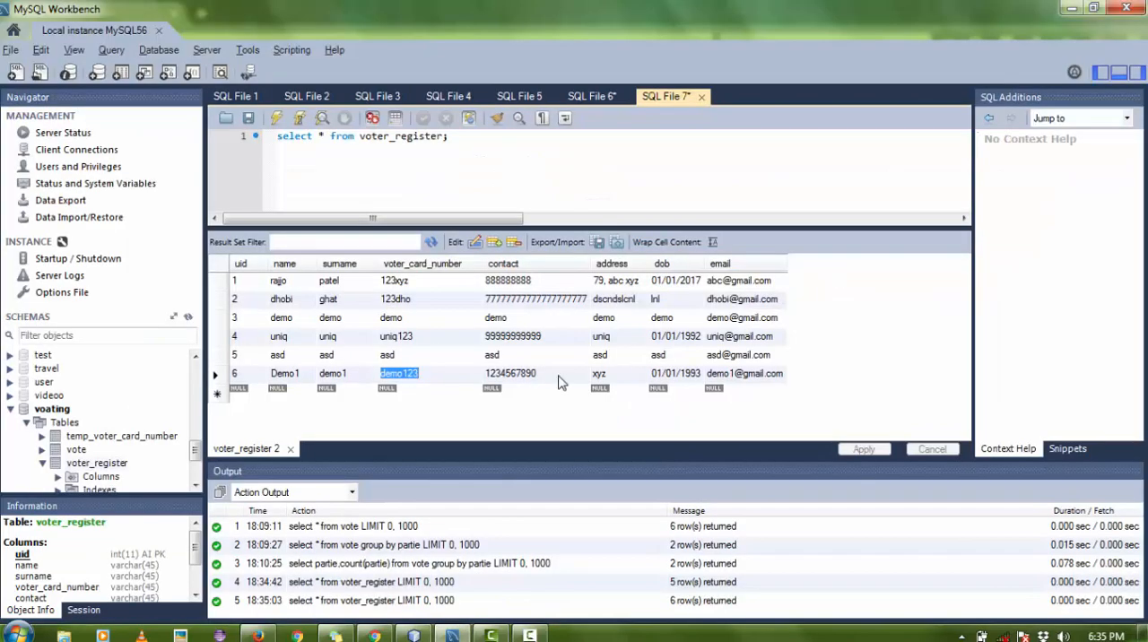
{"action": "mouse_move", "coordinate": [543, 384]}
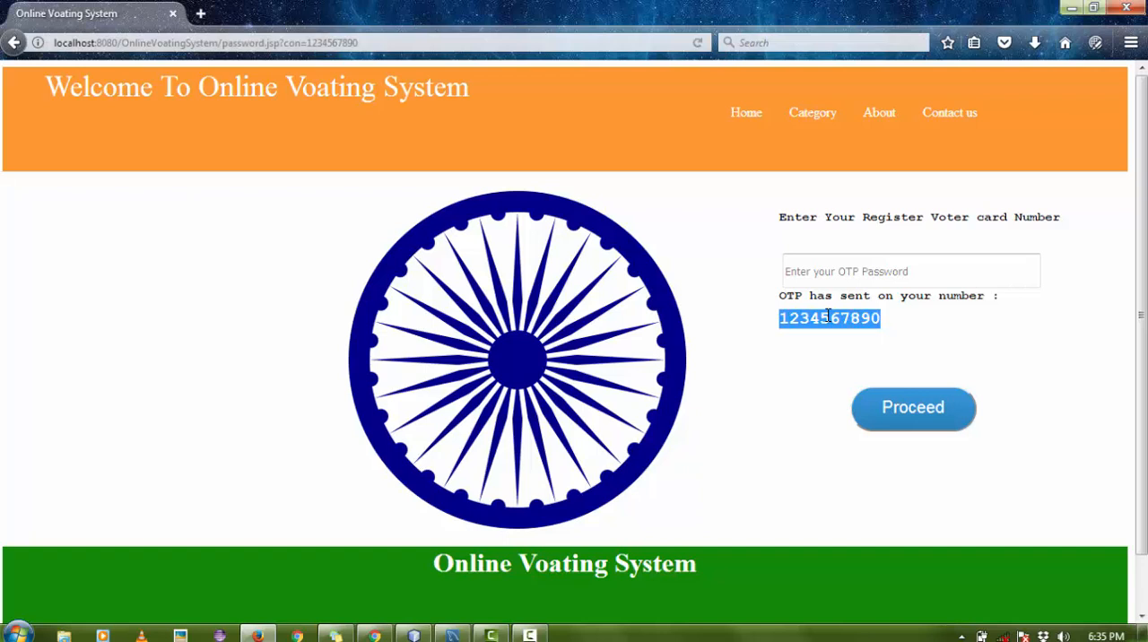
{"action": "left_click", "coordinate": [909, 271]}
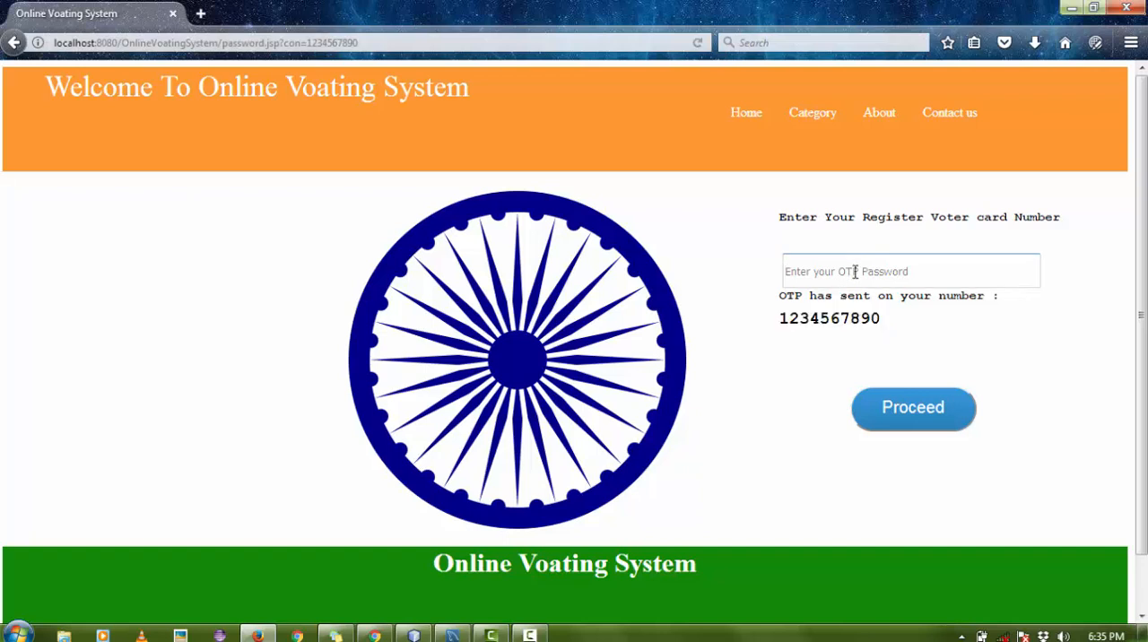
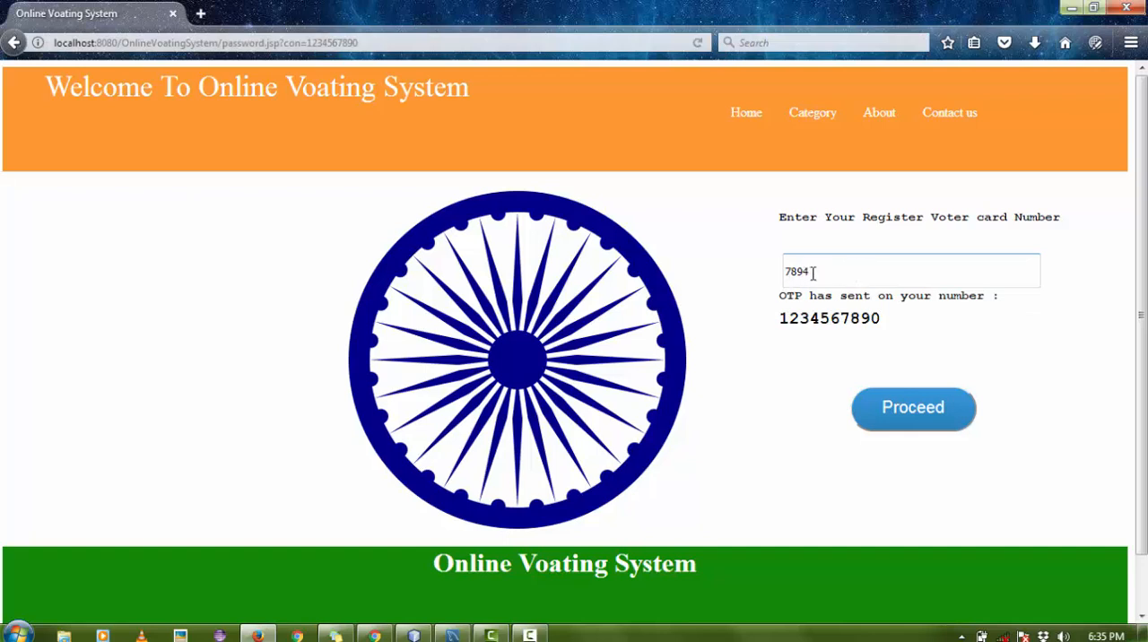
{"action": "left_click", "coordinate": [912, 407]}
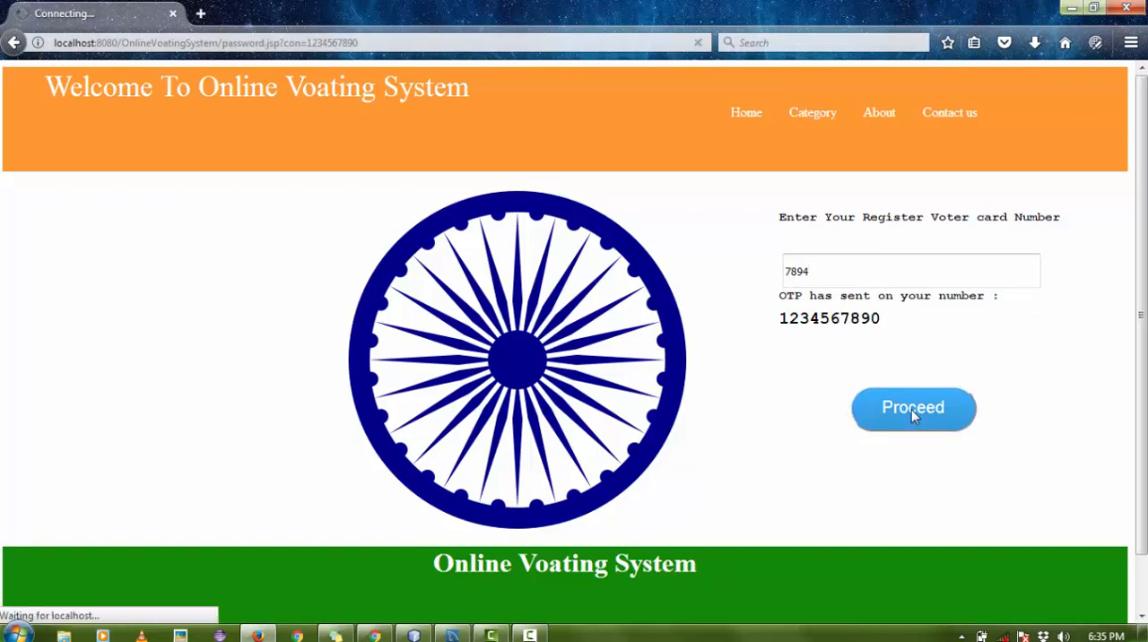
{"action": "left_click", "coordinate": [912, 407]}
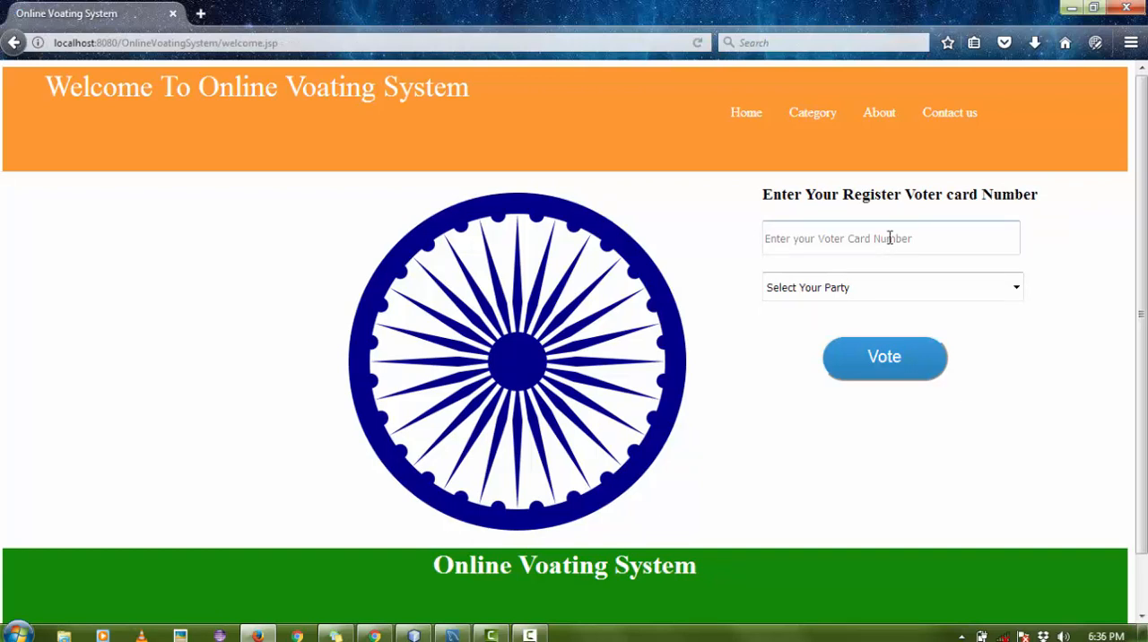
Vote for Bahujan Samaj Party using voter card demo123
{"action": "left_click", "coordinate": [890, 237]}
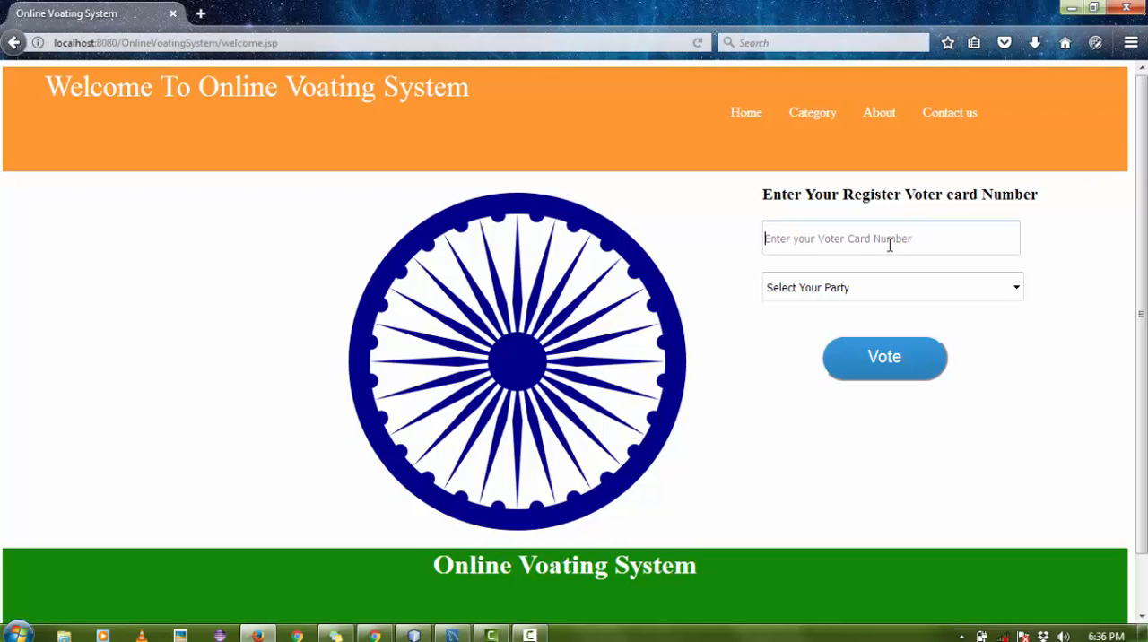
{"action": "type", "text": "demo123"}
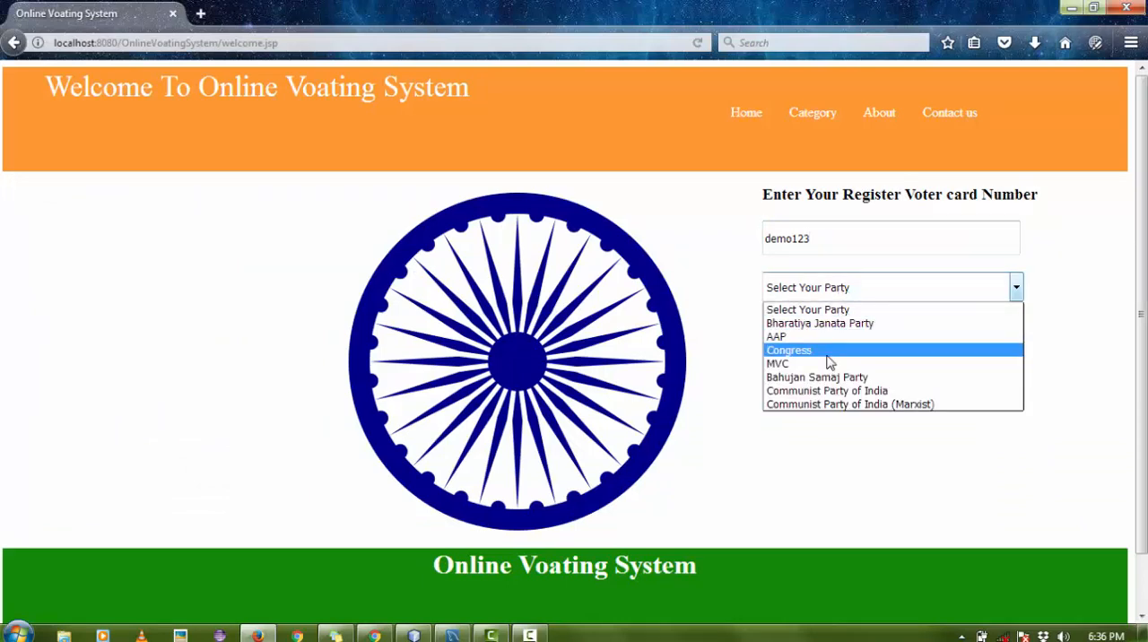
{"action": "mouse_move", "coordinate": [817, 377]}
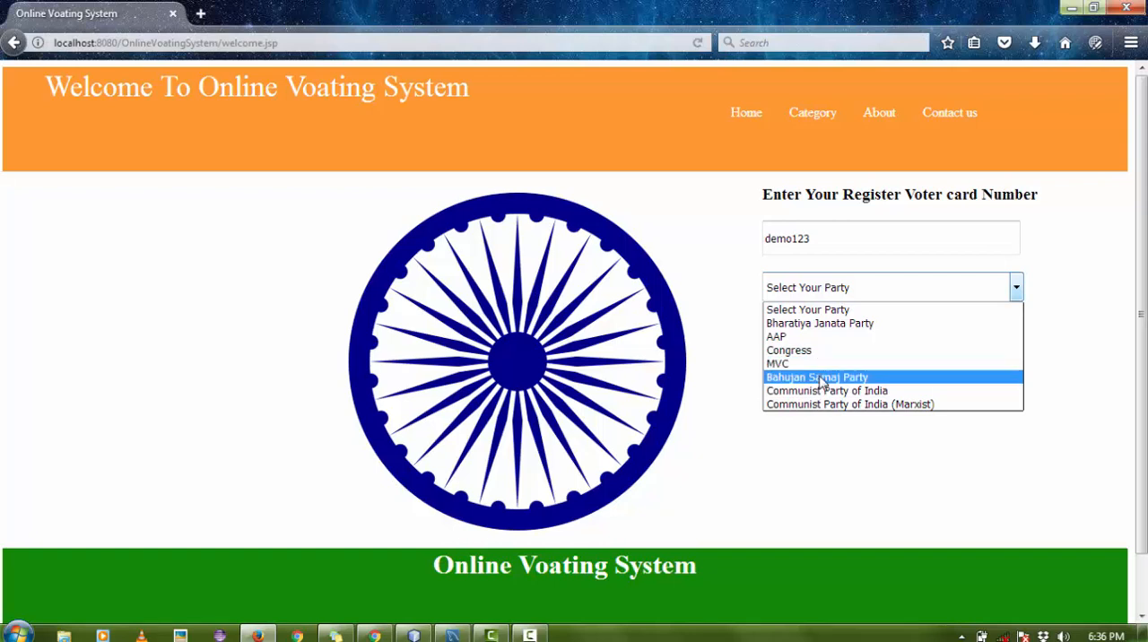
{"action": "left_click", "coordinate": [817, 377]}
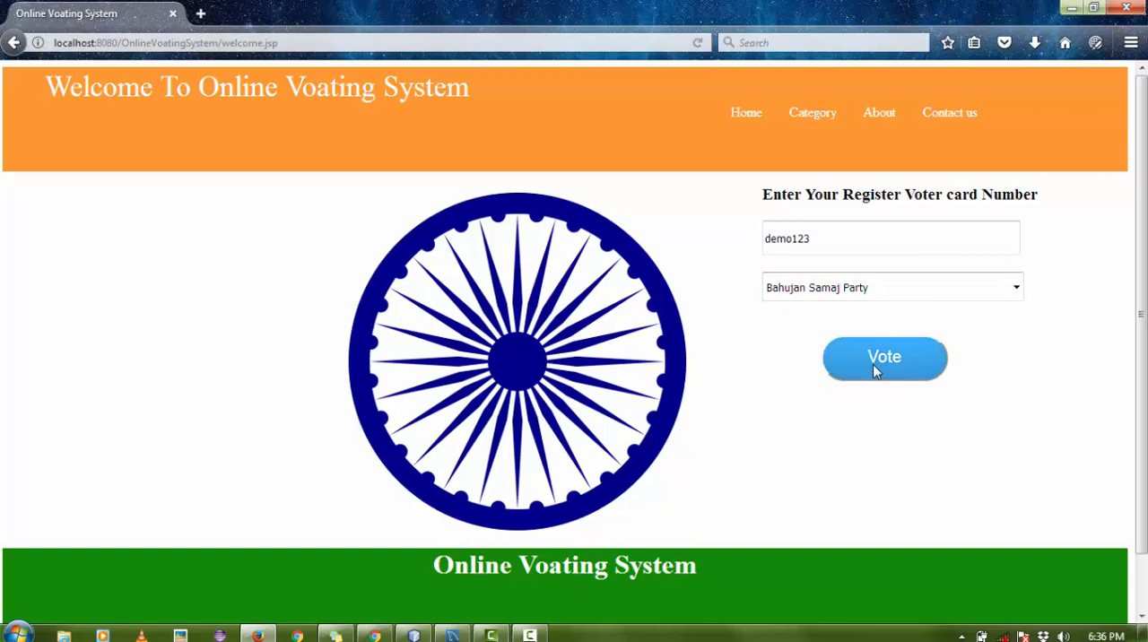
{"action": "left_click", "coordinate": [883, 357]}
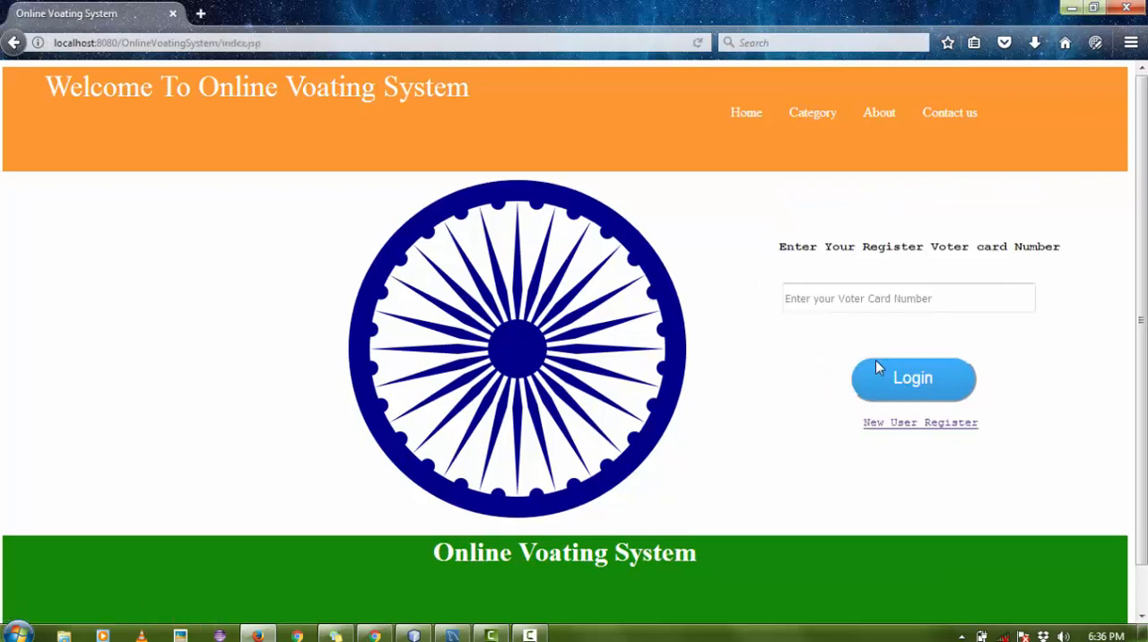
{"action": "mouse_move", "coordinate": [895, 325]}
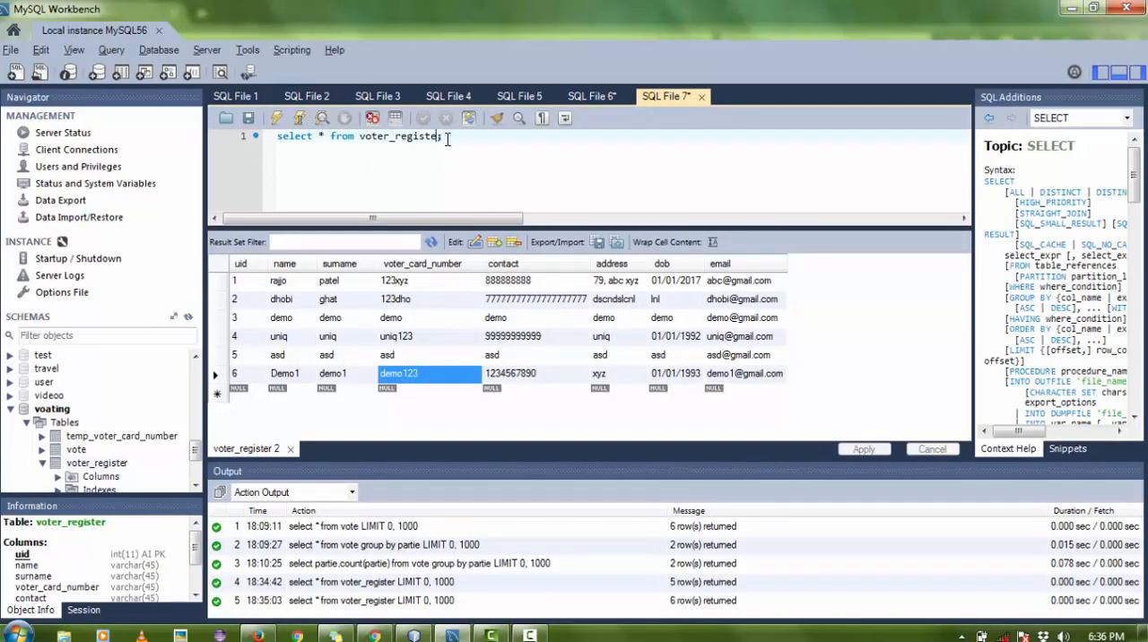
Type 'select * from vote;' into a new empty query tab
{"action": "key", "text": "BackSpace"}
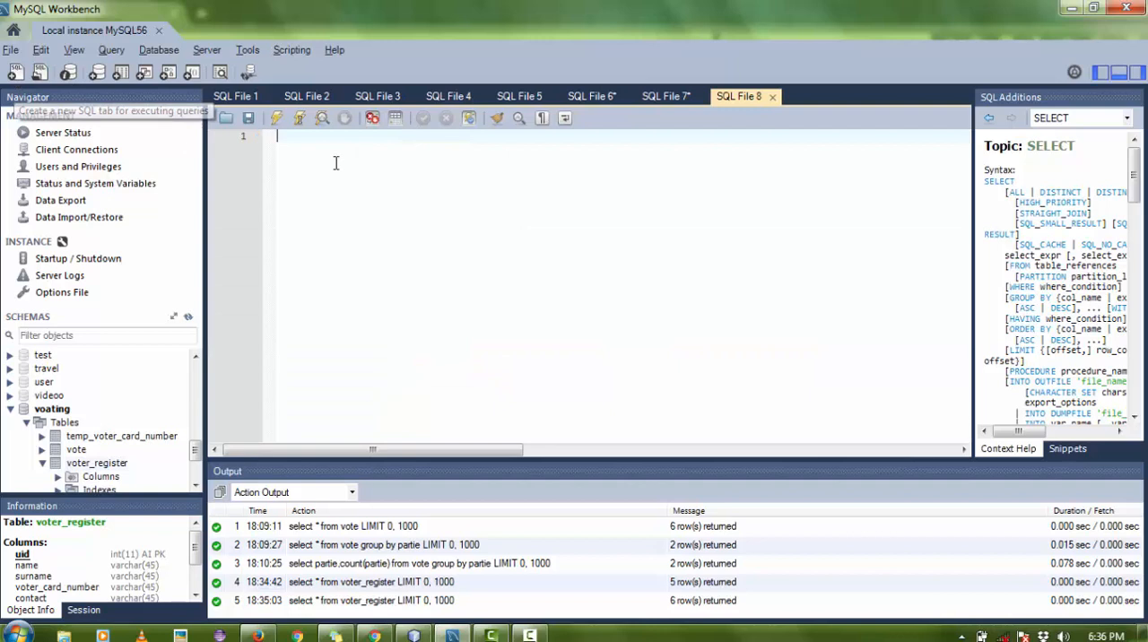
{"action": "type", "text": "select"}
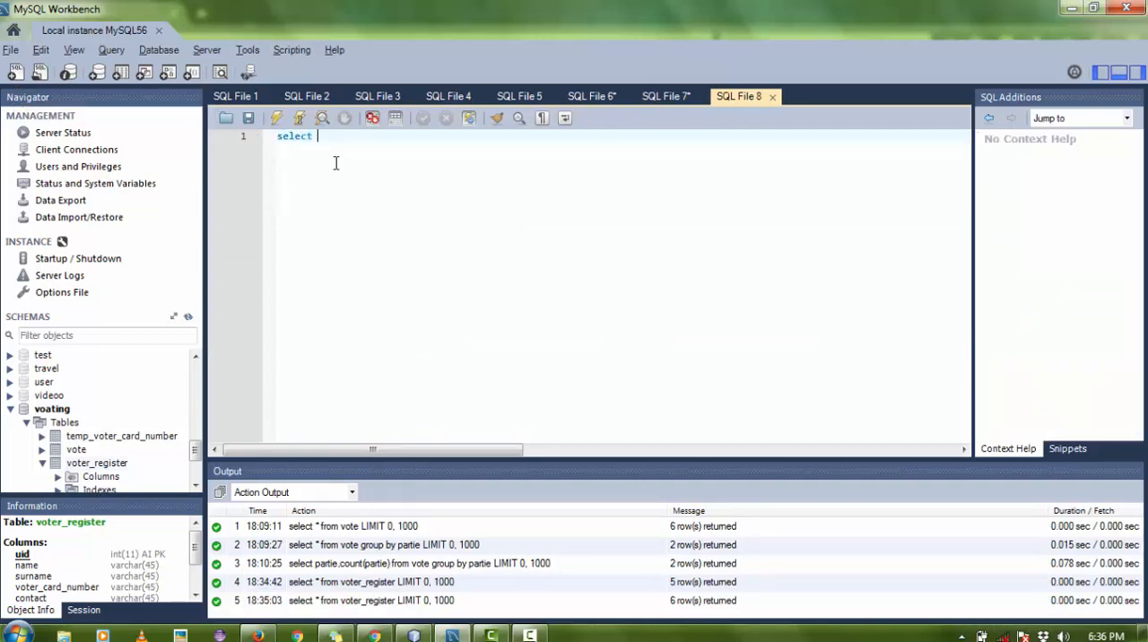
{"action": "type", "text": "* from vot"}
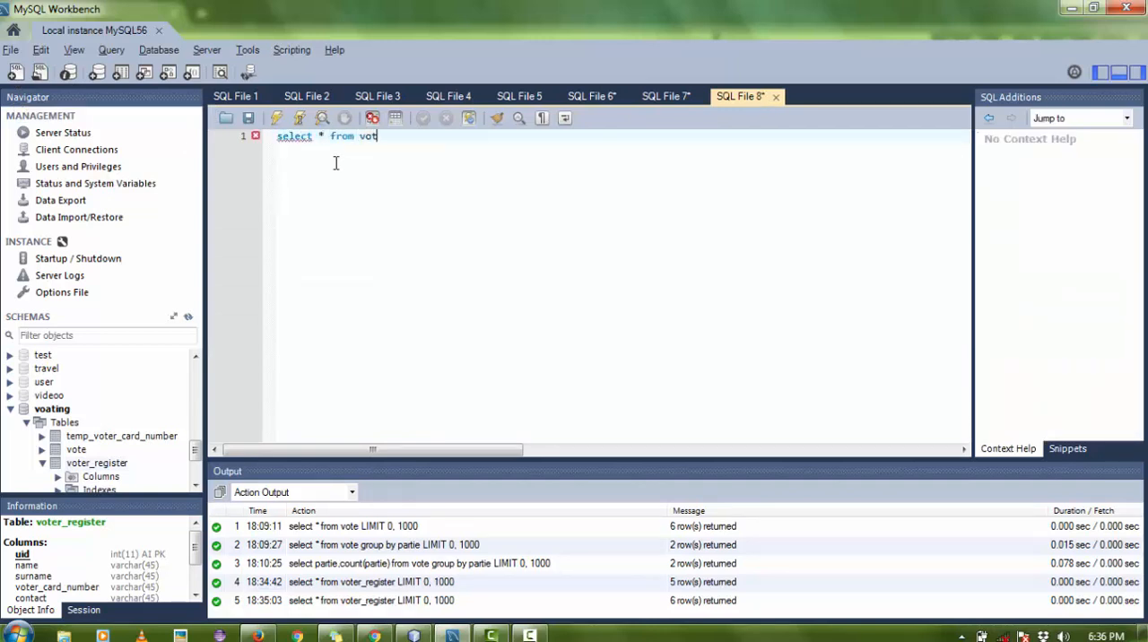
{"action": "type", "text": "e;"}
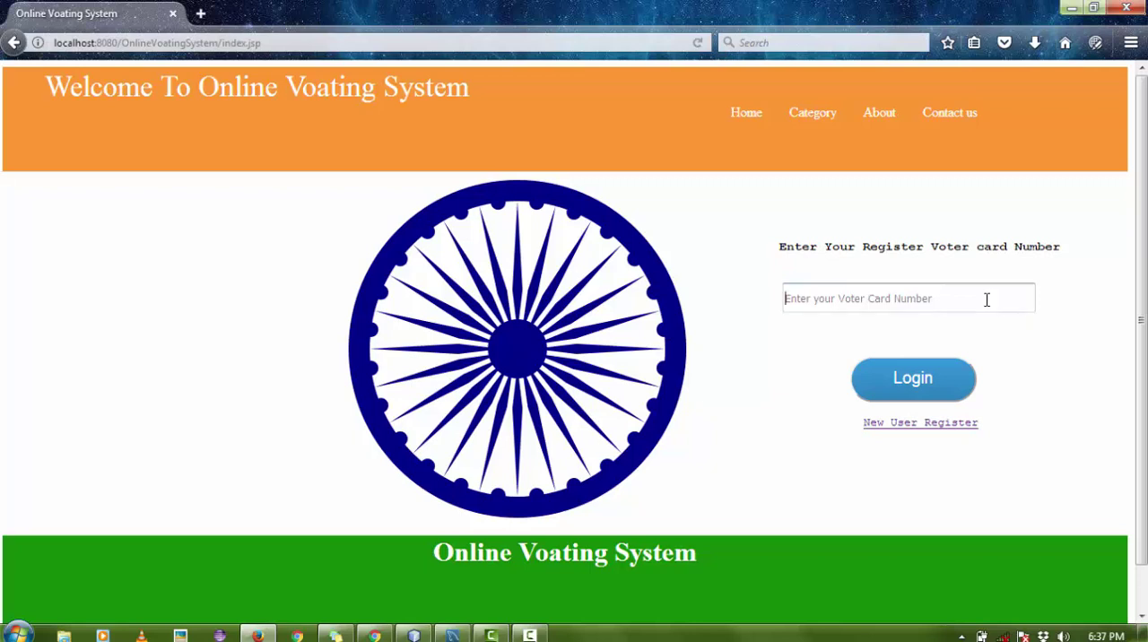
{"action": "left_click", "coordinate": [906, 297]}
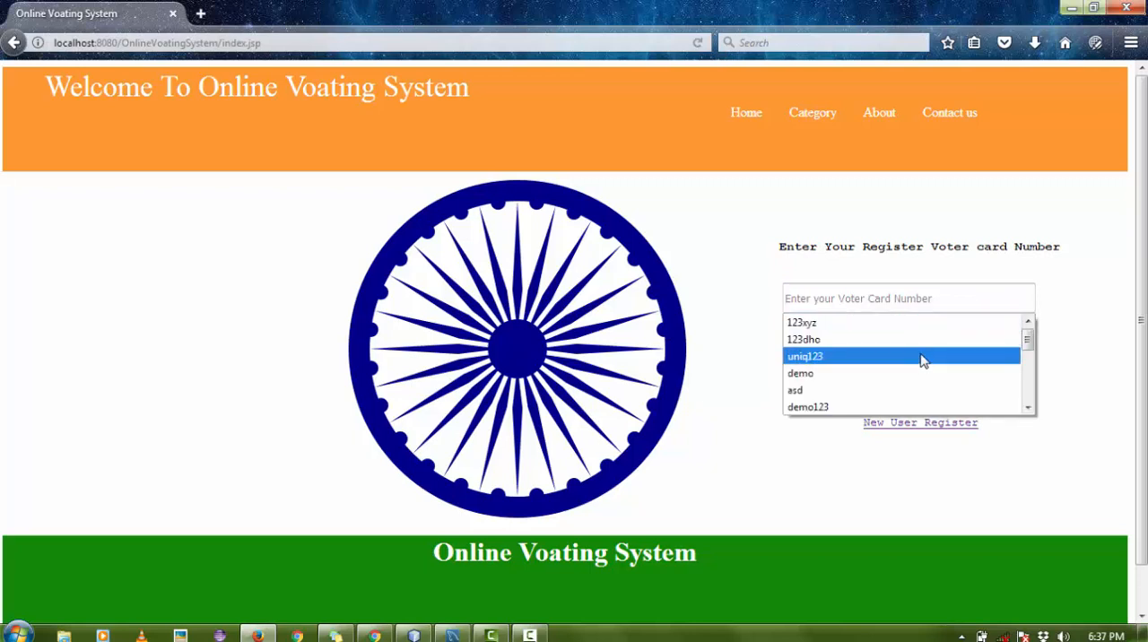
{"action": "left_click", "coordinate": [808, 406]}
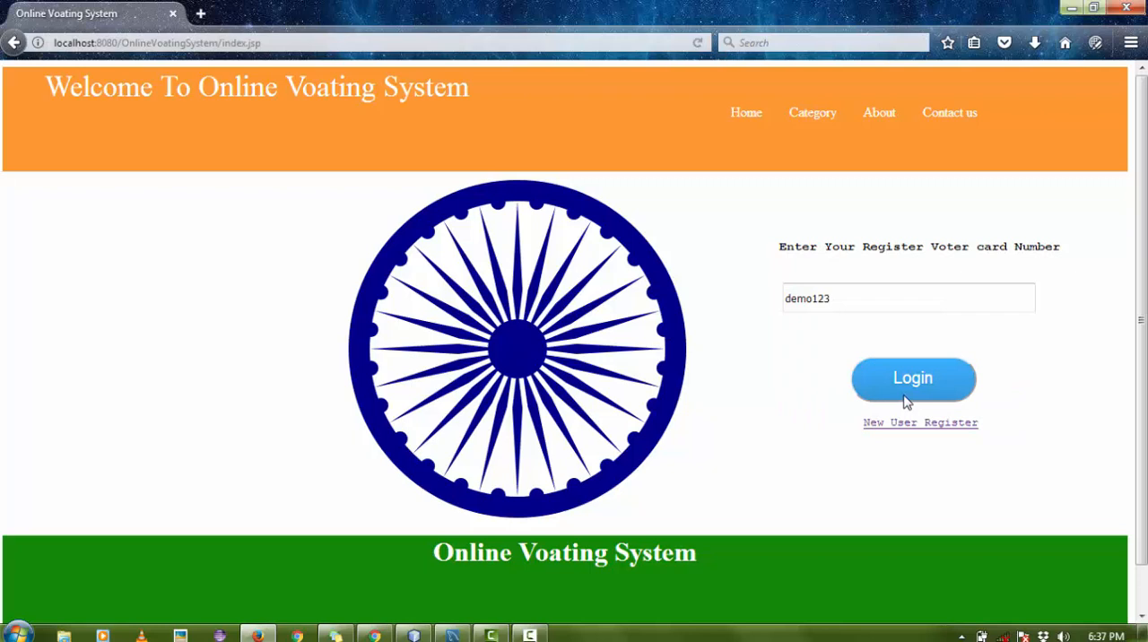
{"action": "left_click", "coordinate": [912, 377]}
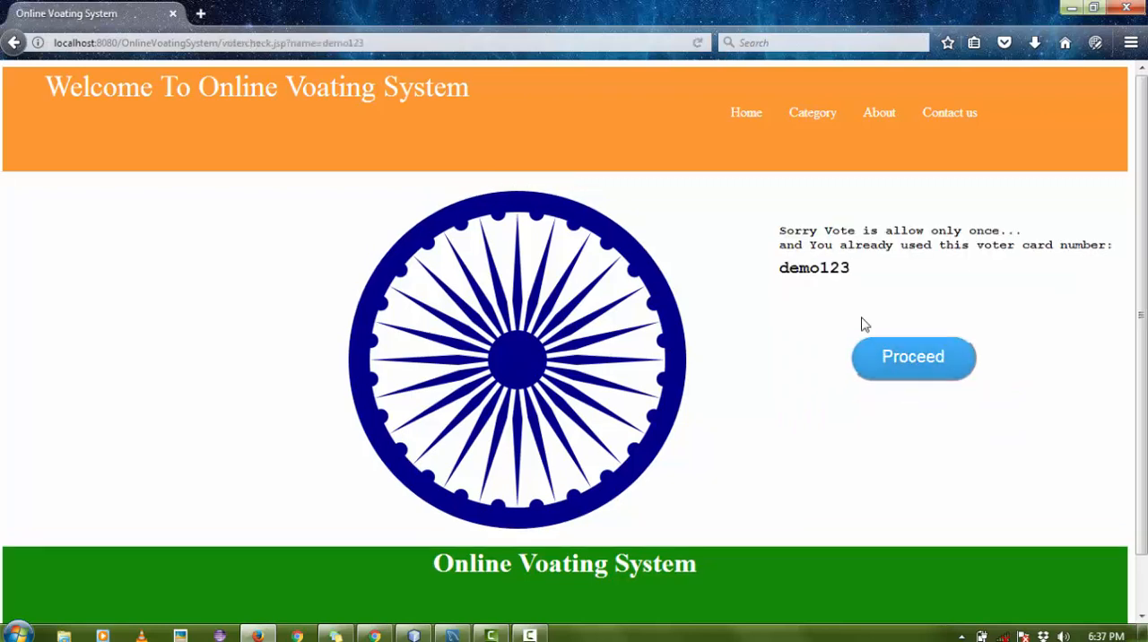
{"action": "mouse_move", "coordinate": [980, 236]}
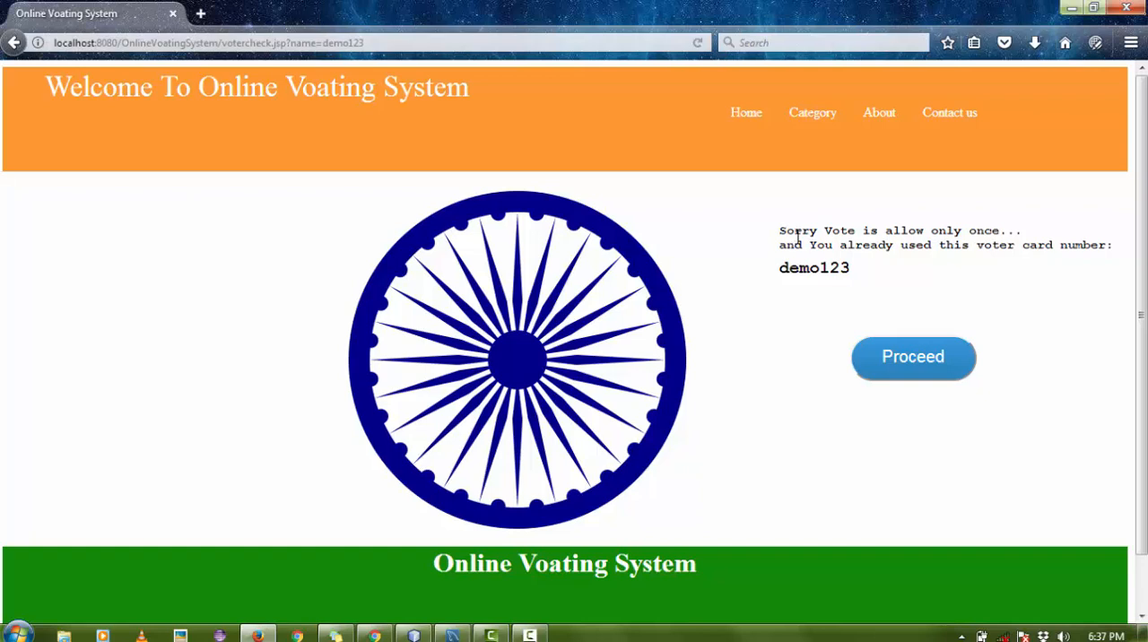
{"action": "mouse_move", "coordinate": [1000, 273]}
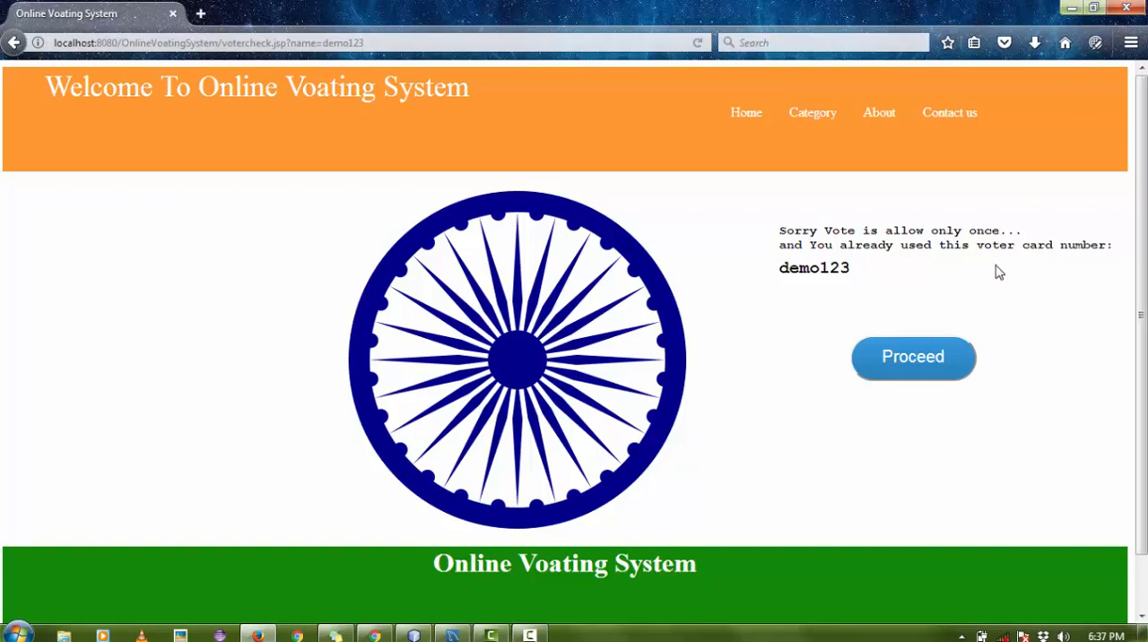
{"action": "mouse_move", "coordinate": [854, 279]}
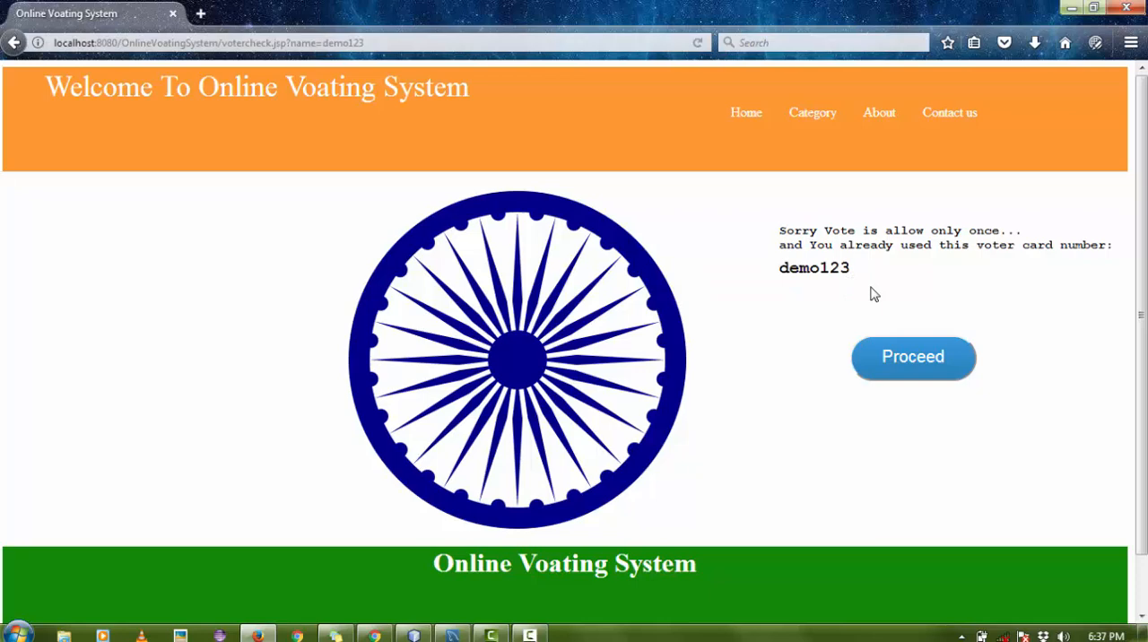
{"action": "mouse_move", "coordinate": [727, 339]}
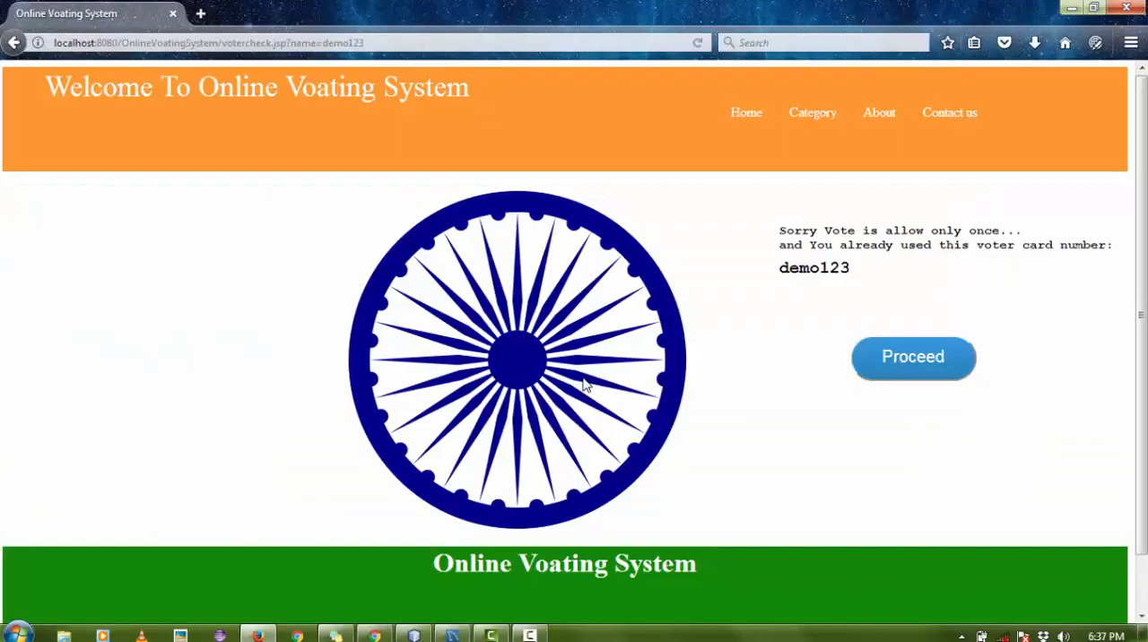
{"action": "mouse_move", "coordinate": [741, 332]}
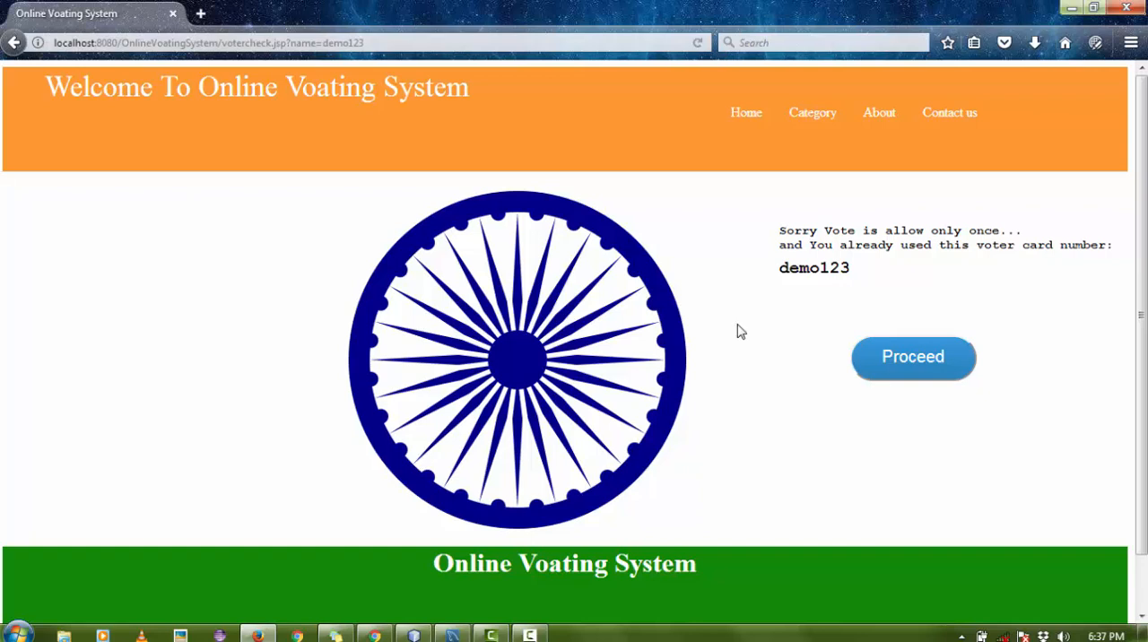
Browse the site's Contact Us and About pages, then return to NetBeans
{"action": "left_click", "coordinate": [950, 112]}
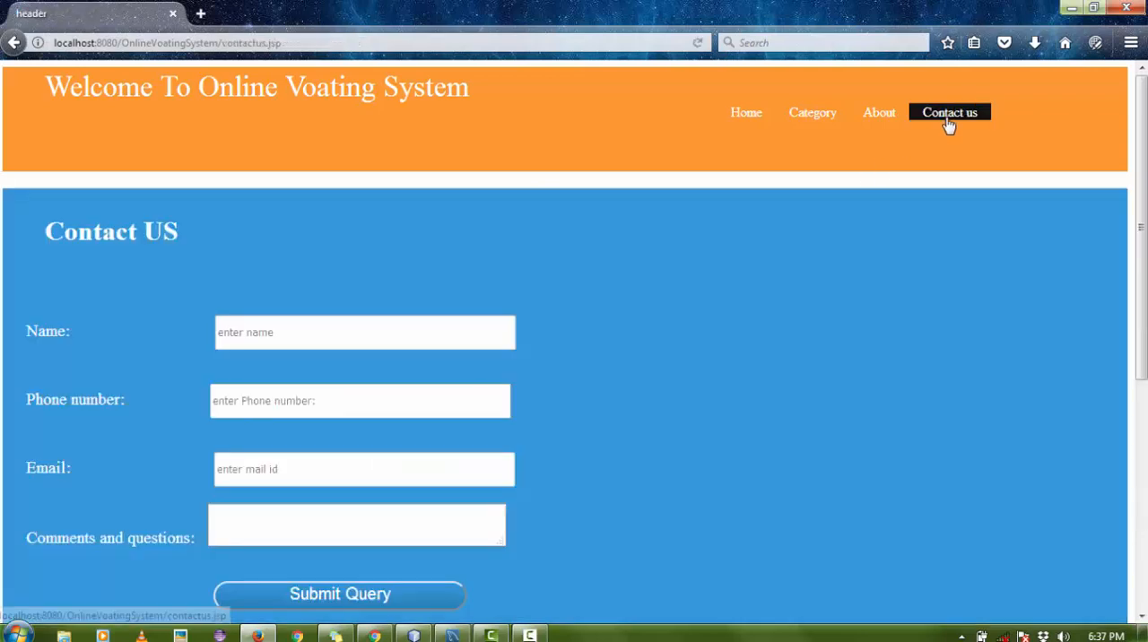
{"action": "scroll", "scroll_direction": "down", "scroll_amount": 3}
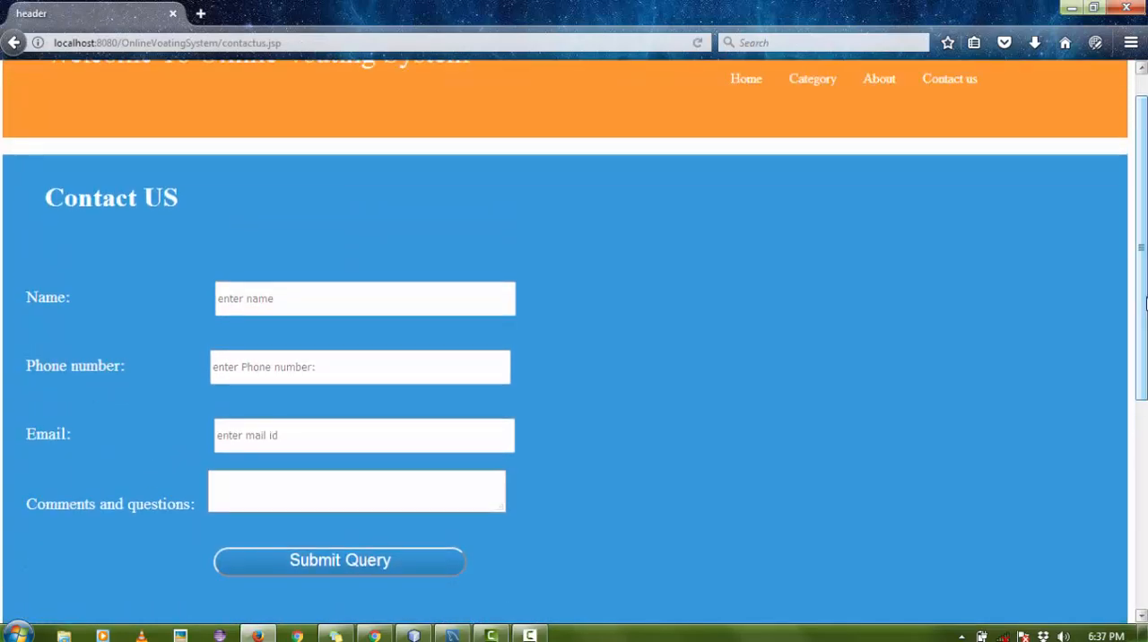
{"action": "scroll", "scroll_direction": "up", "scroll_amount": 3}
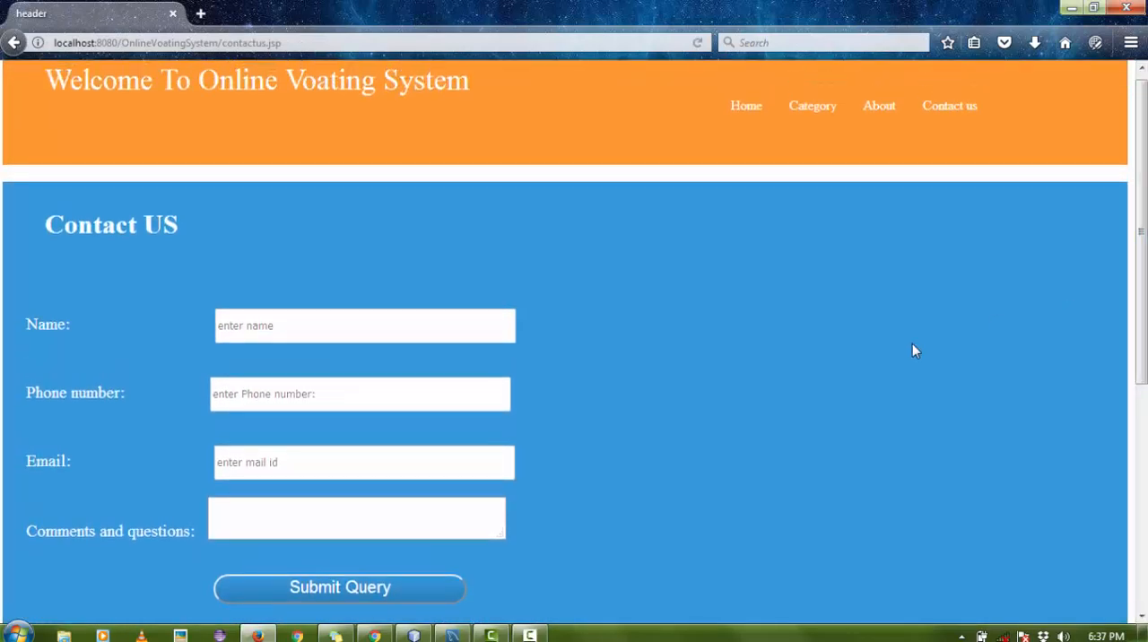
{"action": "mouse_move", "coordinate": [879, 105]}
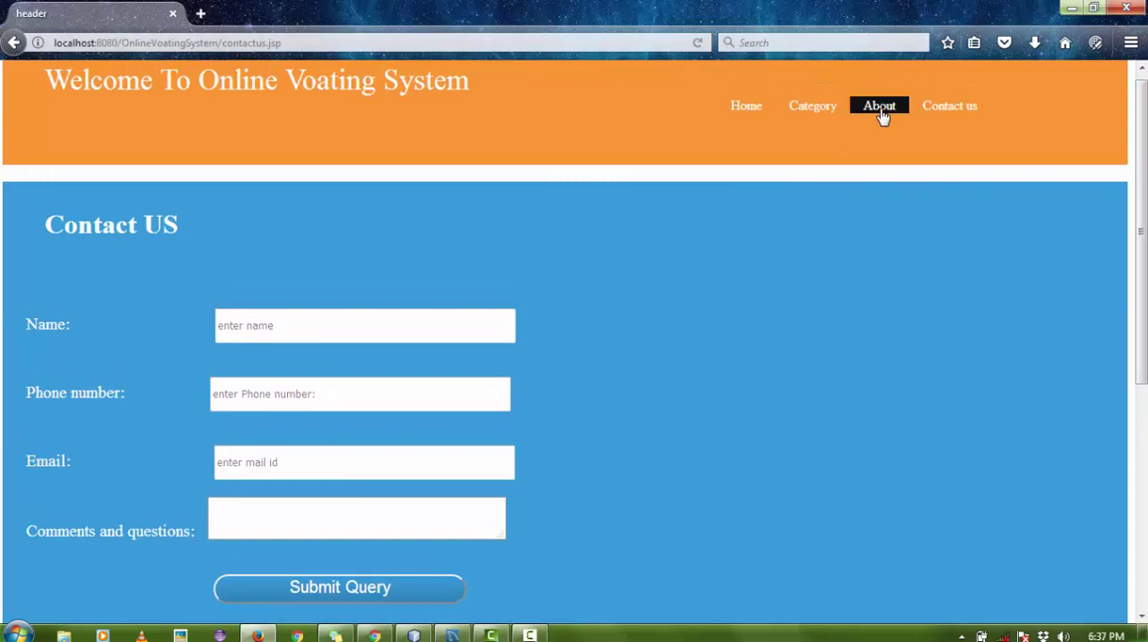
{"action": "left_click", "coordinate": [878, 105]}
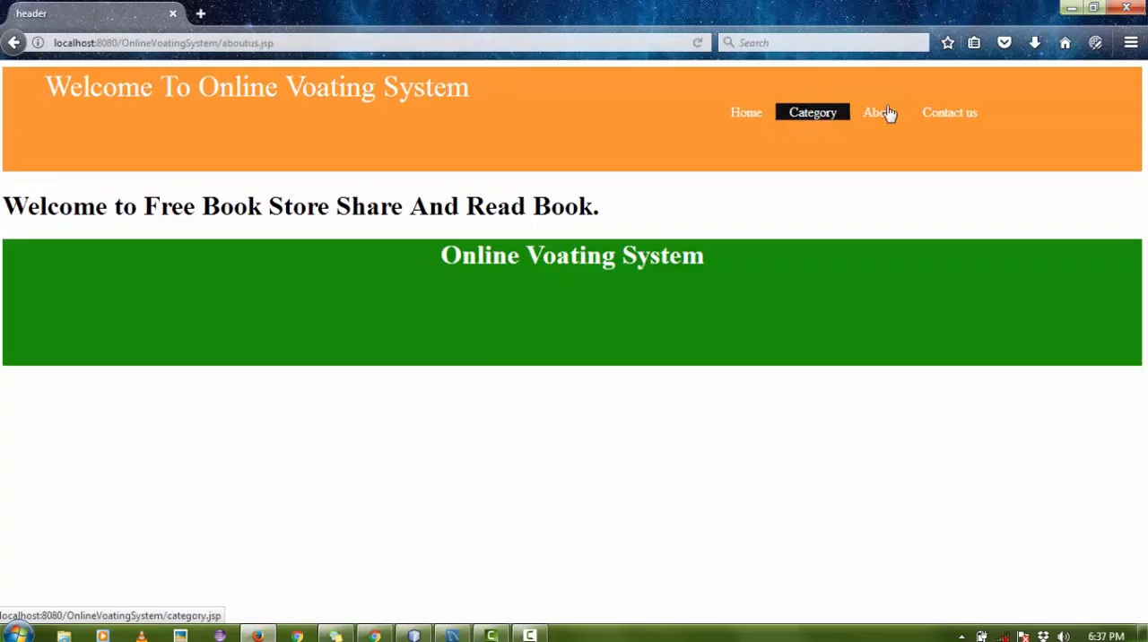
{"action": "mouse_move", "coordinate": [722, 212]}
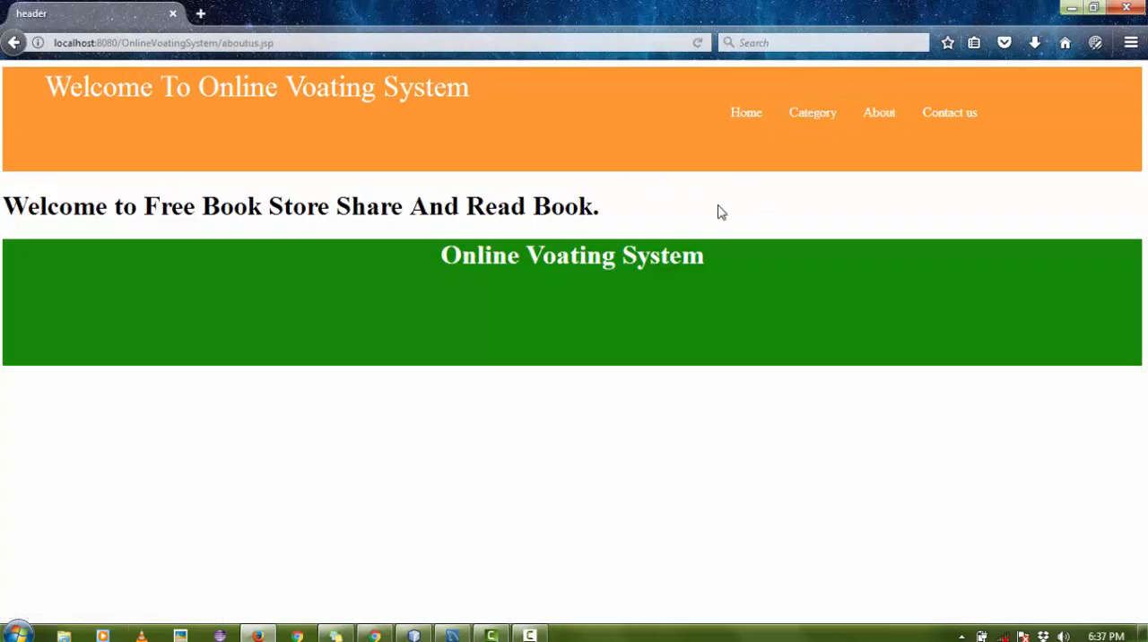
{"action": "left_click", "coordinate": [812, 112]}
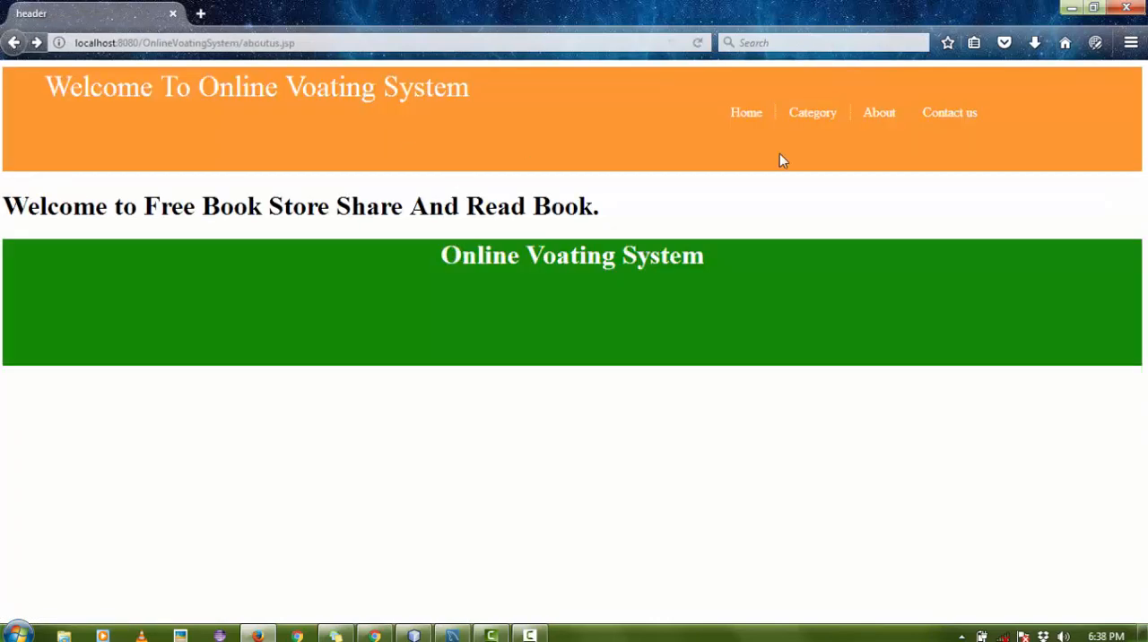
{"action": "mouse_move", "coordinate": [751, 139]}
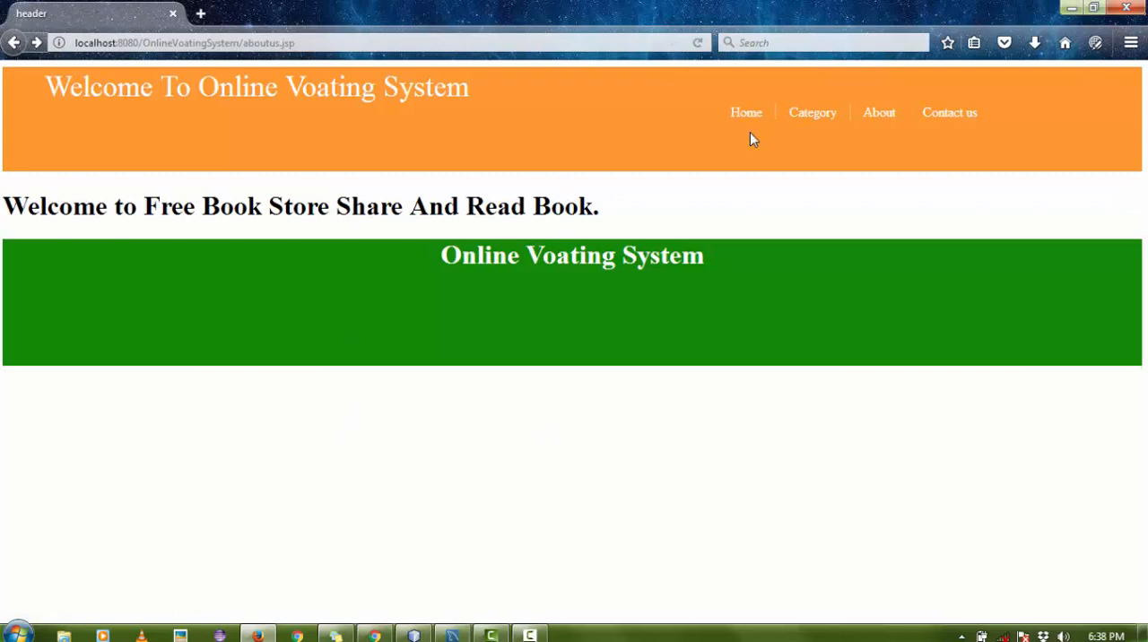
{"action": "left_click", "coordinate": [747, 112]}
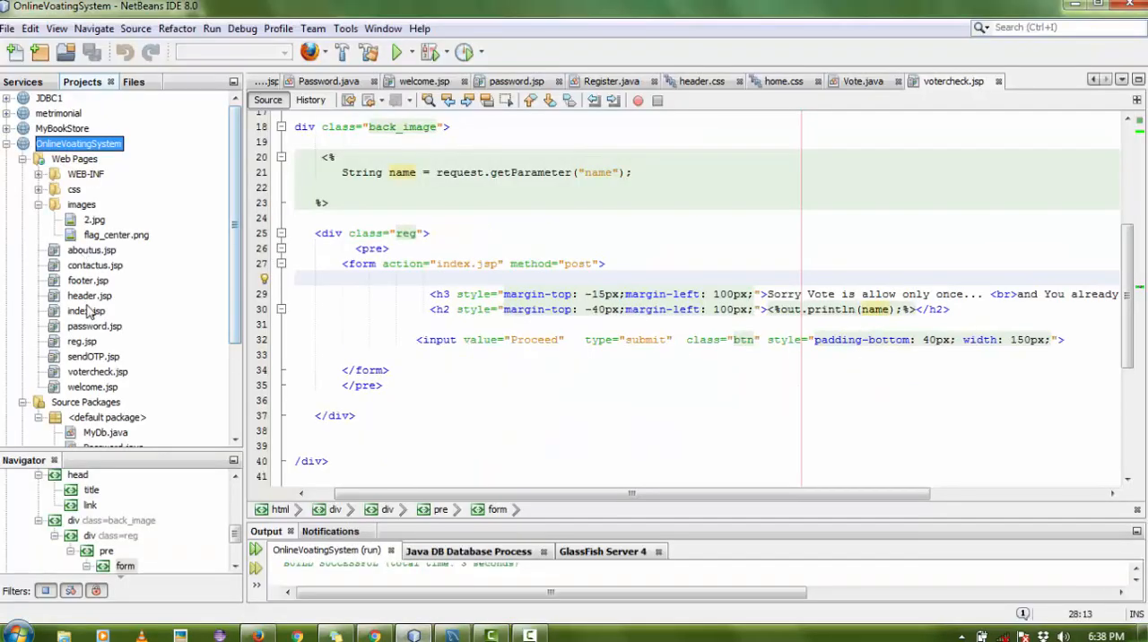
Review the voter card login form code in index.jsp
{"action": "left_click", "coordinate": [85, 310]}
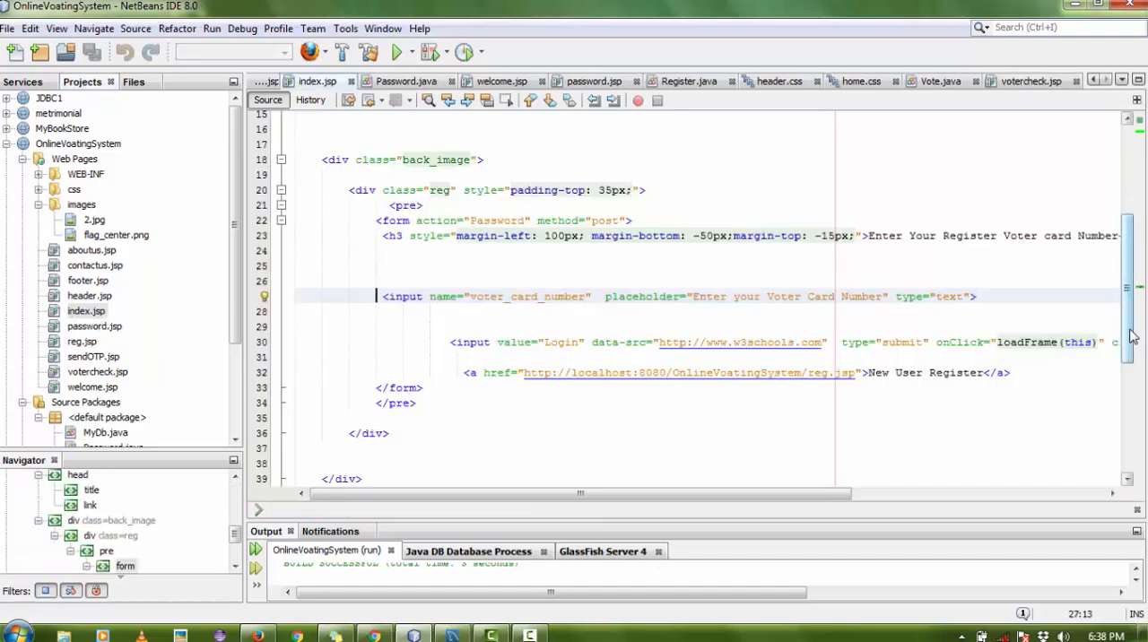
{"action": "scroll", "scroll_direction": "up", "scroll_amount": 3}
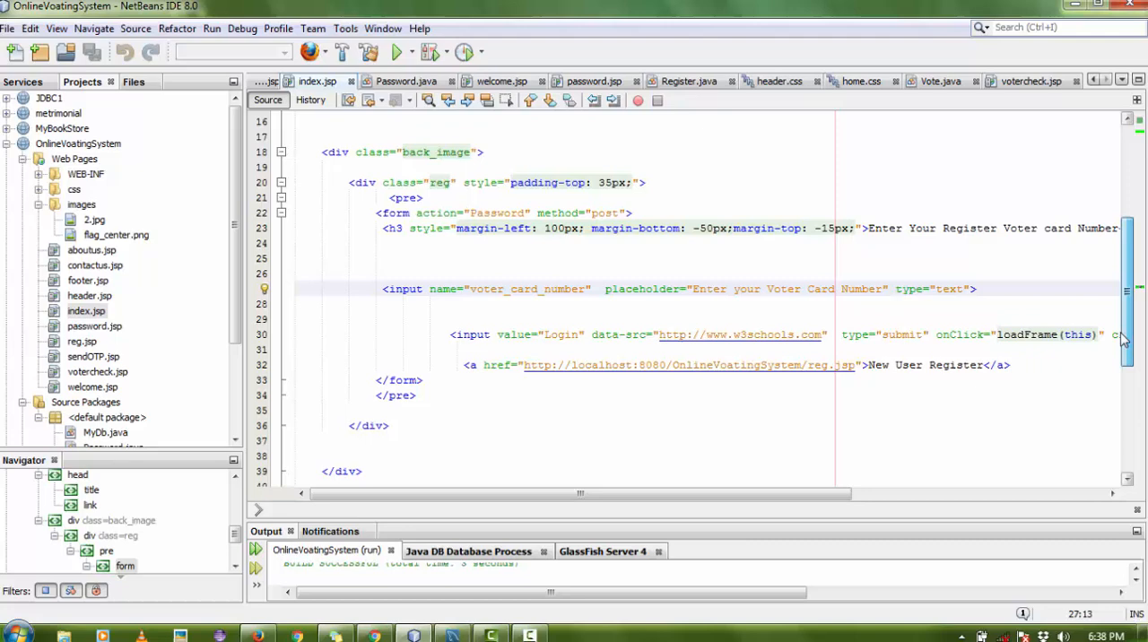
{"action": "scroll", "scroll_direction": "up", "scroll_amount": 3}
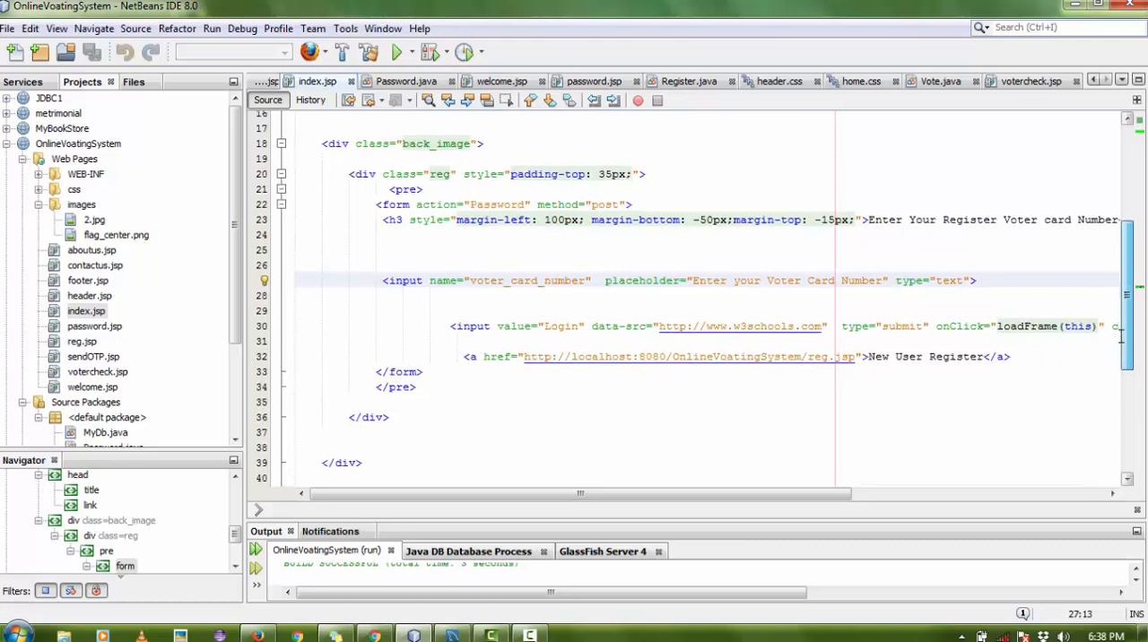
{"action": "scroll", "scroll_direction": "up", "scroll_amount": 3}
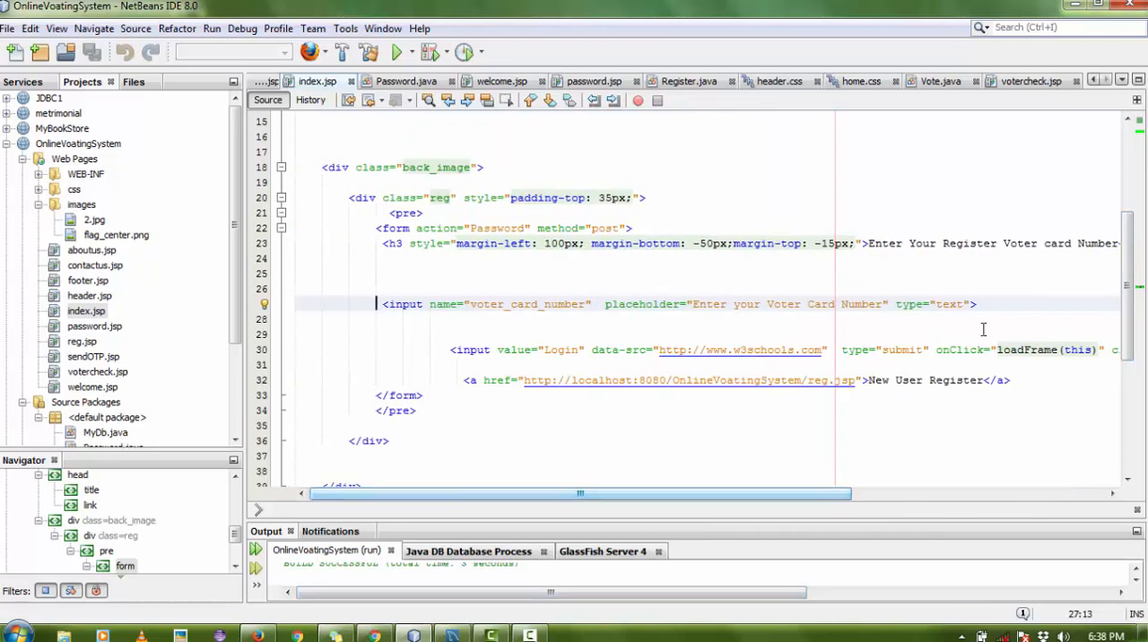
{"action": "scroll", "scroll_direction": "up", "scroll_amount": 3}
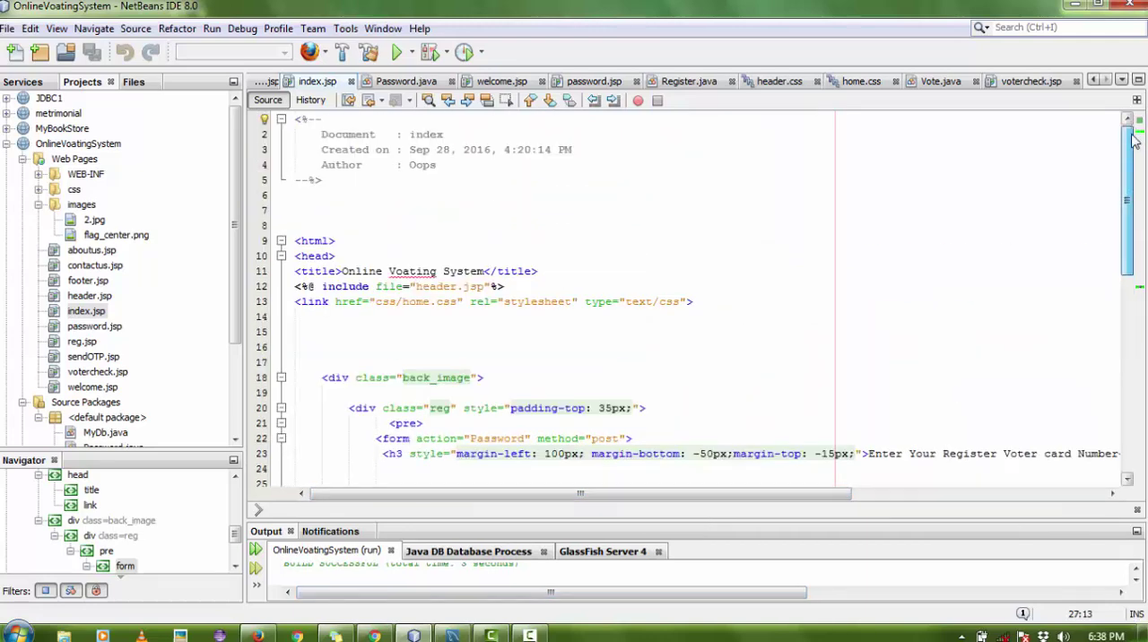
{"action": "scroll", "scroll_direction": "down", "scroll_amount": 3}
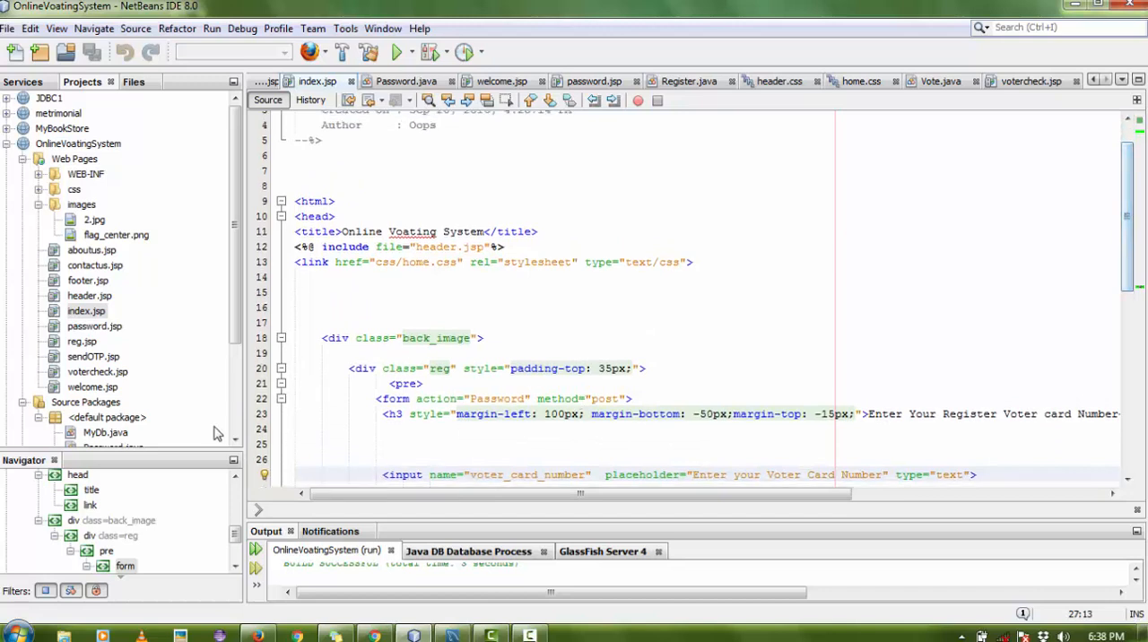
Open header.jsp from the project's Web Pages
{"action": "left_click", "coordinate": [89, 295]}
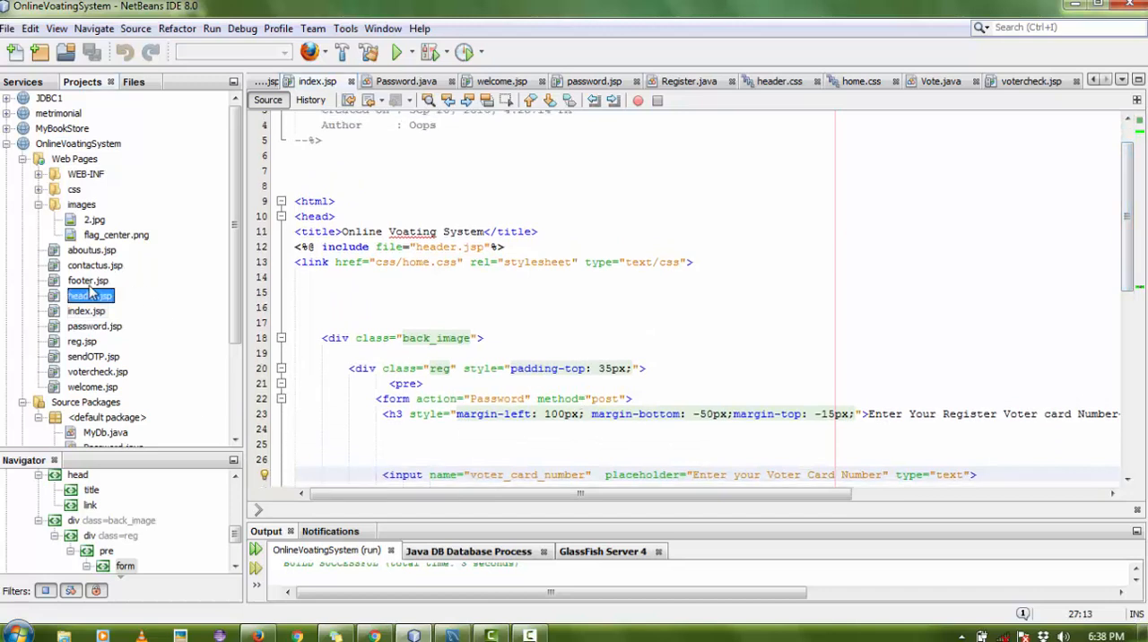
{"action": "left_click", "coordinate": [91, 296]}
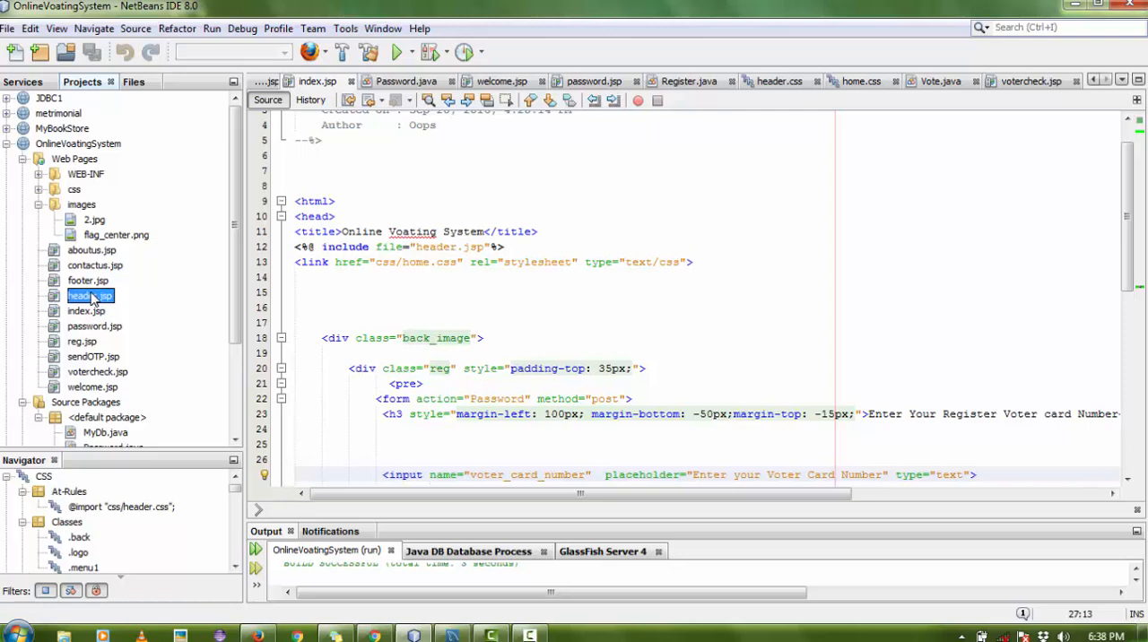
{"action": "double_click", "coordinate": [81, 295]}
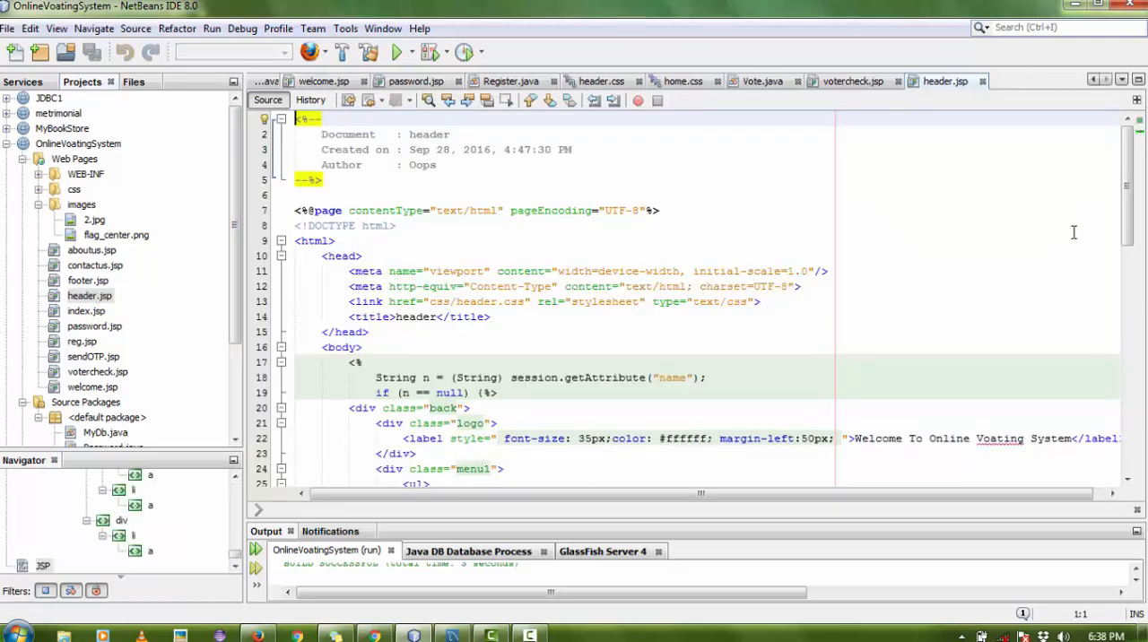
Delete the Category <li> line in header.jsp and reload the site to verify
{"action": "scroll", "scroll_direction": "down", "scroll_amount": 3}
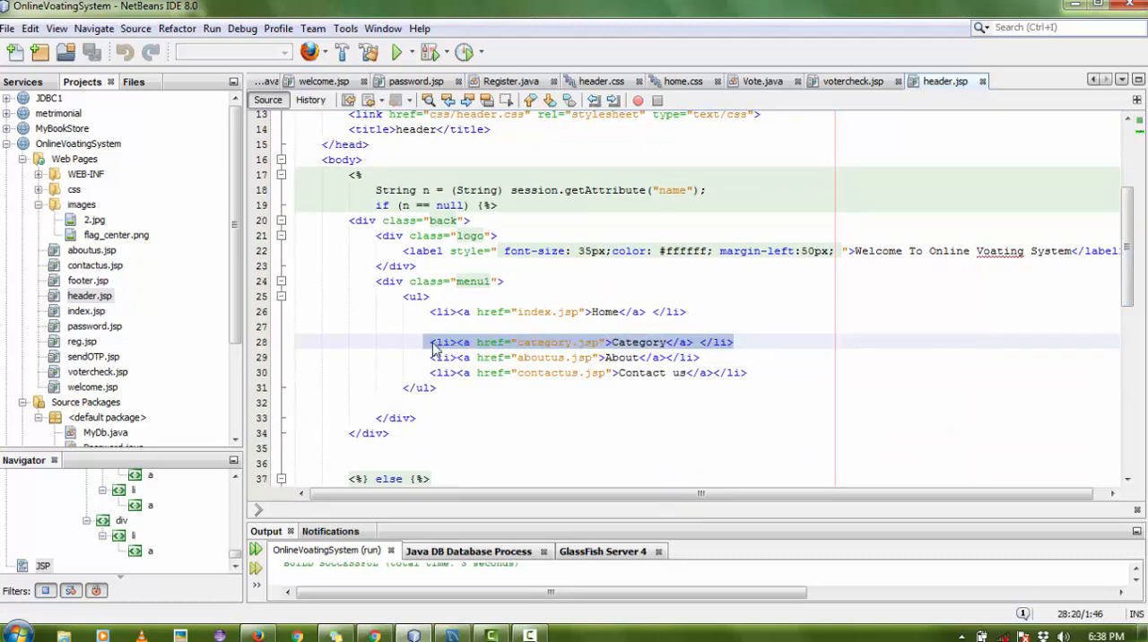
{"action": "key", "text": "Delete"}
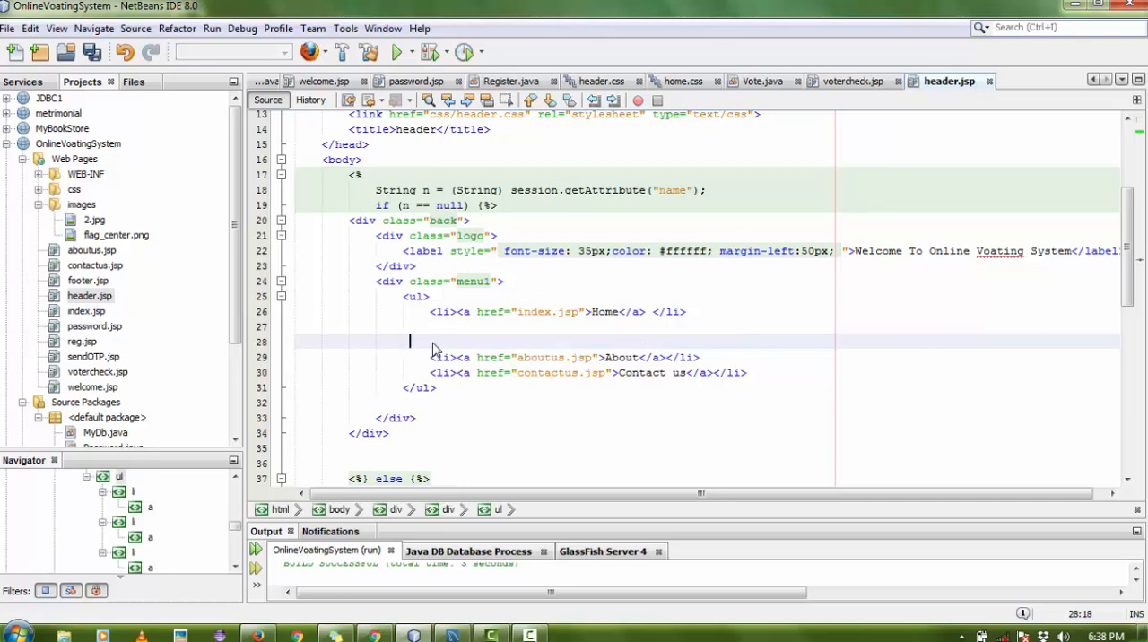
{"action": "left_click", "coordinate": [296, 635]}
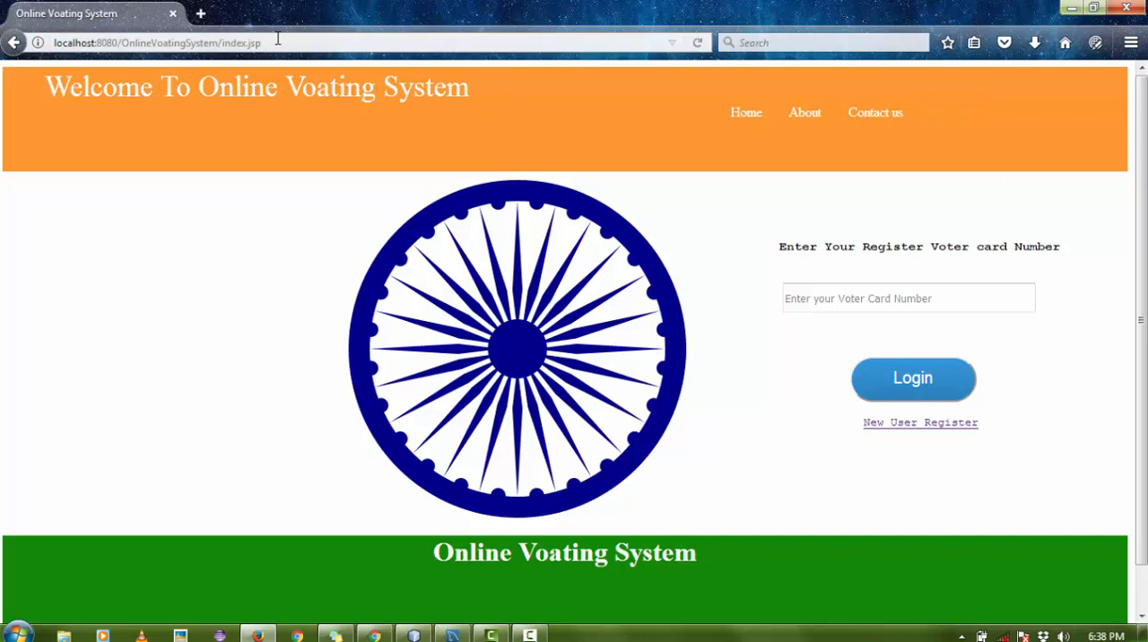
{"action": "mouse_move", "coordinate": [1030, 140]}
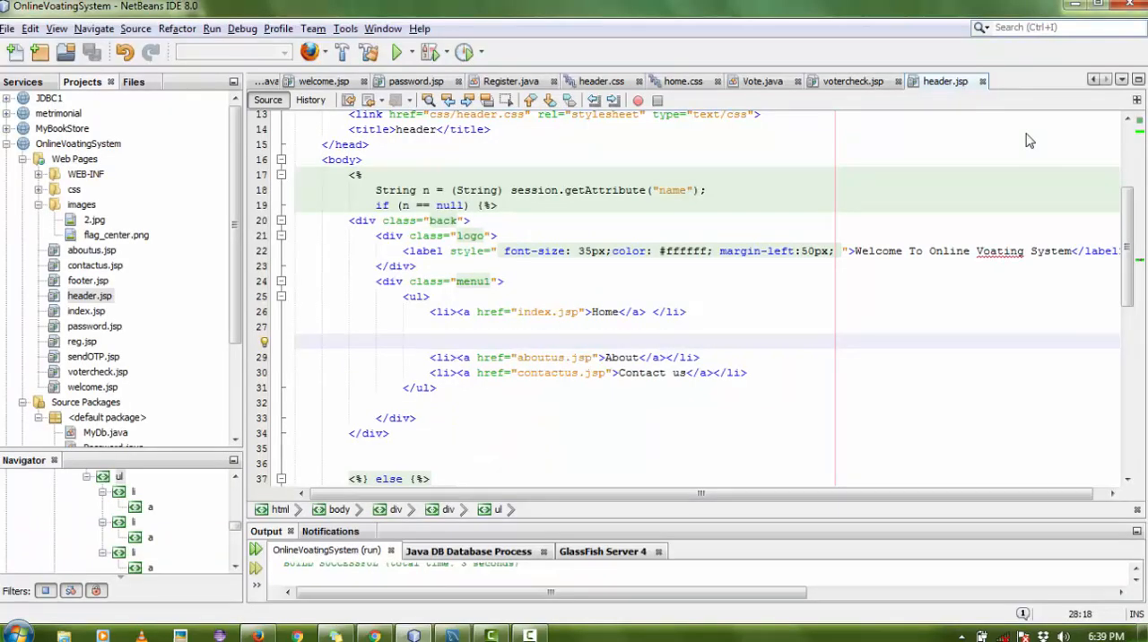
{"action": "left_click", "coordinate": [410, 341]}
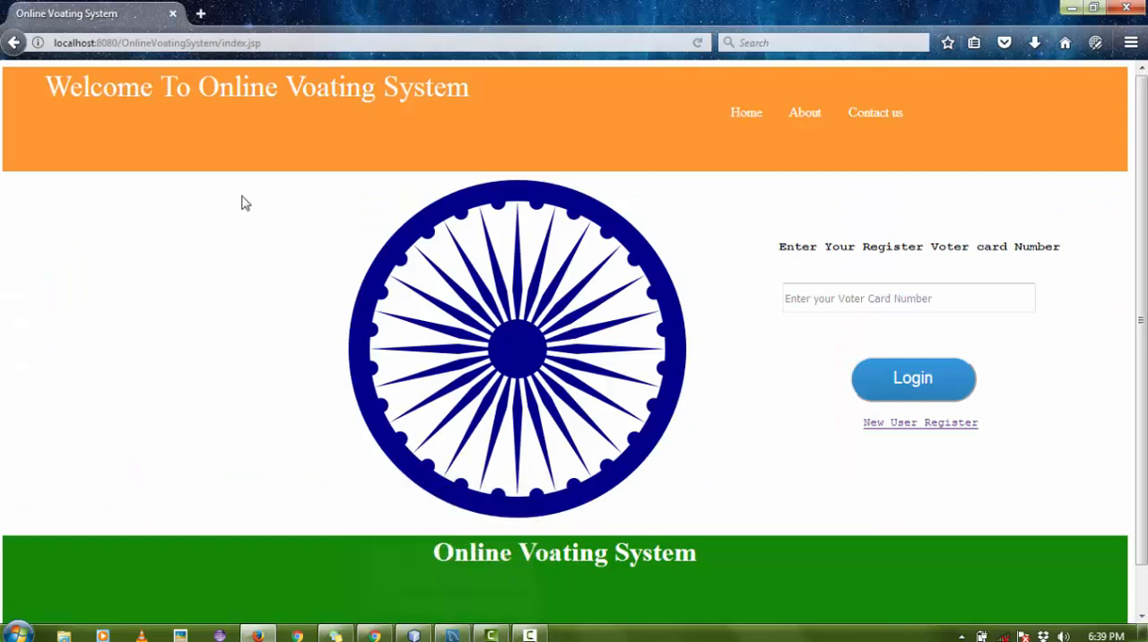
{"action": "mouse_move", "coordinate": [331, 286]}
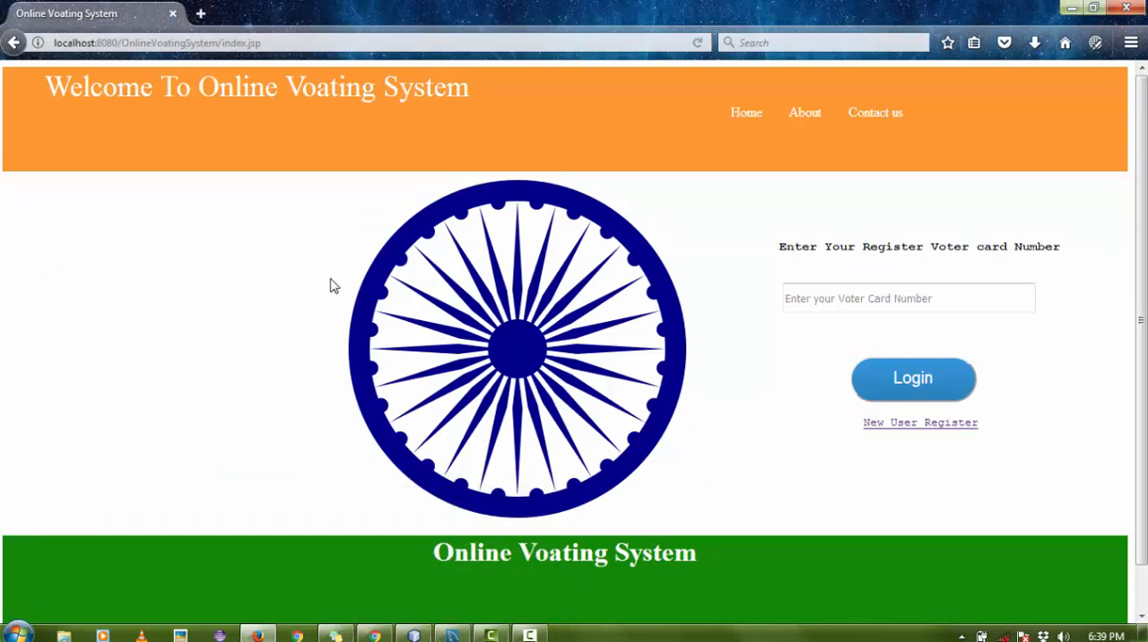
{"action": "mouse_move", "coordinate": [356, 429]}
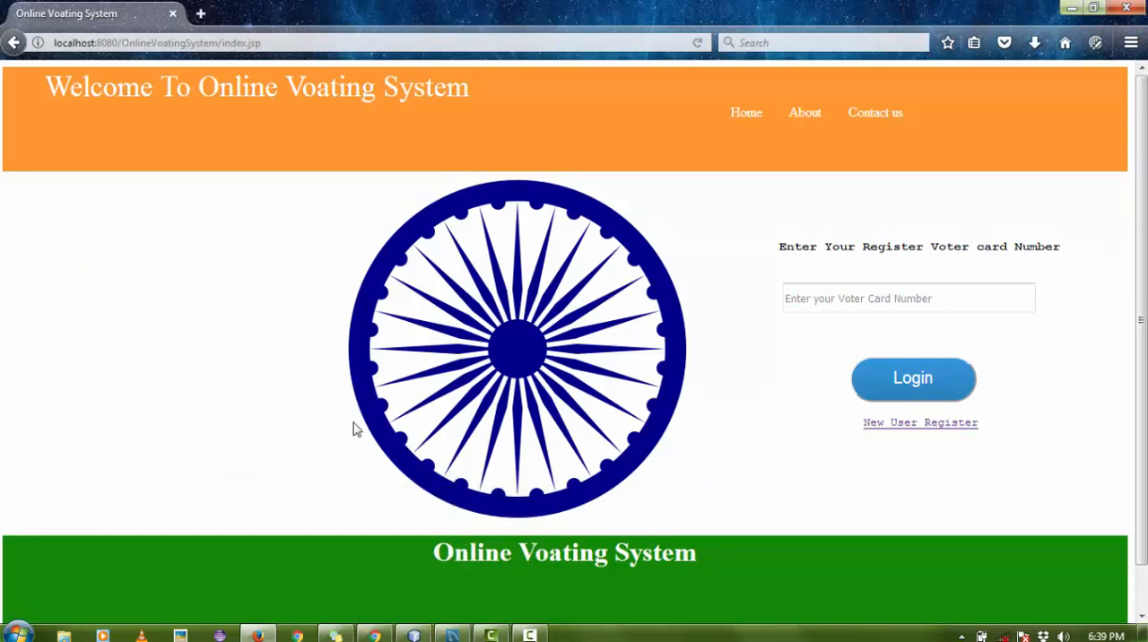
Run 'select partie, count(partie) from vote group by partie', returning app 2, bjp 4
{"action": "left_click", "coordinate": [450, 635]}
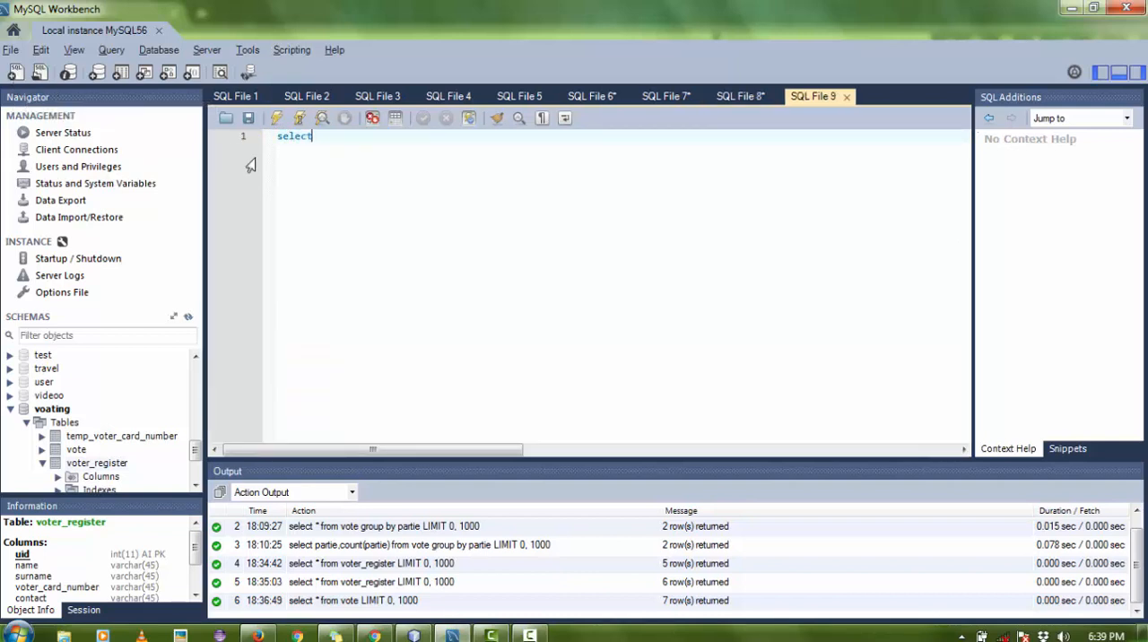
{"action": "type", "text": "* from"}
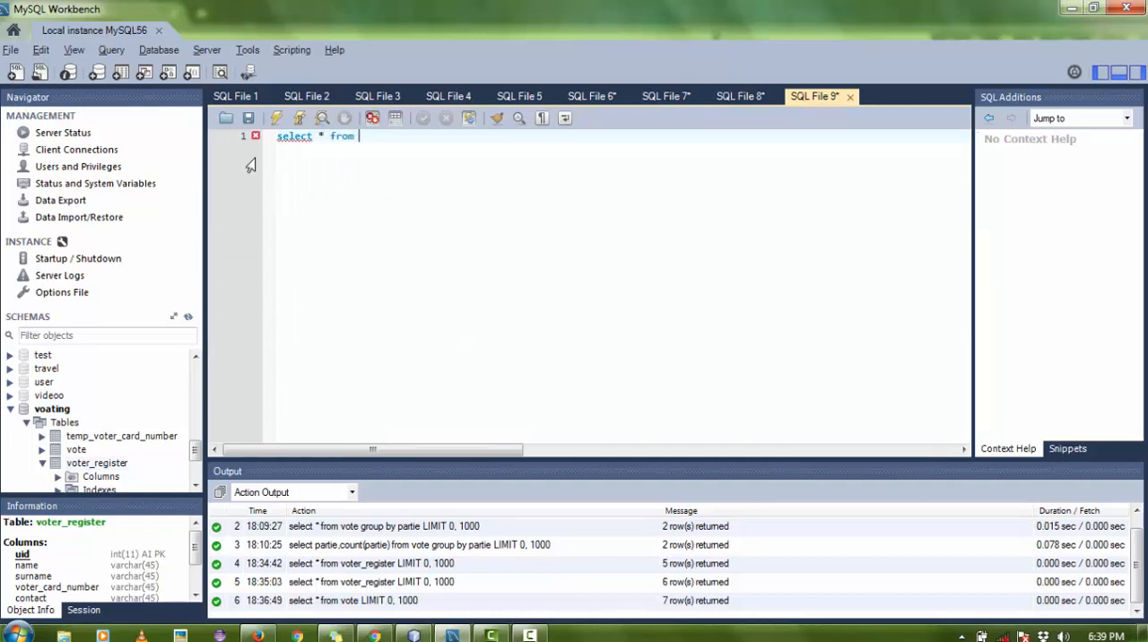
{"action": "type", "text": "vote"}
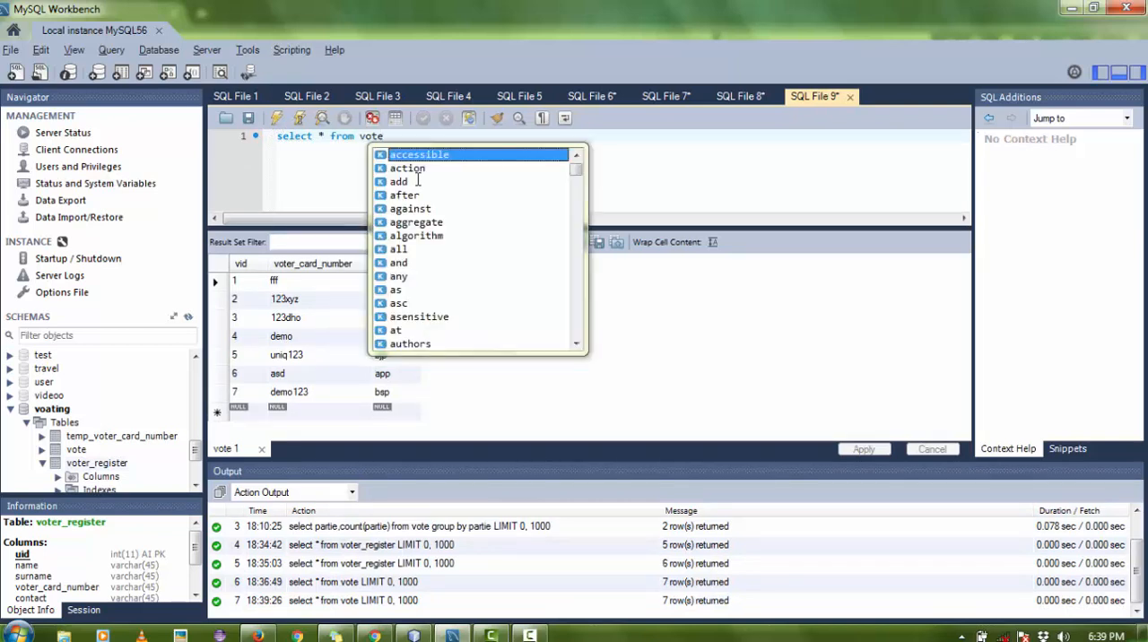
{"action": "type", "text": "group"}
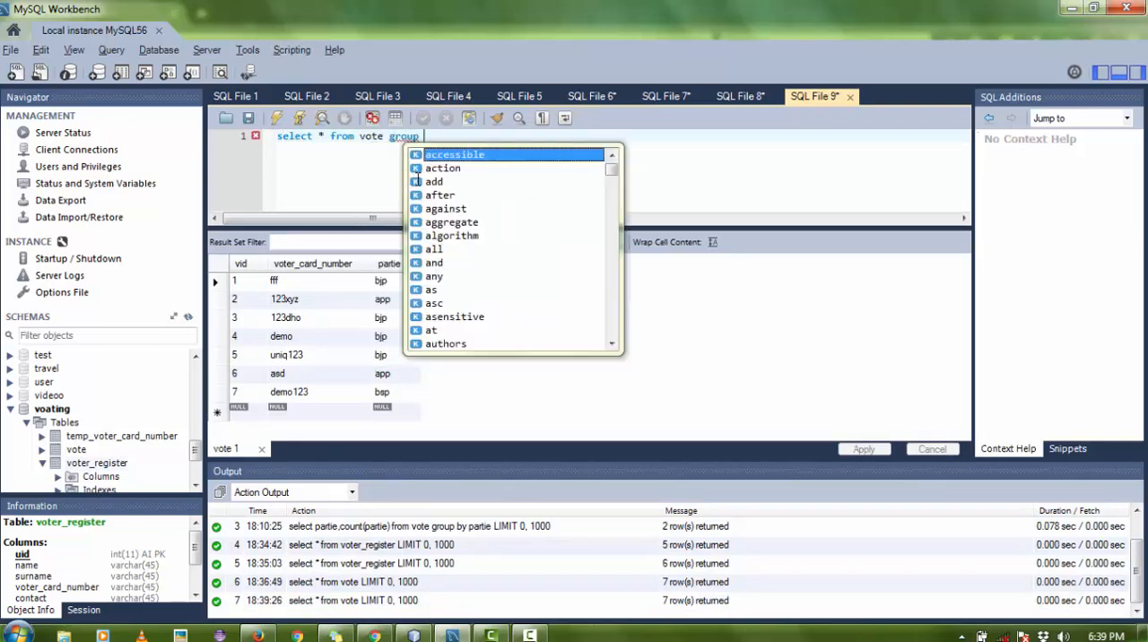
{"action": "type", "text": "by"}
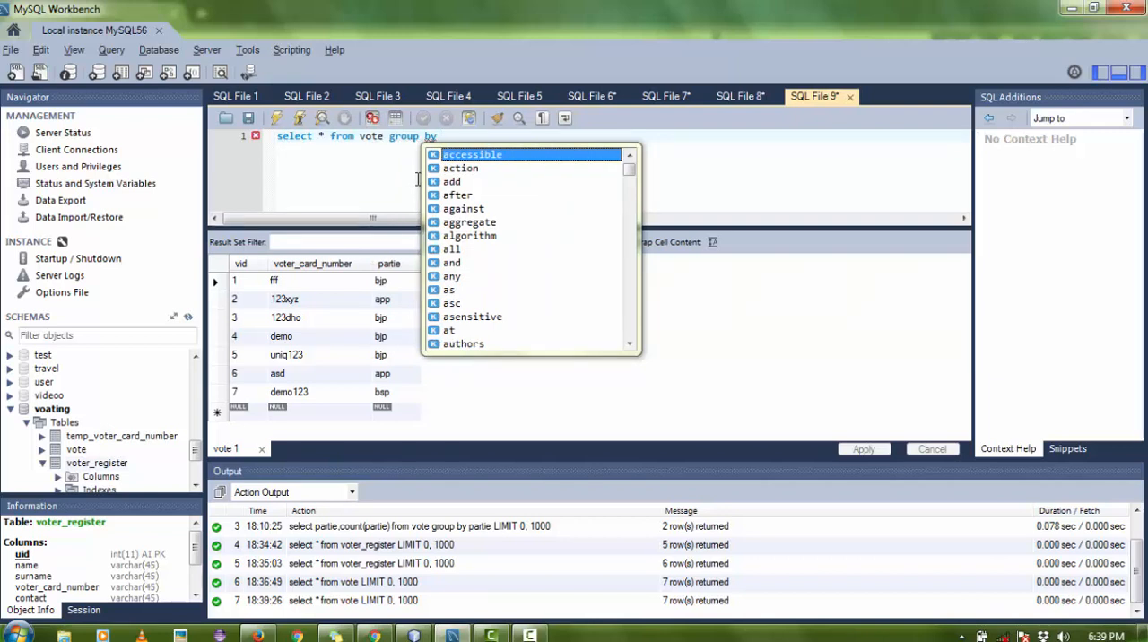
{"action": "type", "text": "partie"}
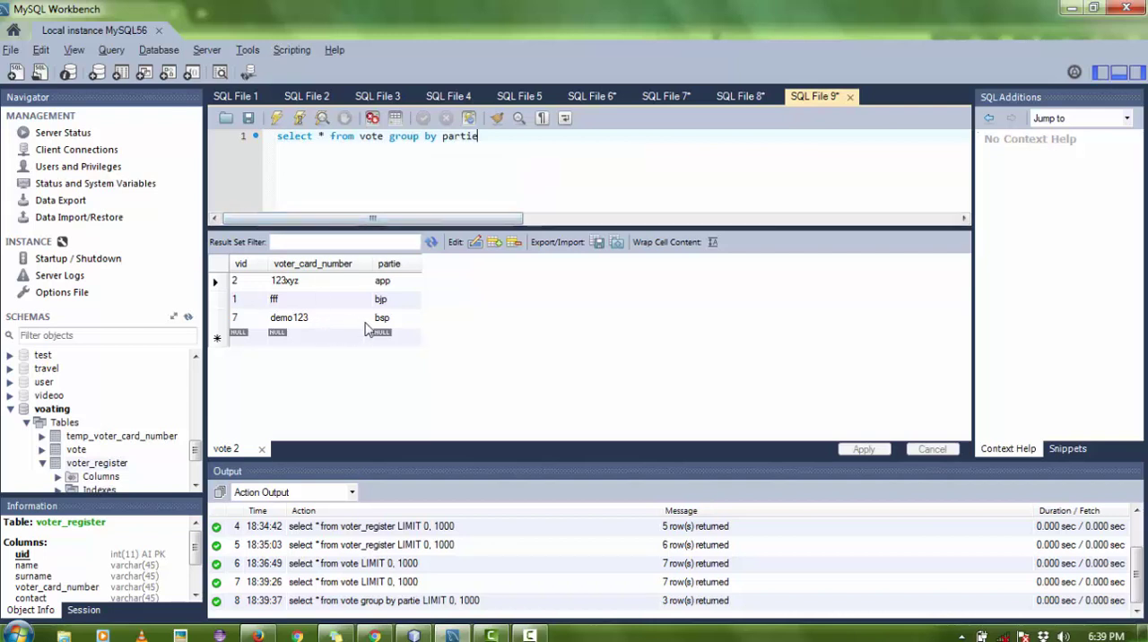
{"action": "mouse_move", "coordinate": [339, 321]}
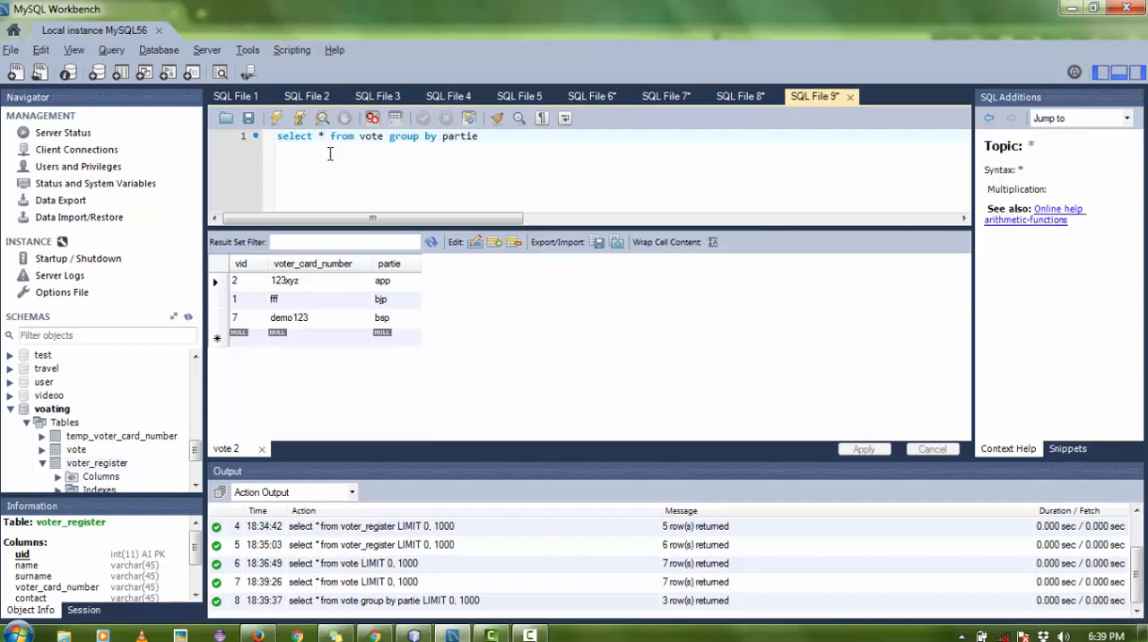
{"action": "type", "text": "partie"}
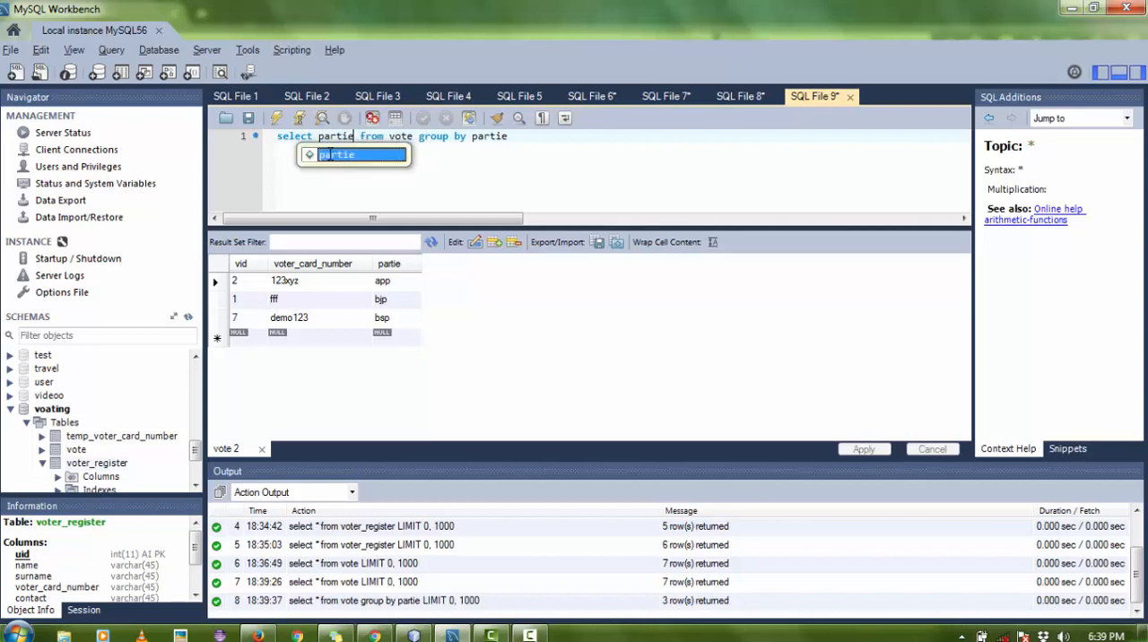
{"action": "type", "text": ", cout"}
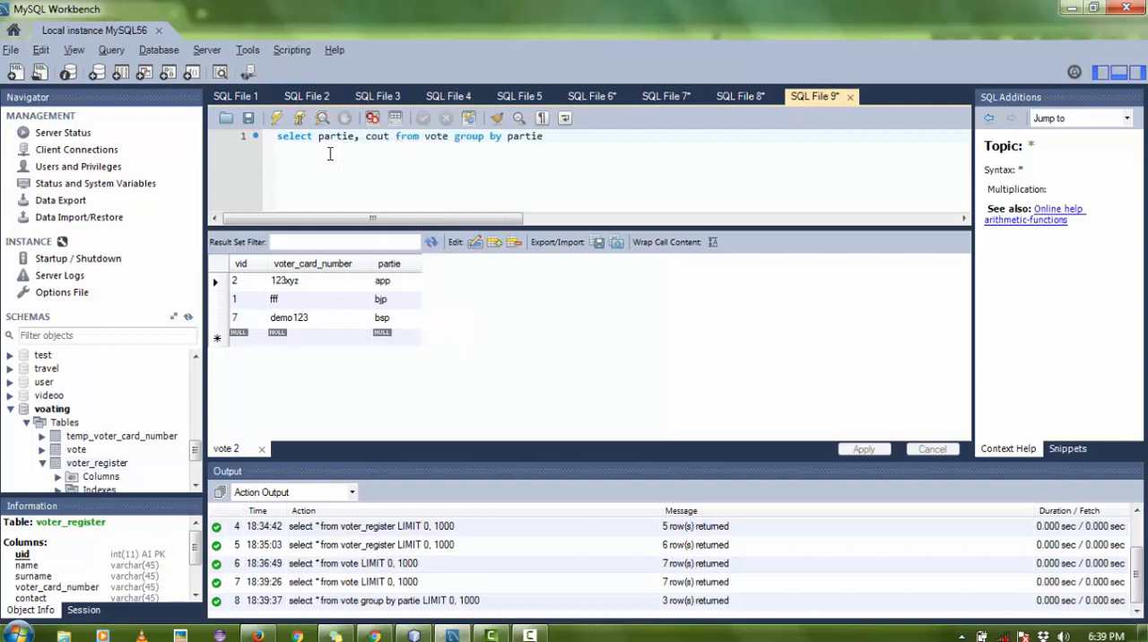
{"action": "type", "text": "count()"}
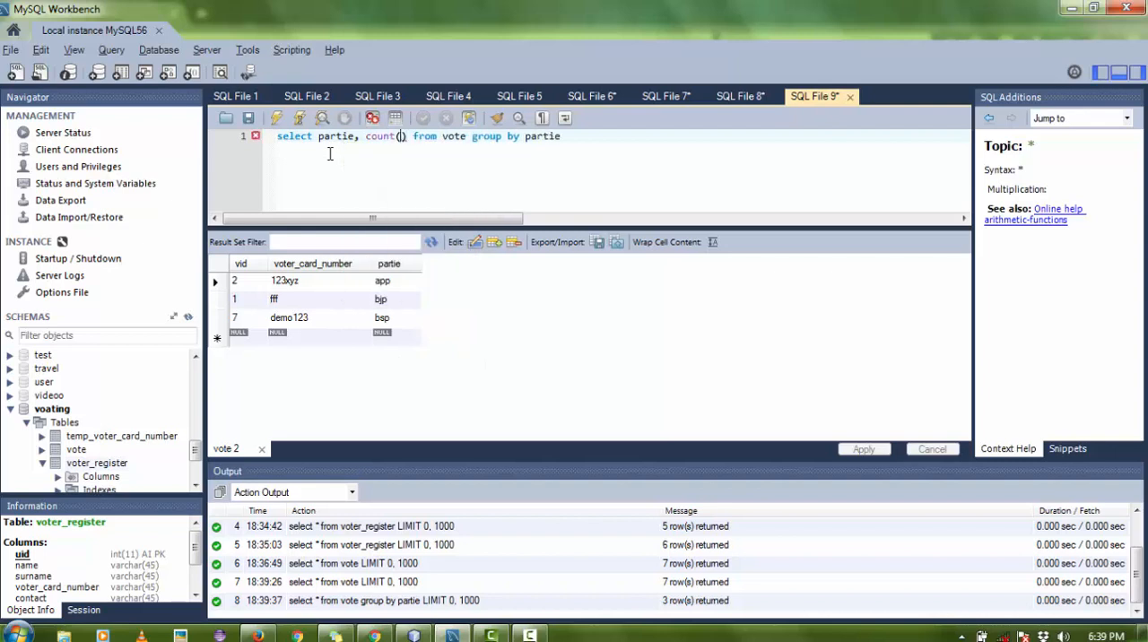
{"action": "type", "text": "parti"}
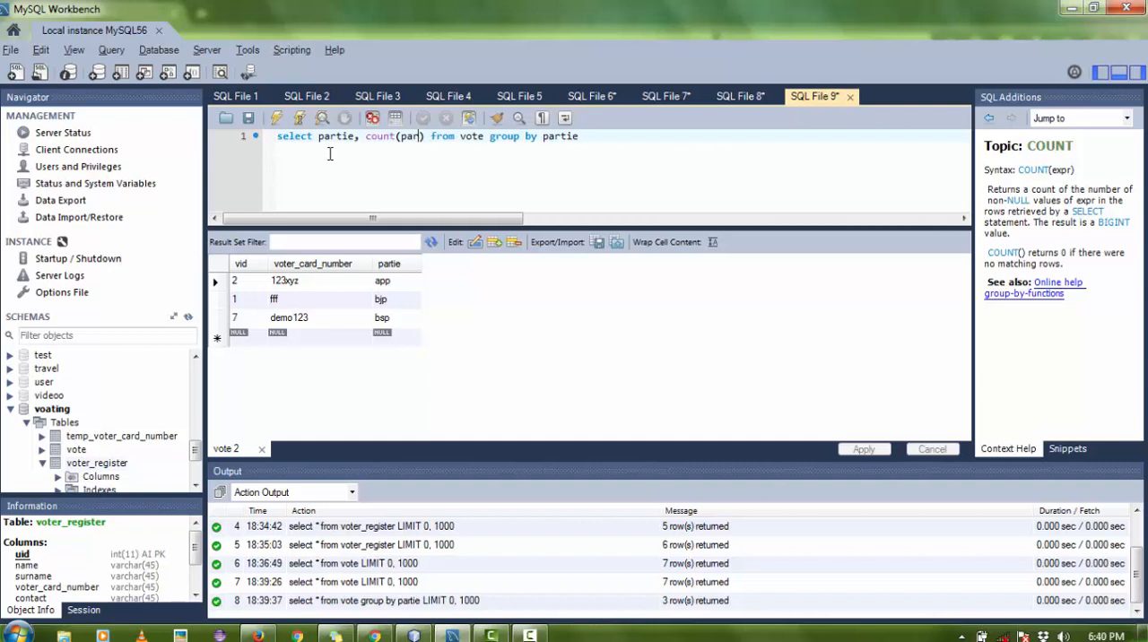
{"action": "type", "text": "tie"}
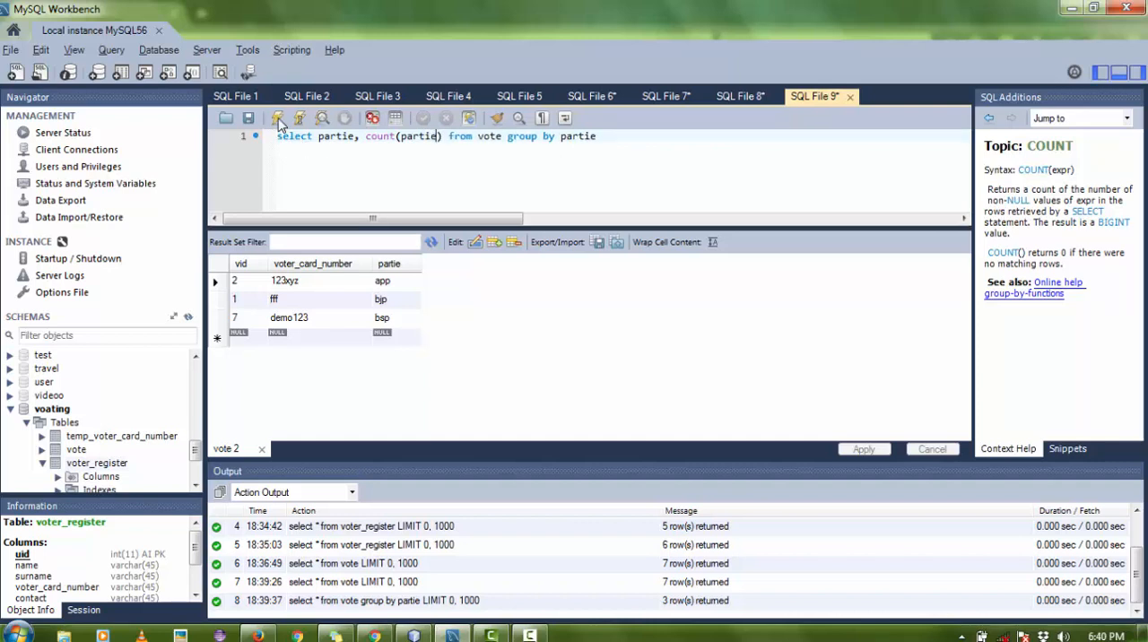
{"action": "left_click", "coordinate": [276, 117]}
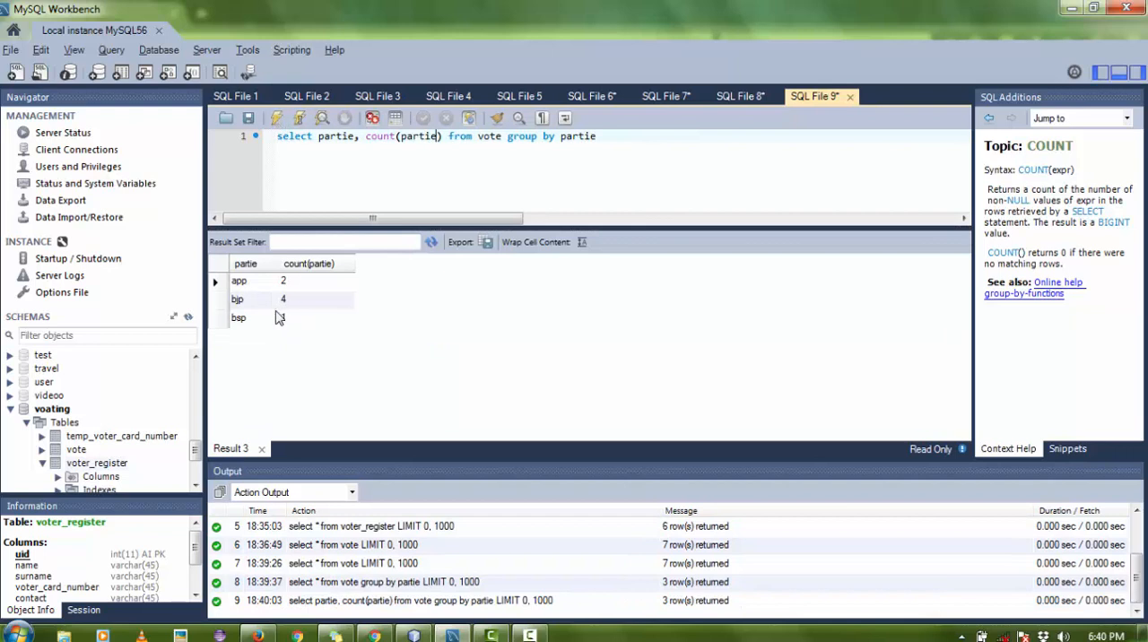
{"action": "mouse_move", "coordinate": [312, 290]}
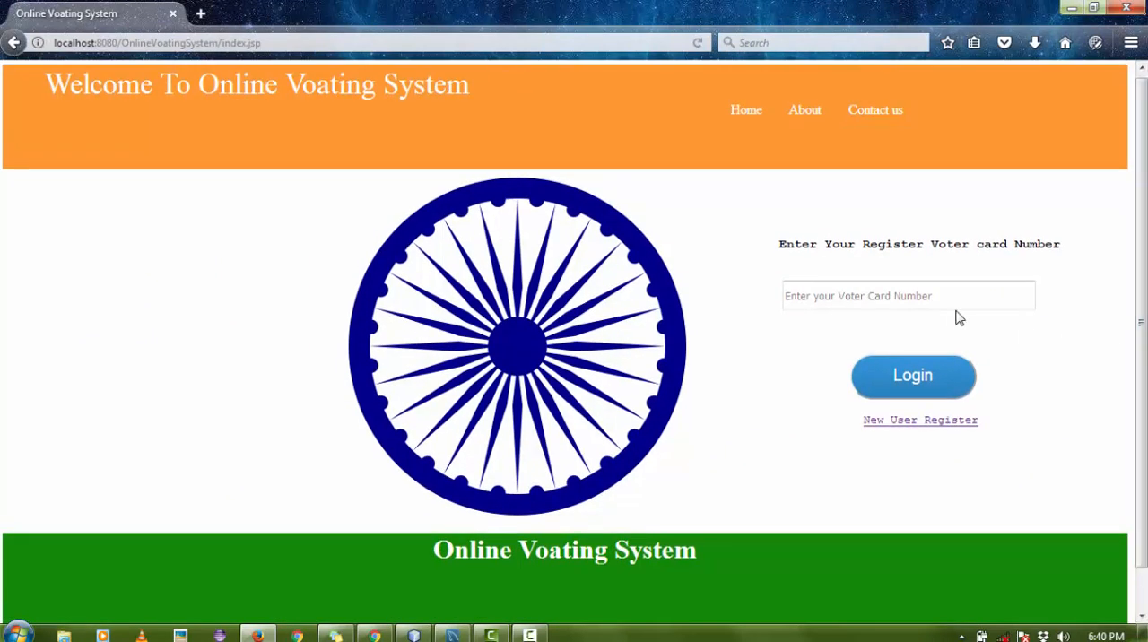
Return to the Firefox voter card login page and scroll through it
{"action": "left_click", "coordinate": [908, 295]}
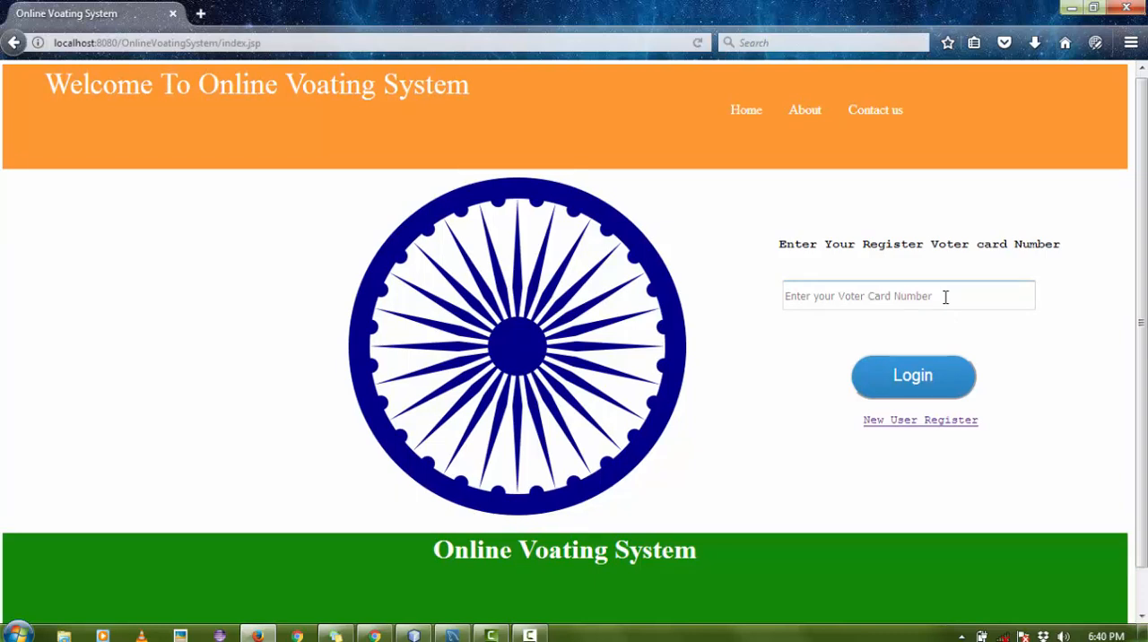
{"action": "mouse_move", "coordinate": [315, 309]}
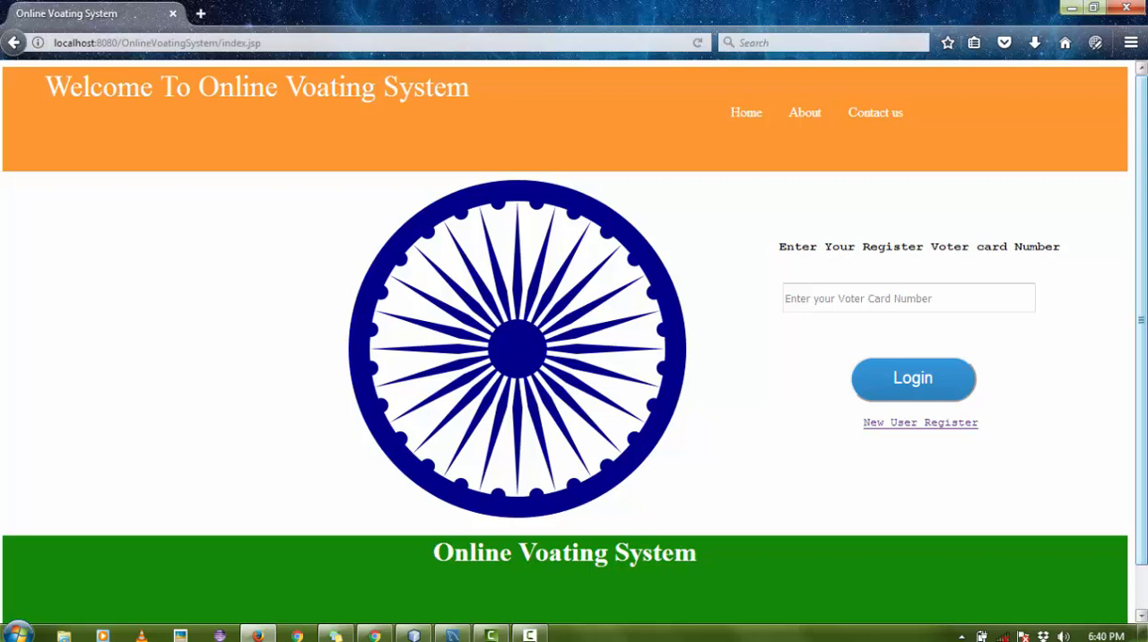
{"action": "scroll", "scroll_direction": "down", "scroll_amount": 3}
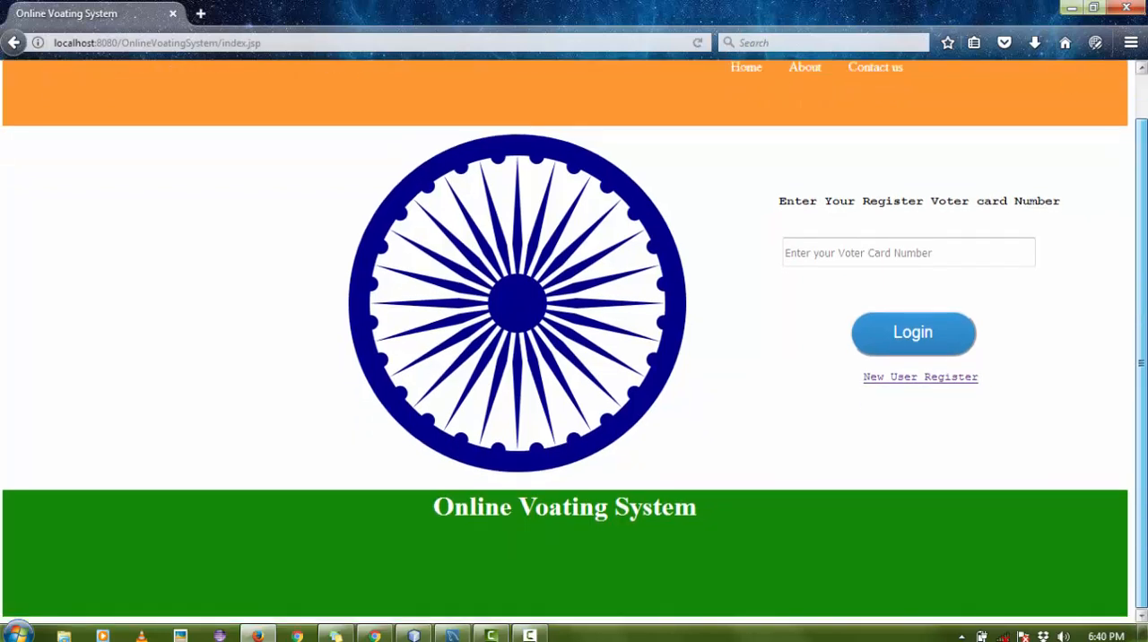
{"action": "scroll", "scroll_direction": "up", "scroll_amount": 3}
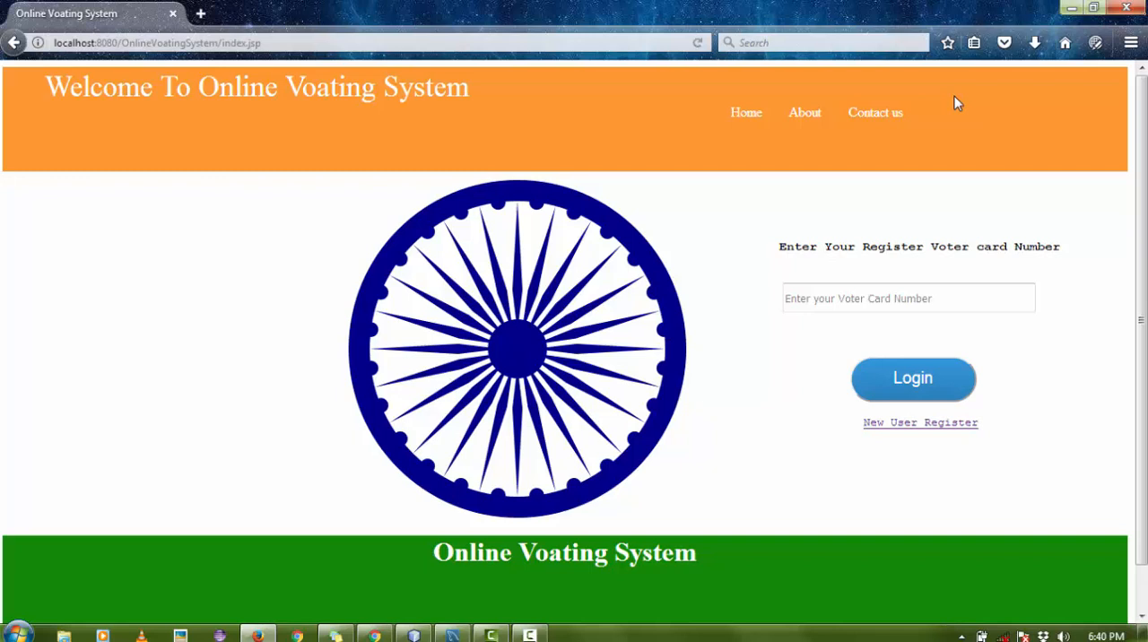
{"action": "mouse_move", "coordinate": [628, 475]}
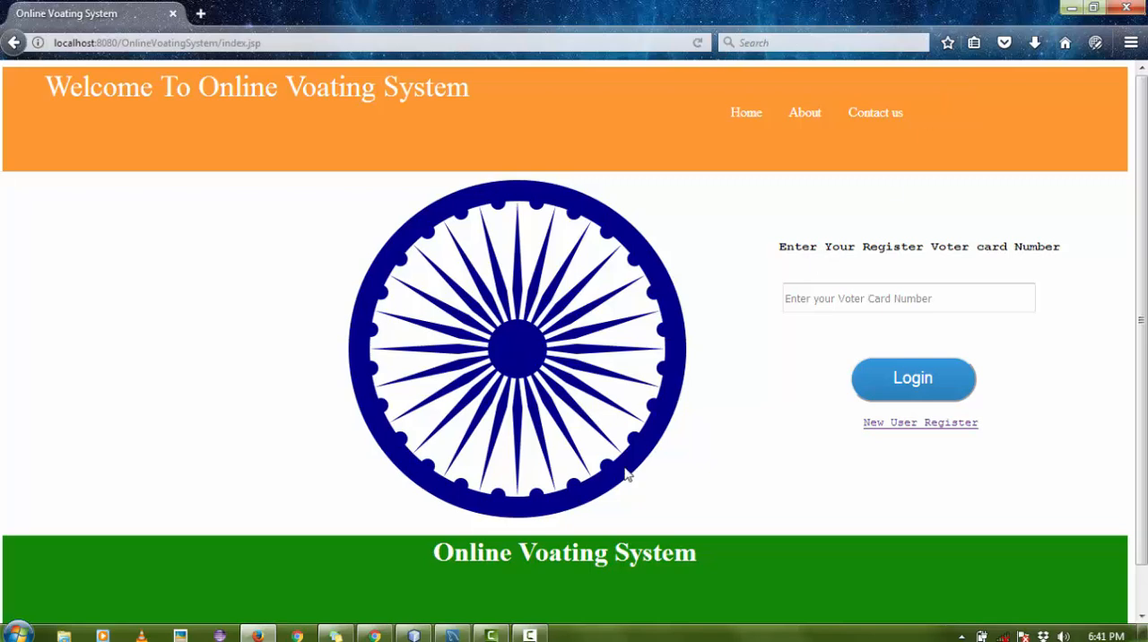
{"action": "mouse_move", "coordinate": [413, 634]}
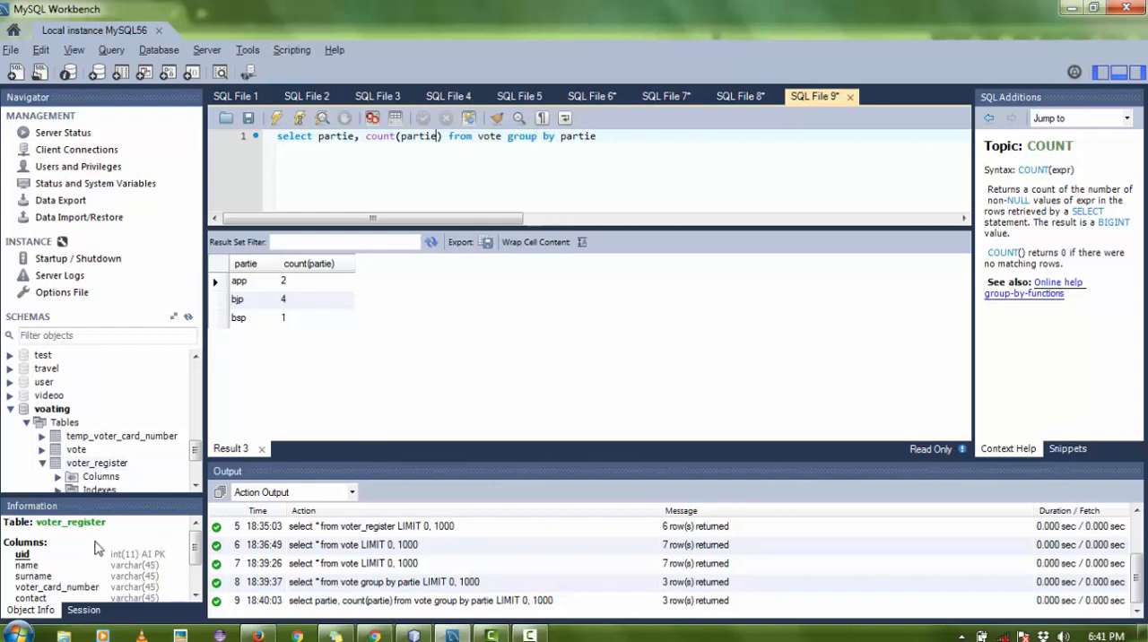
{"action": "mouse_move", "coordinate": [346, 359]}
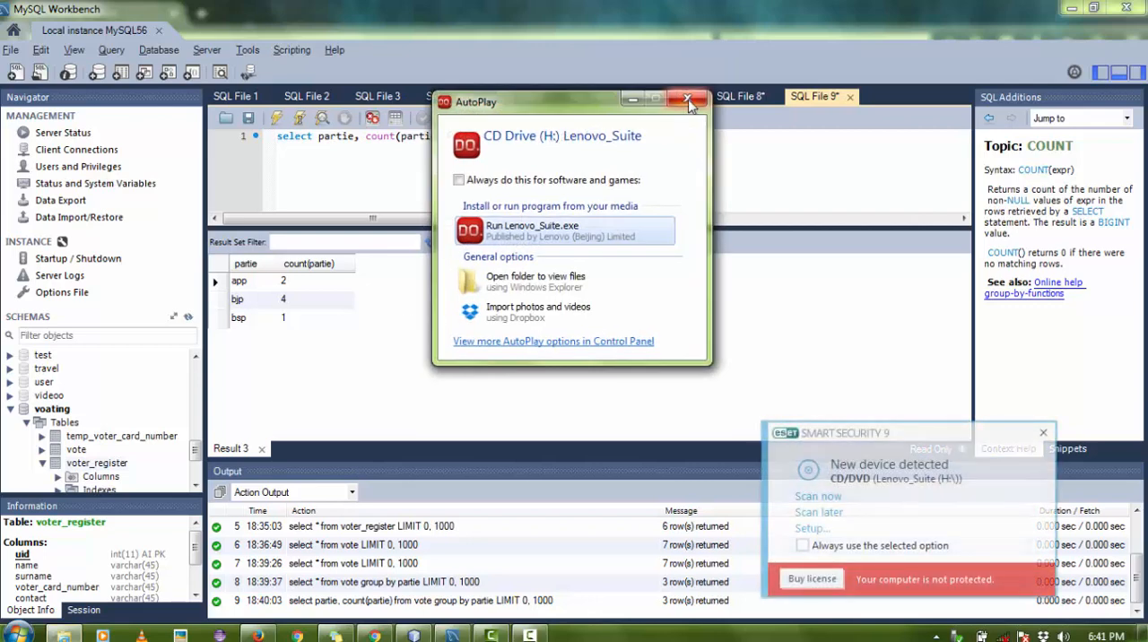
Close the drive AutoPlay popup over the per-party vote results
{"action": "left_click", "coordinate": [688, 98]}
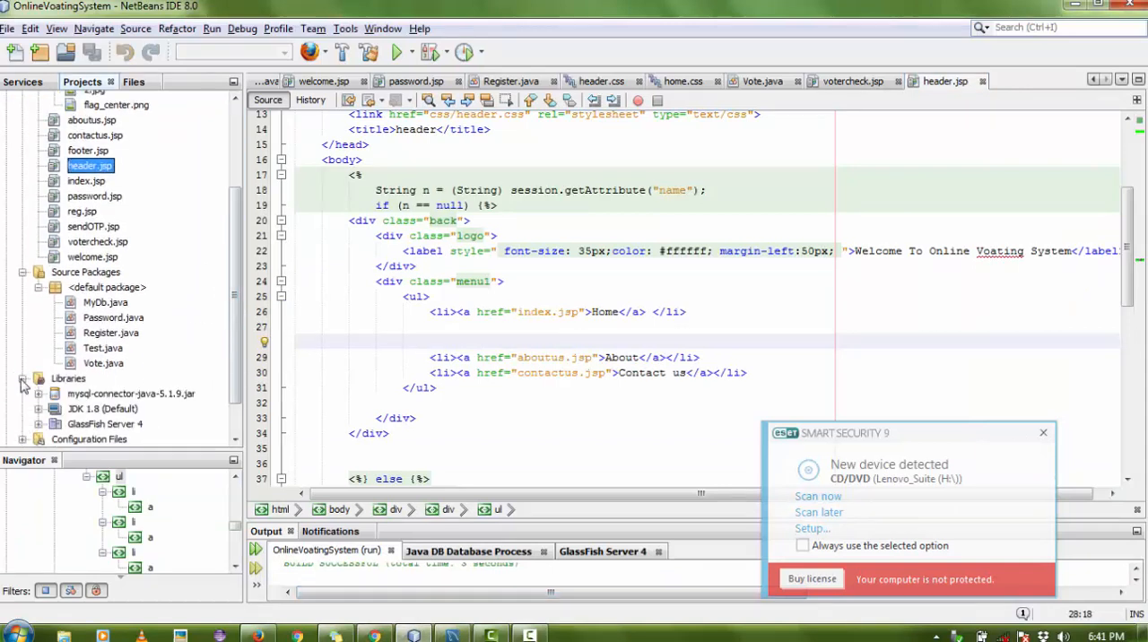
{"action": "mouse_move", "coordinate": [105, 406]}
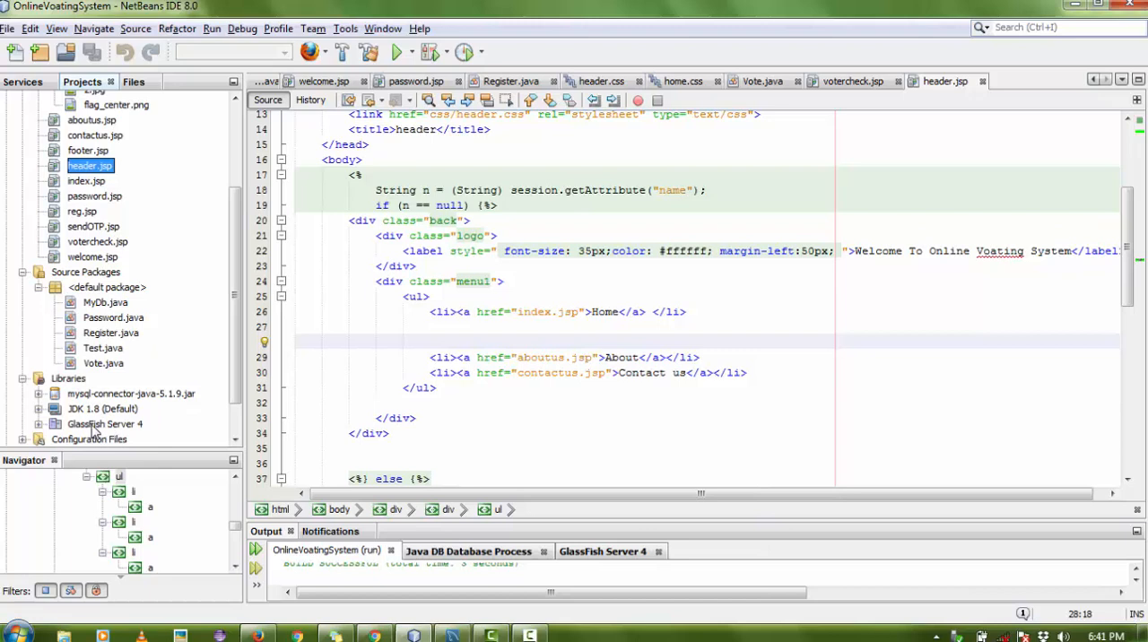
{"action": "mouse_move", "coordinate": [173, 397]}
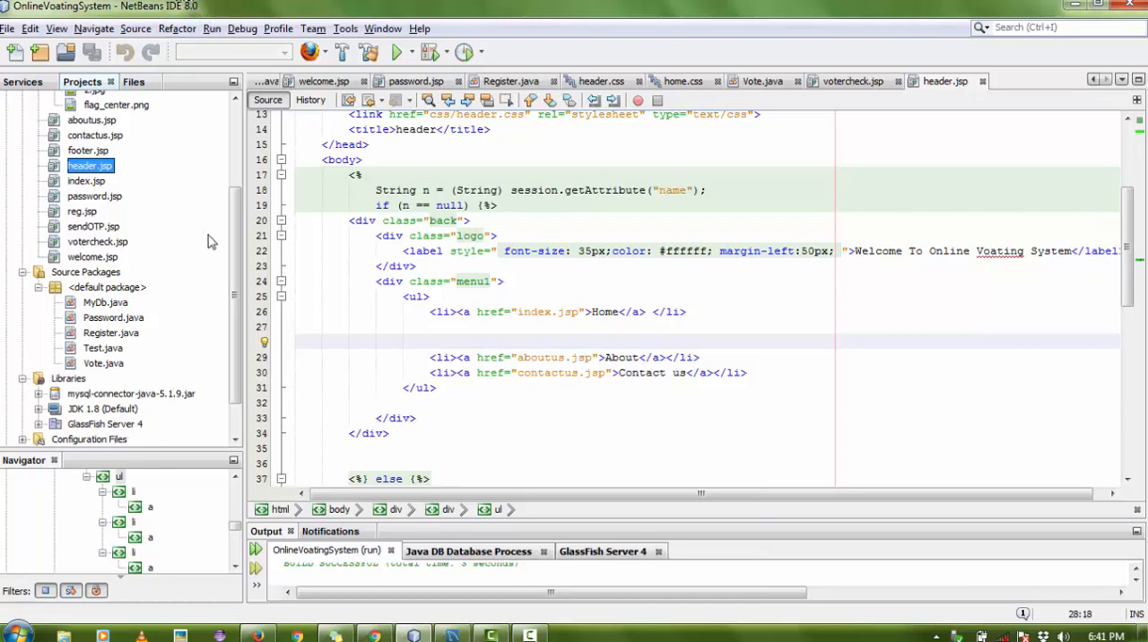
{"action": "scroll", "scroll_direction": "up", "scroll_amount": 3}
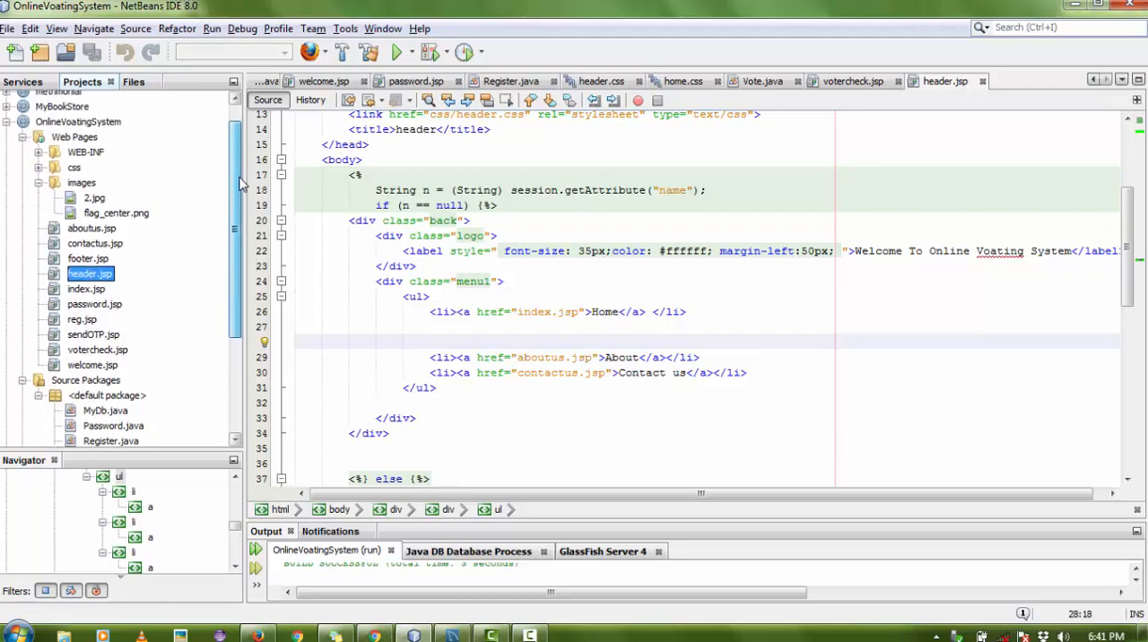
{"action": "scroll", "scroll_direction": "down", "scroll_amount": 3}
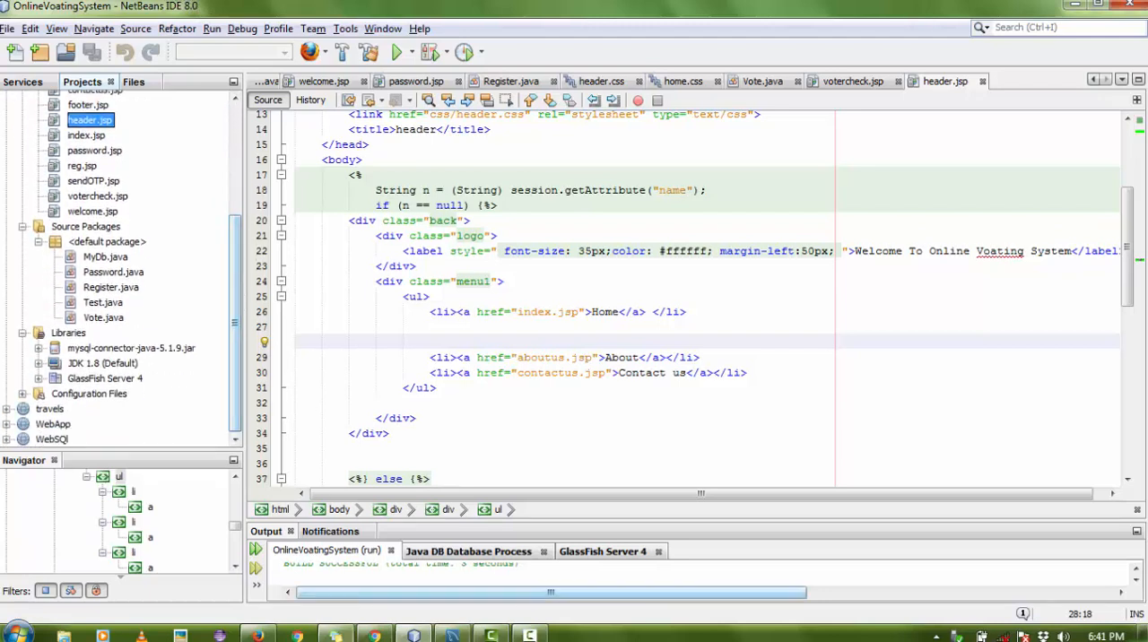
{"action": "mouse_move", "coordinate": [336, 636]}
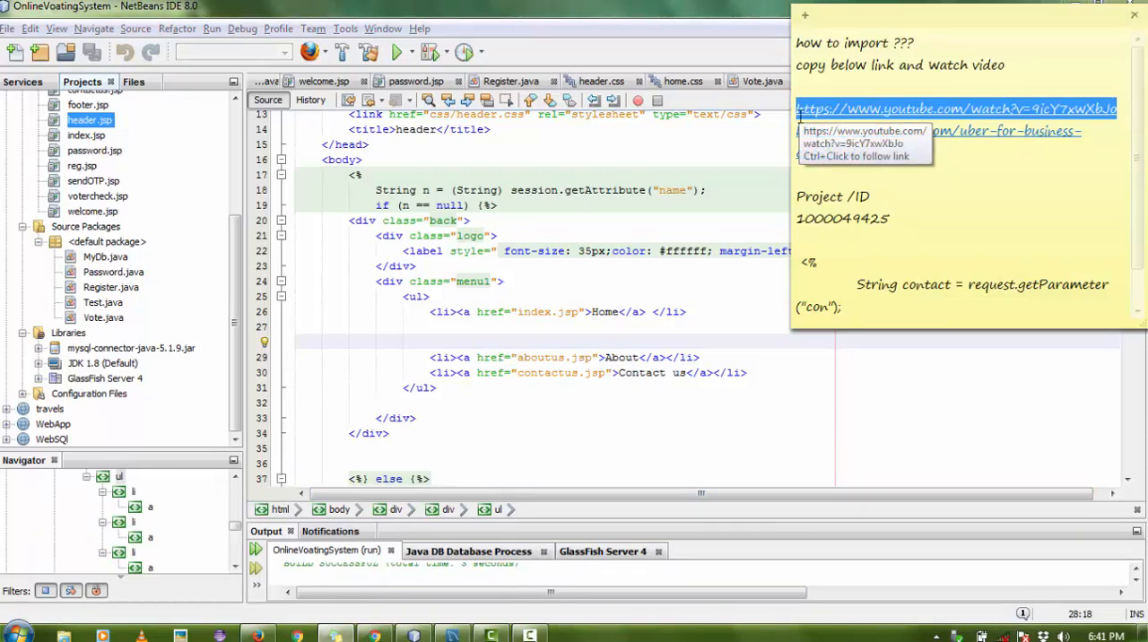
Follow the sticky note's YouTube link on importing and exporting MySQL Workbench data
{"action": "left_click", "coordinate": [1134, 15]}
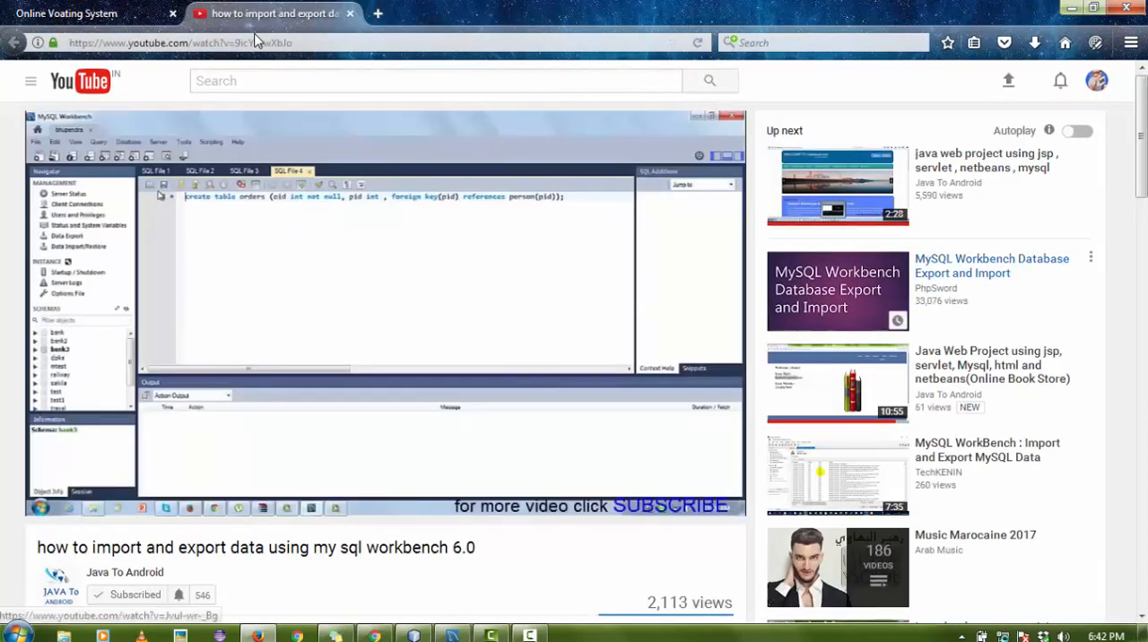
Close the YouTube import/export tutorial tab, returning to the Online Voating System login page
{"action": "scroll", "scroll_direction": "down", "scroll_amount": 3}
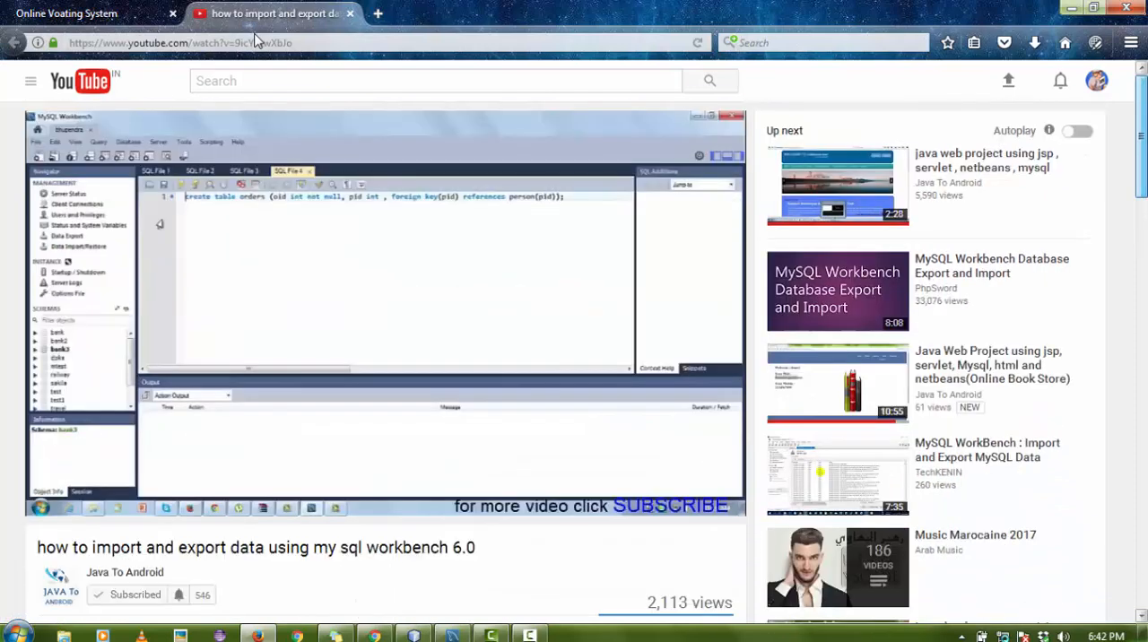
{"action": "left_click", "coordinate": [384, 314]}
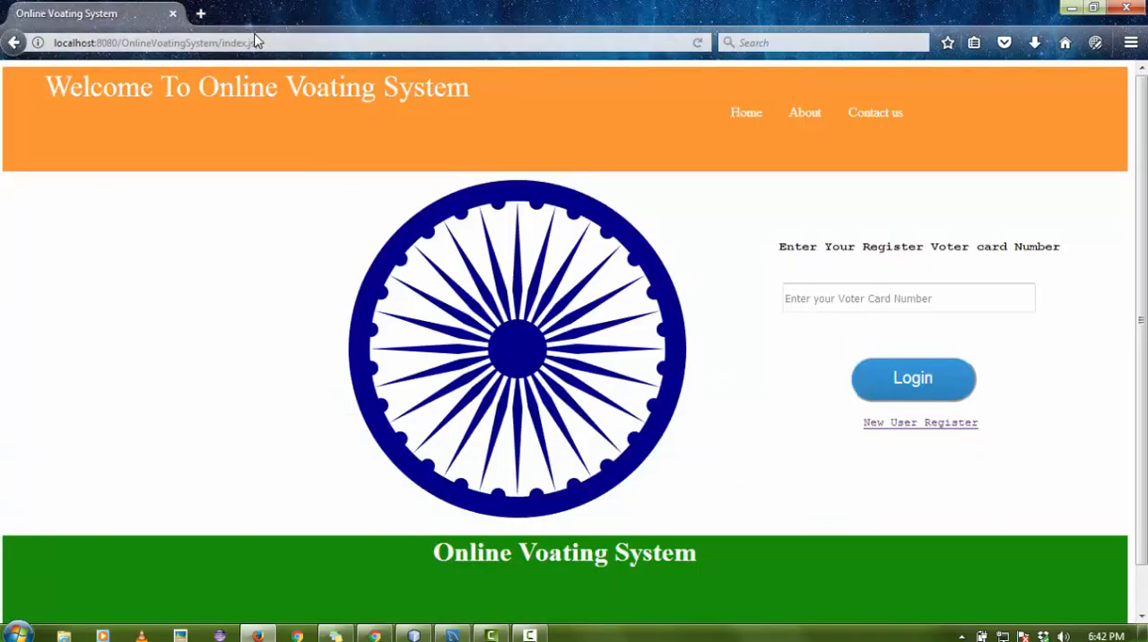
{"action": "mouse_move", "coordinate": [374, 634]}
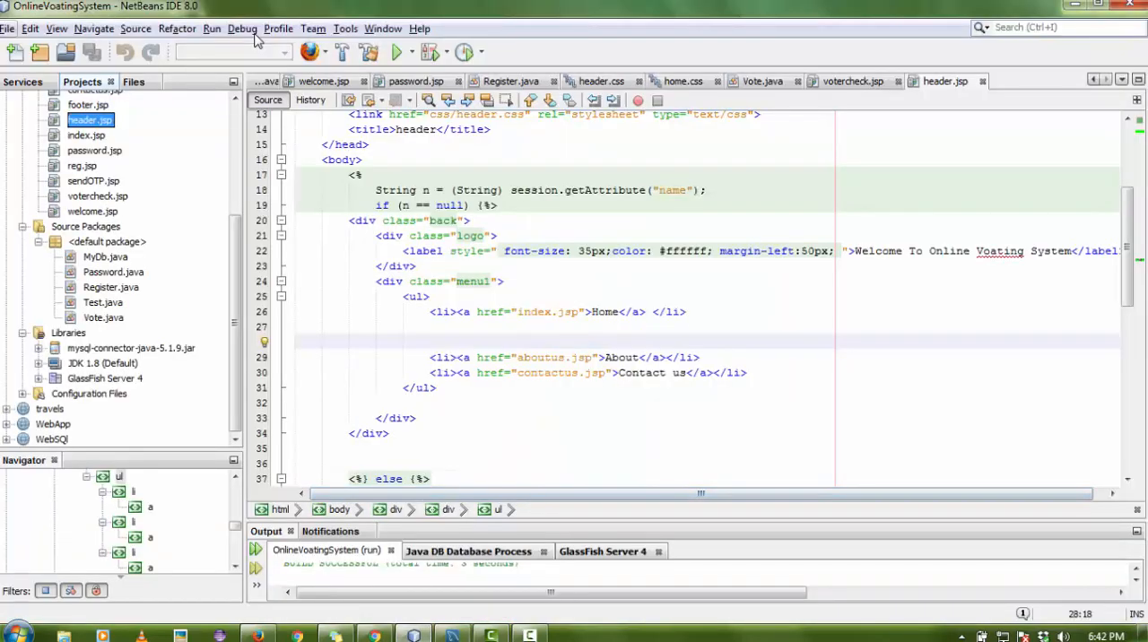
Bring NetBeans forward and select Configuration Files in the OnlineVotingSystem project
{"action": "left_click", "coordinate": [7, 28]}
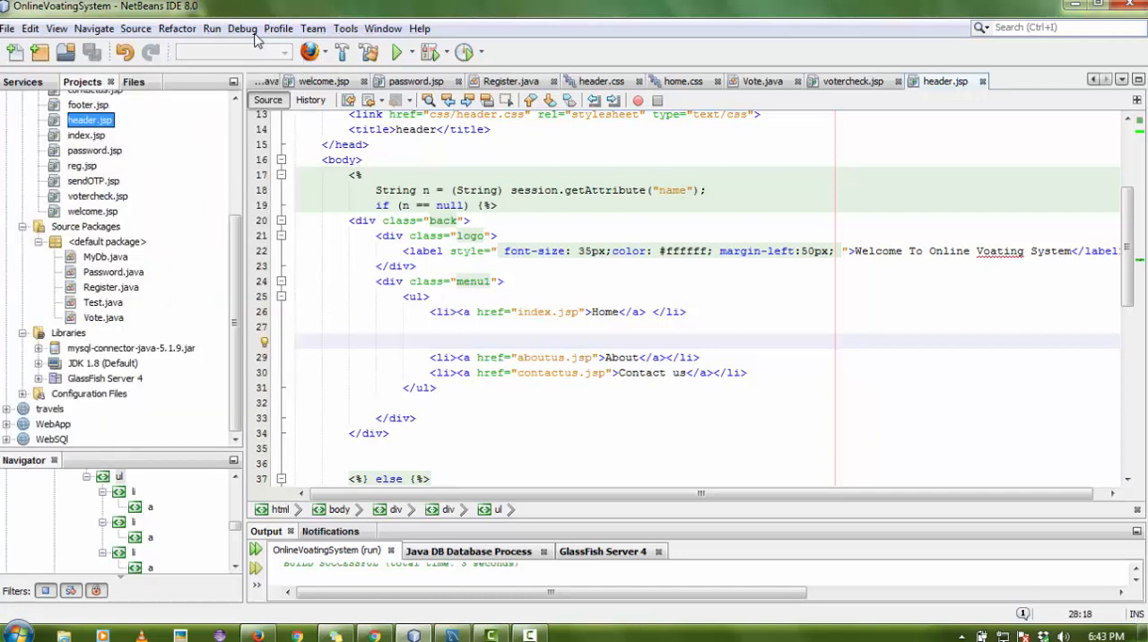
{"action": "mouse_move", "coordinate": [130, 348]}
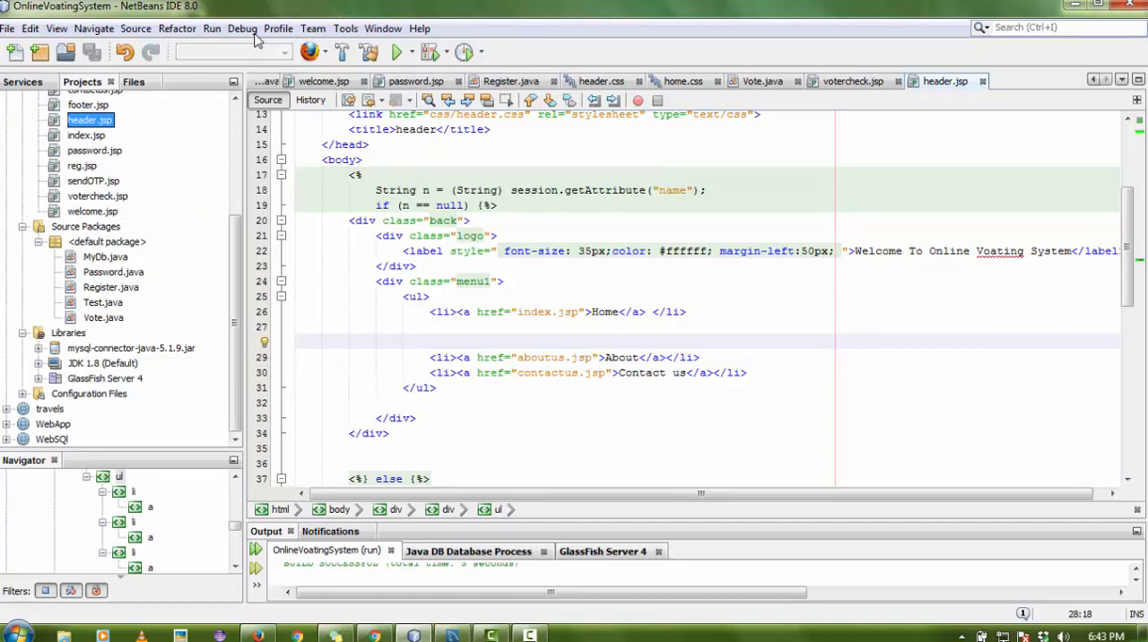
{"action": "left_click", "coordinate": [89, 394]}
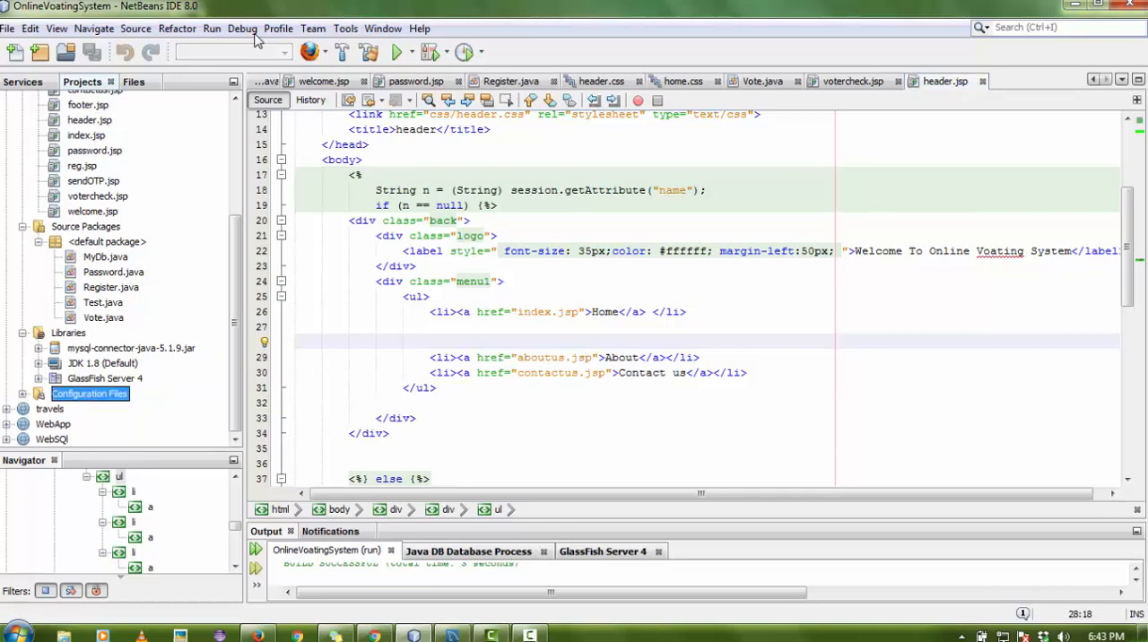